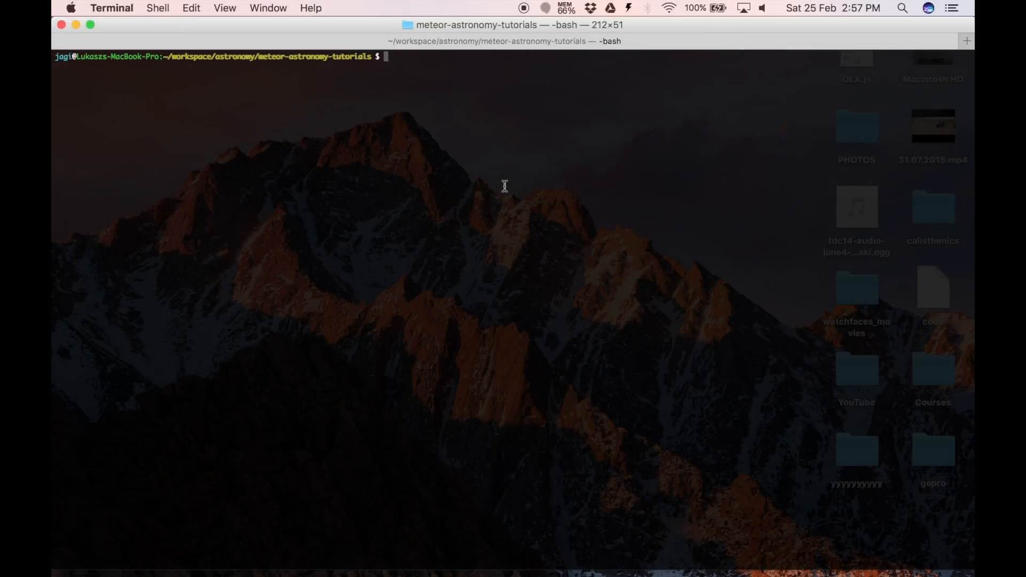
- Run `meteor create tutorial` in Terminal and cd into the new tutorial folder
{"action": "type", "text": "meteor"}
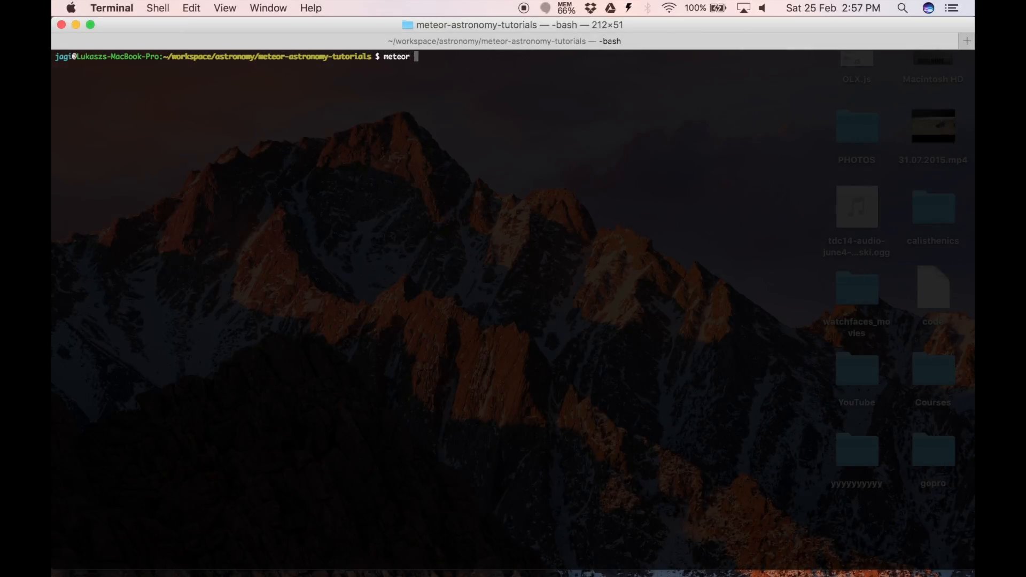
{"action": "type", "text": "create tutorial"}
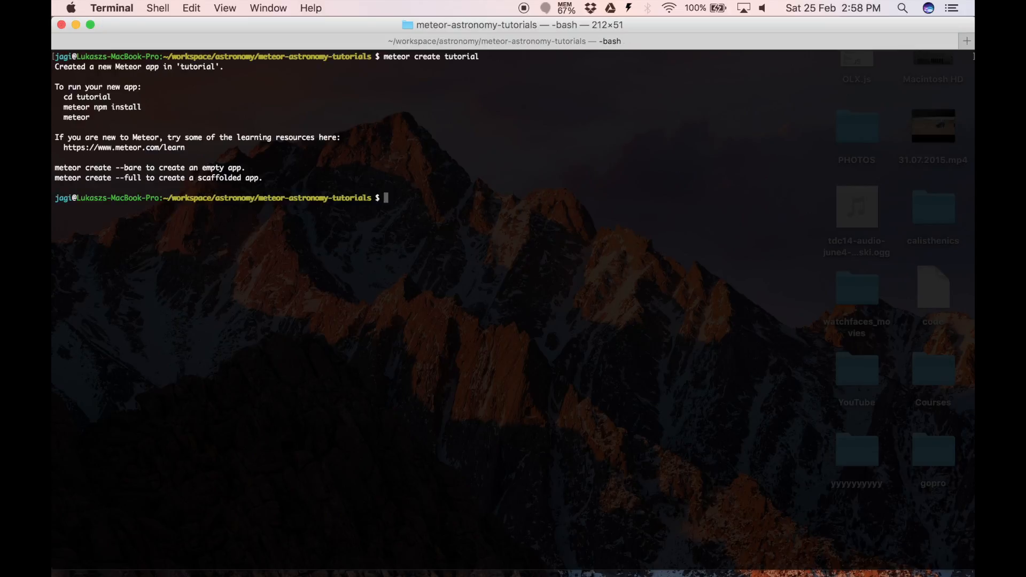
{"action": "type", "text": "cd"}
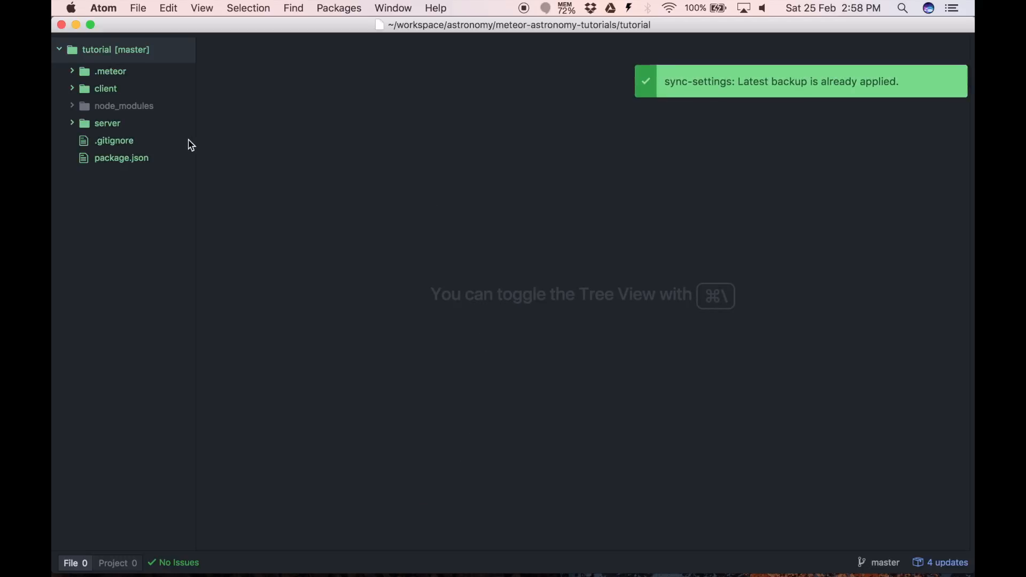
- Empty main.css, reduce main.html to an empty body and leave only the Template import in client/main.js
{"action": "left_click", "coordinate": [107, 123]}
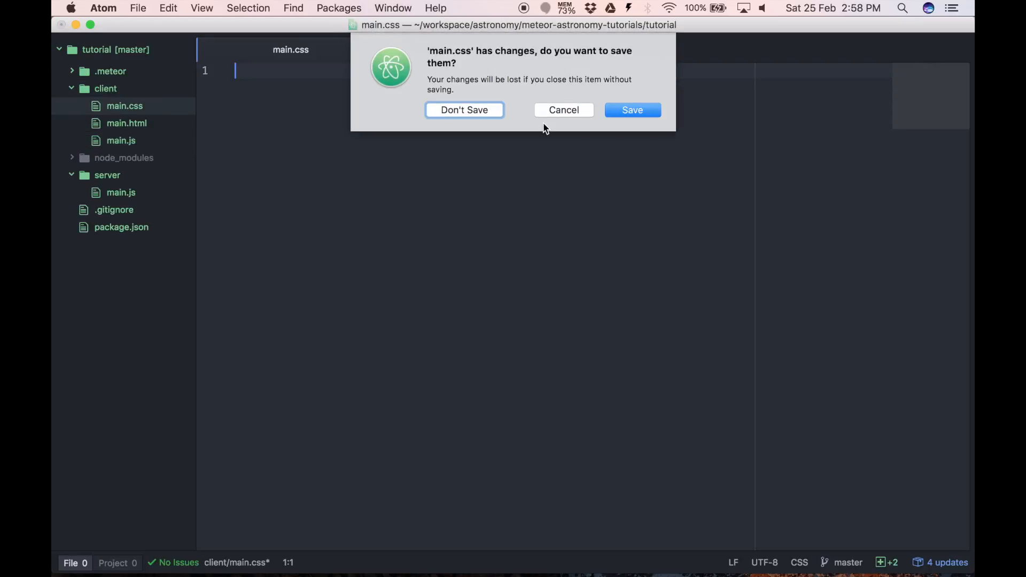
{"action": "left_click", "coordinate": [465, 109]}
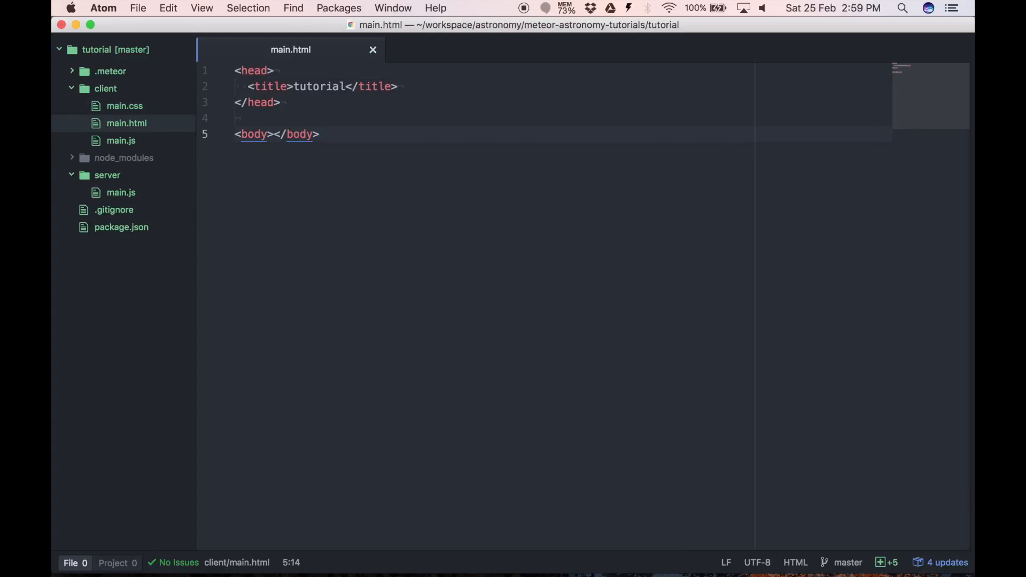
{"action": "left_click", "coordinate": [121, 140]}
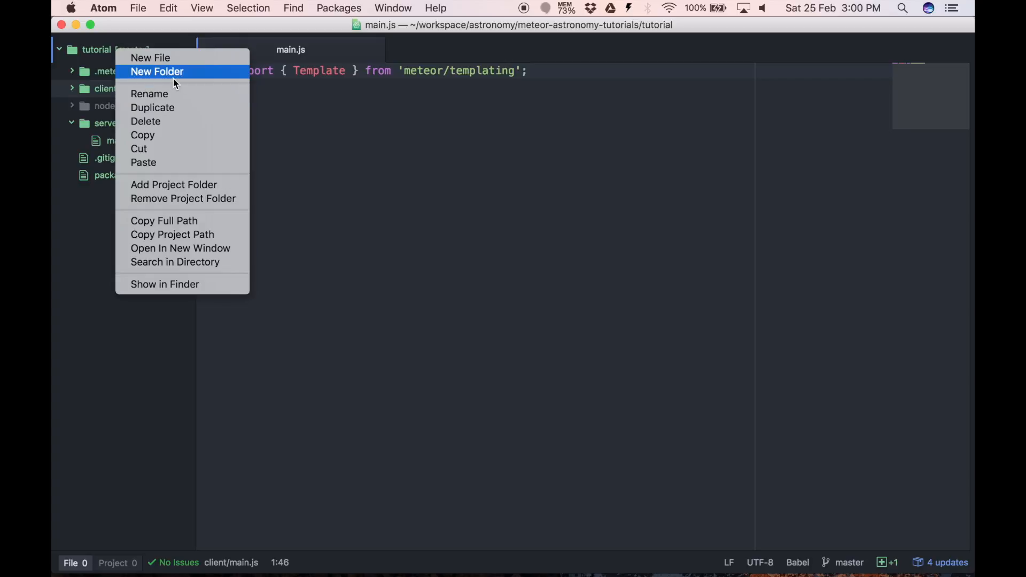
- Create an imports folder with a classes subfolder and start a new User.js file inside it
{"action": "left_click", "coordinate": [157, 71]}
{"action": "type", "text": "imports"}
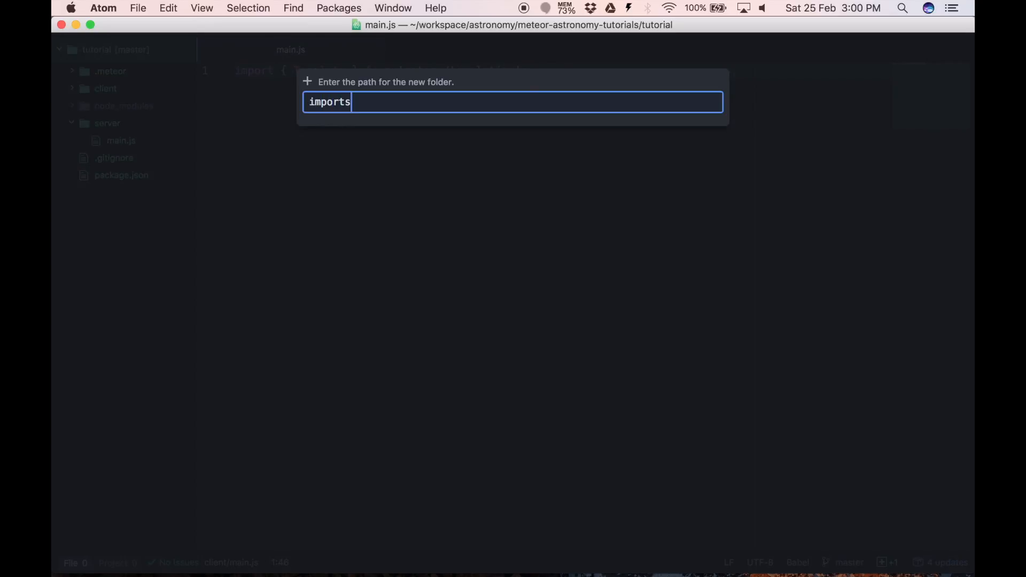
{"action": "key", "text": "enter"}
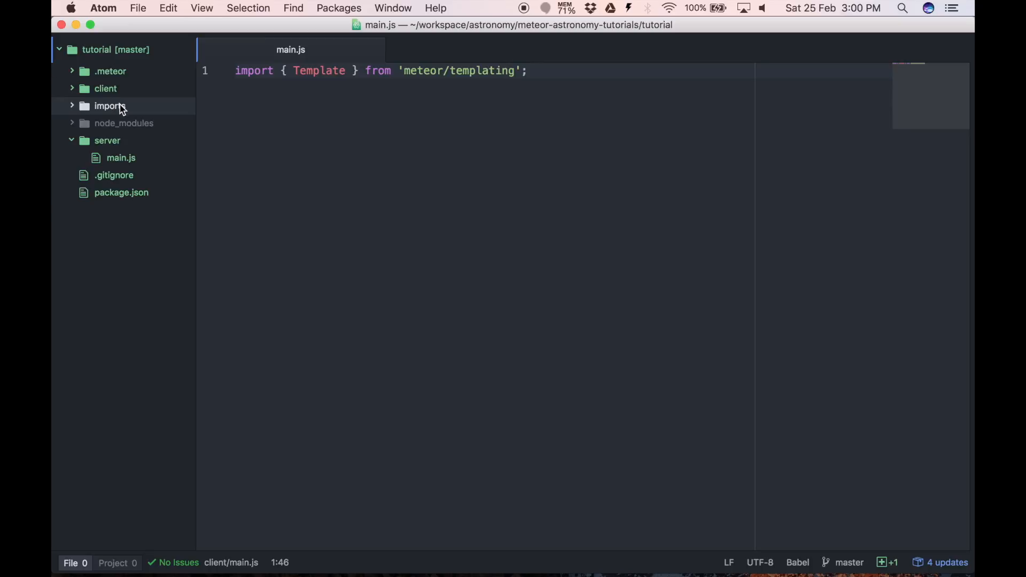
{"action": "right_click", "coordinate": [109, 105]}
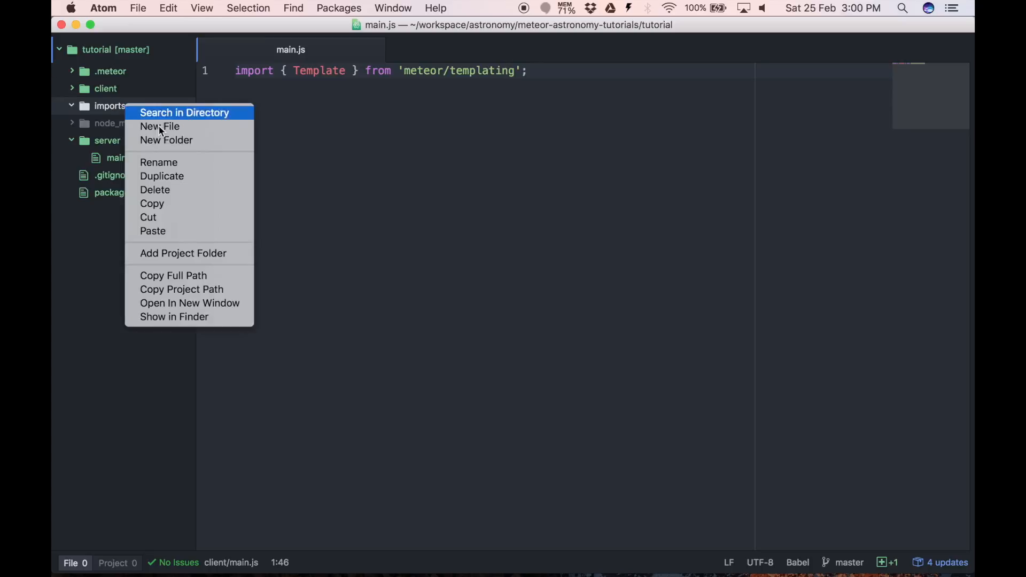
{"action": "left_click", "coordinate": [167, 140]}
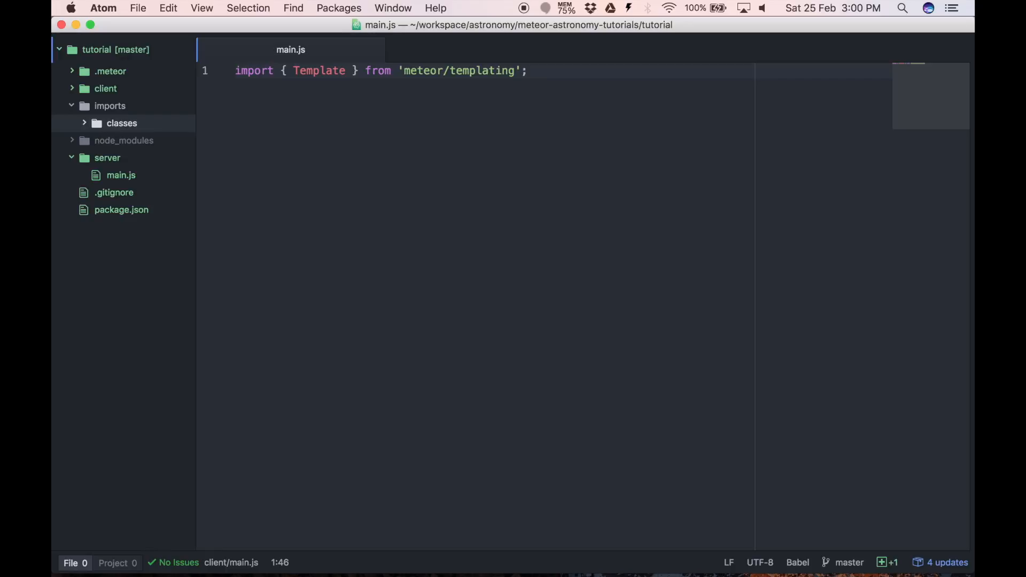
{"action": "right_click", "coordinate": [122, 123]}
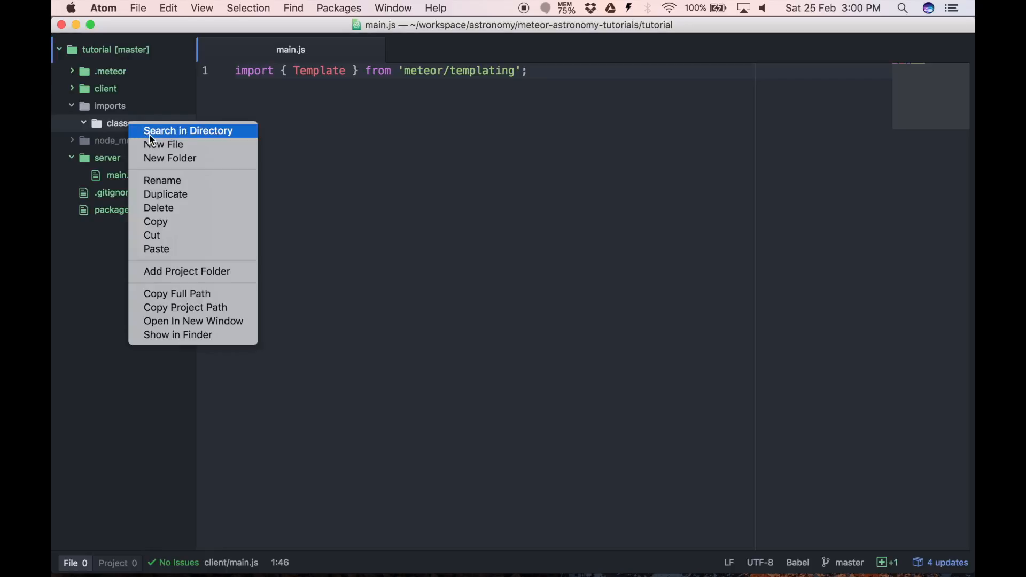
{"action": "mouse_move", "coordinate": [162, 145]}
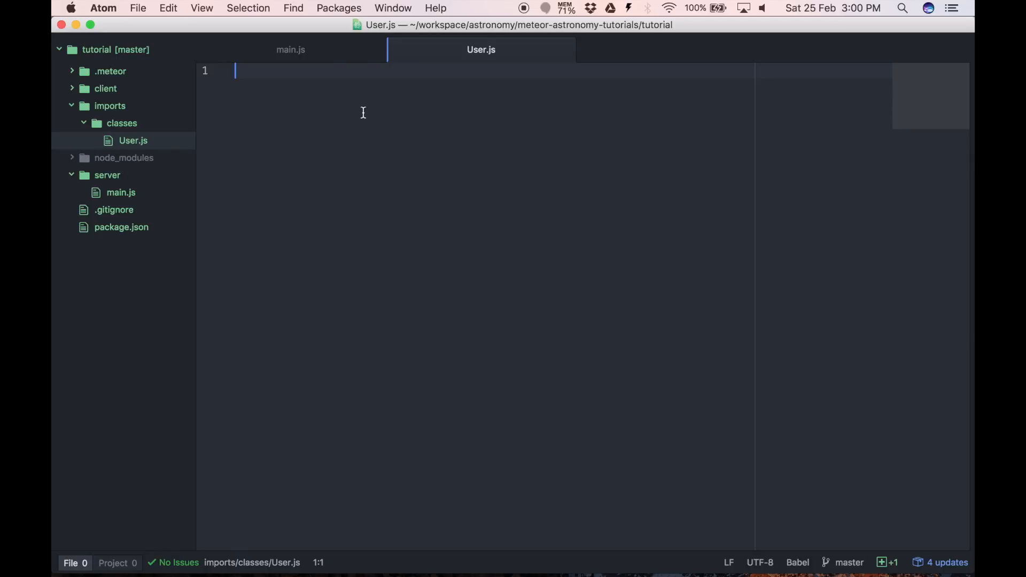
- Import { Class } from 'meteor/jagi:astronomy' at the top of User.js
{"action": "type", "text": "import  from '';"}
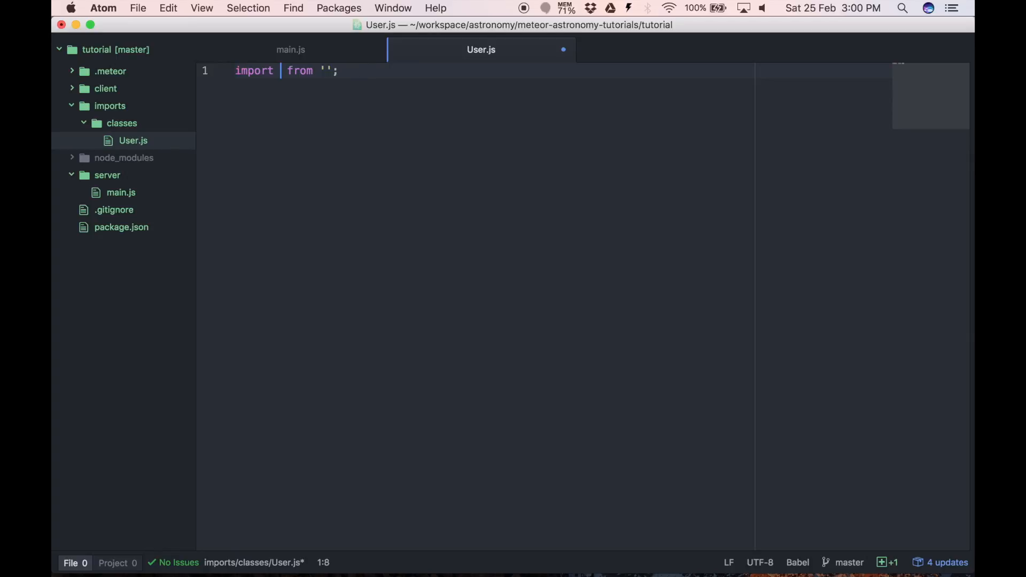
{"action": "type", "text": "{ Class }"}
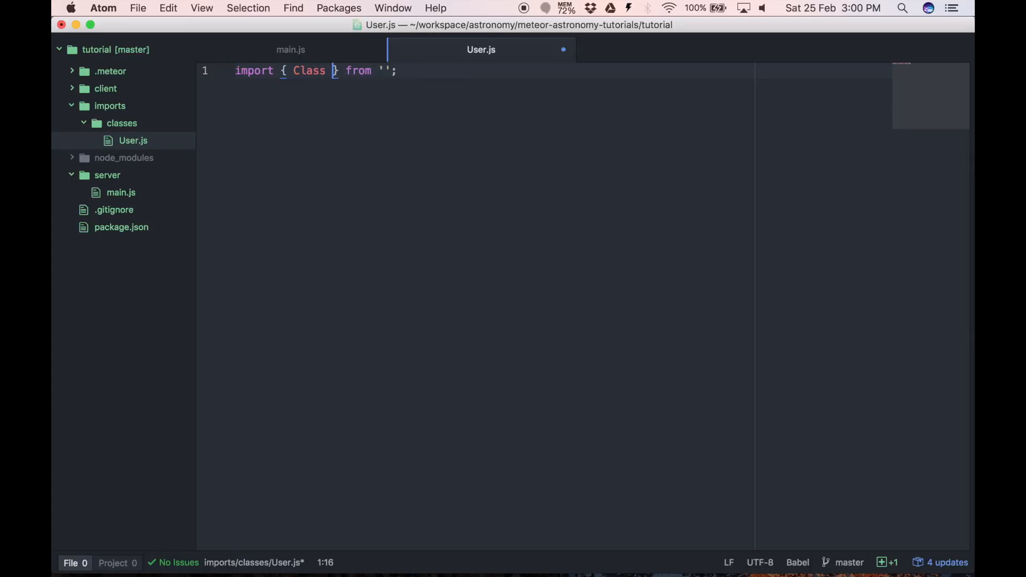
{"action": "type", "text": "meteor/jagi:"}
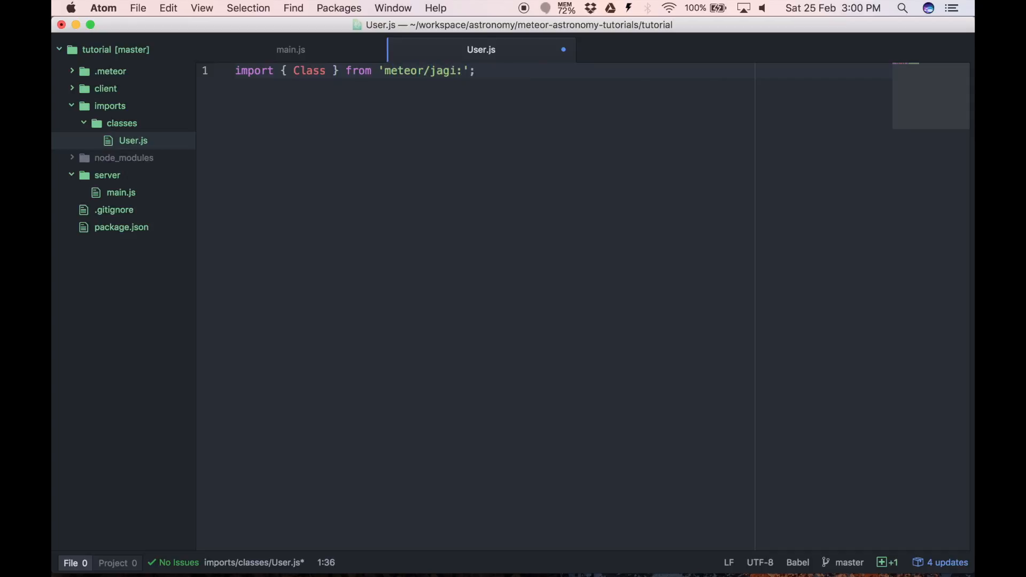
{"action": "type", "text": "astronomy"}
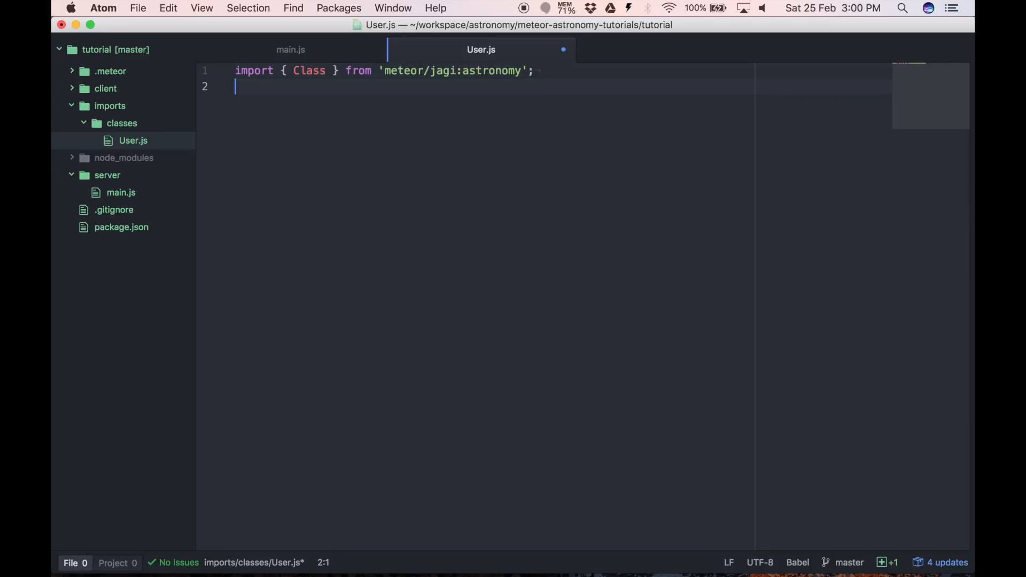
{"action": "key", "text": "enter"}
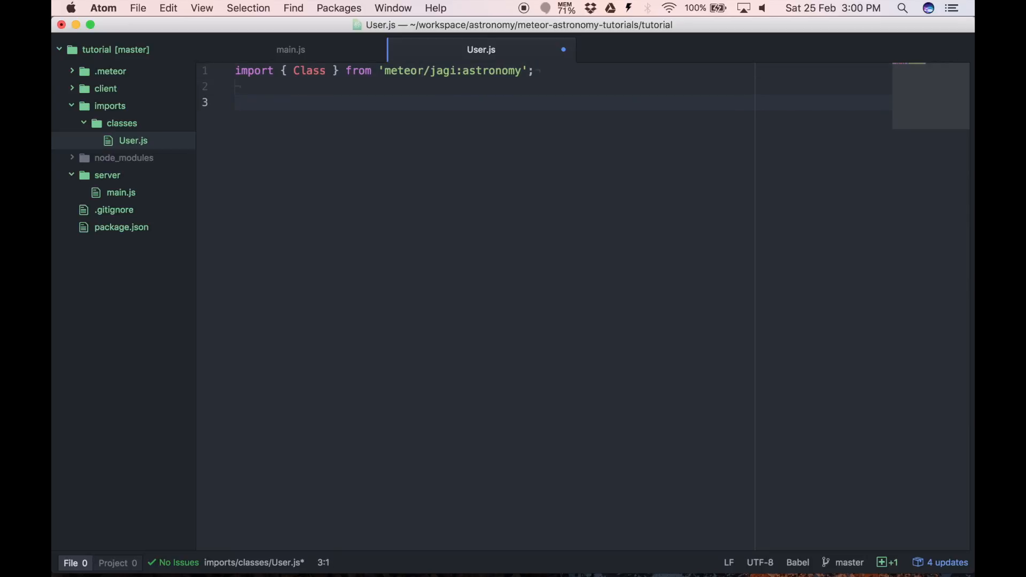
- Define const User = Class.create({ name: 'User' }) and export it by default
{"action": "type", "text": "U"}
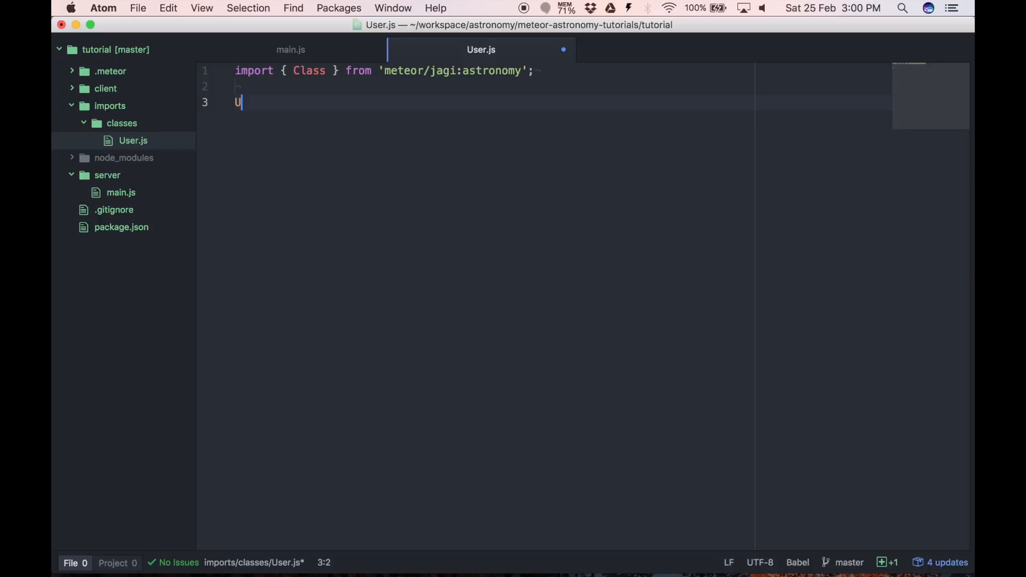
{"action": "type", "text": "const User"}
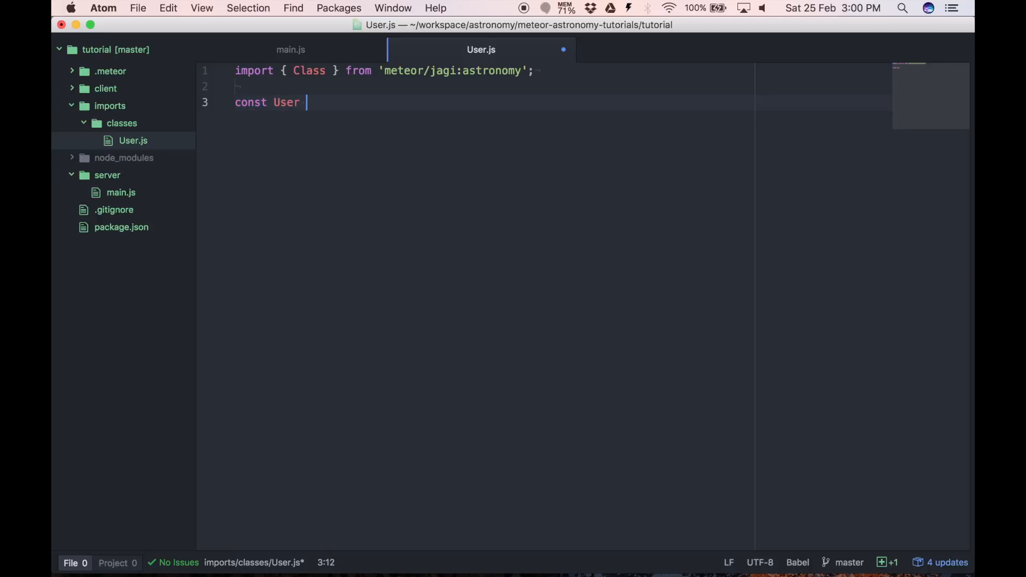
{"action": "type", "text": "= Class.create({"}
{"action": "type", "text": "export default ;"}
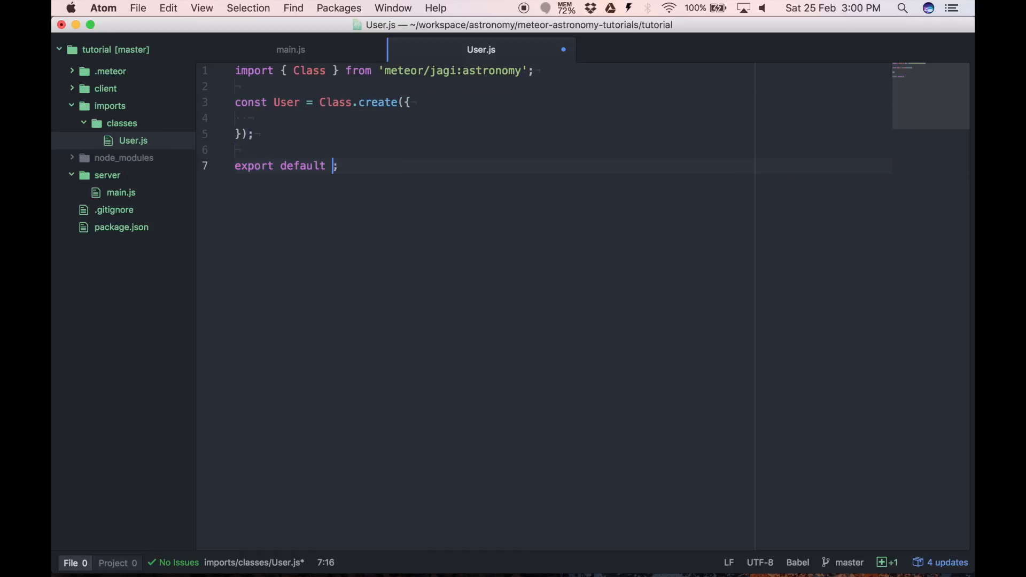
{"action": "type", "text": "User"}
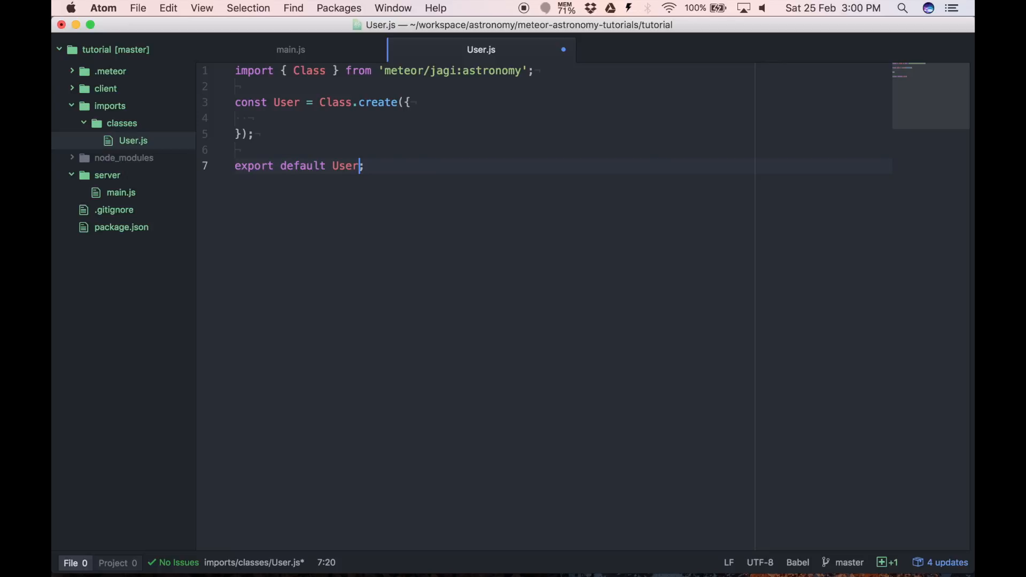
{"action": "left_click", "coordinate": [249, 117]}
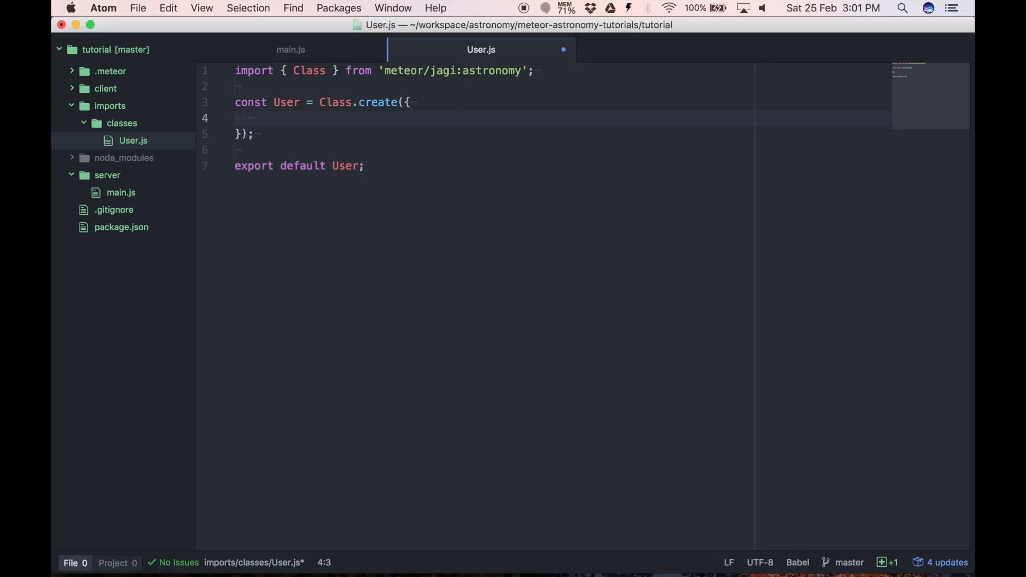
{"action": "type", "text": "name:"}
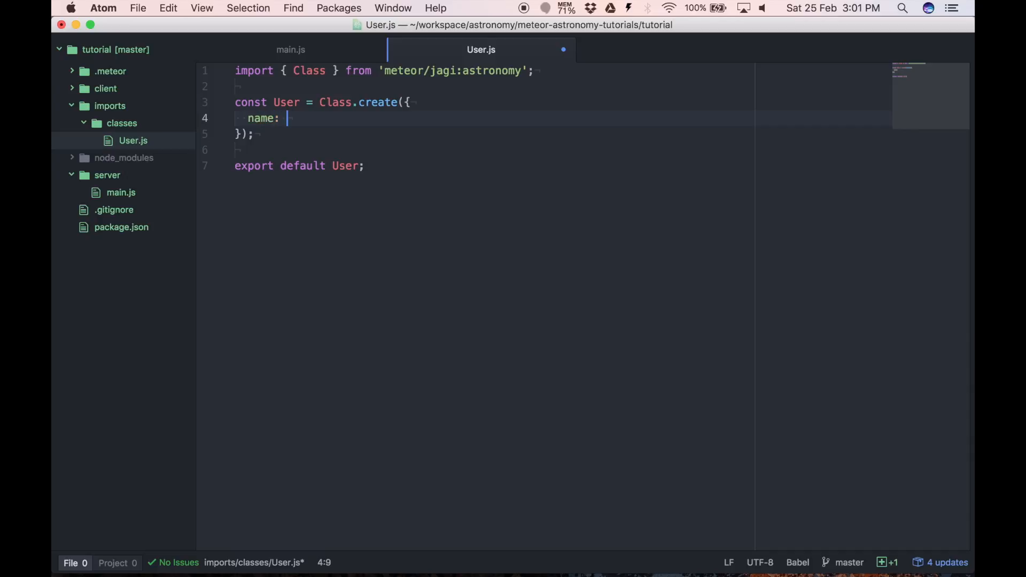
{"action": "type", "text": "'User'"}
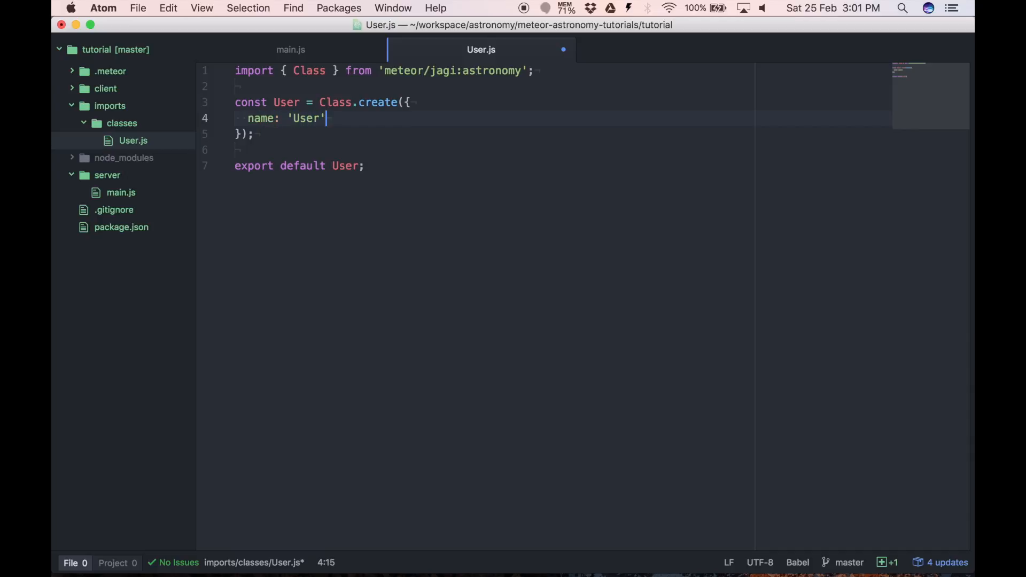
{"action": "left_click", "coordinate": [237, 86]}
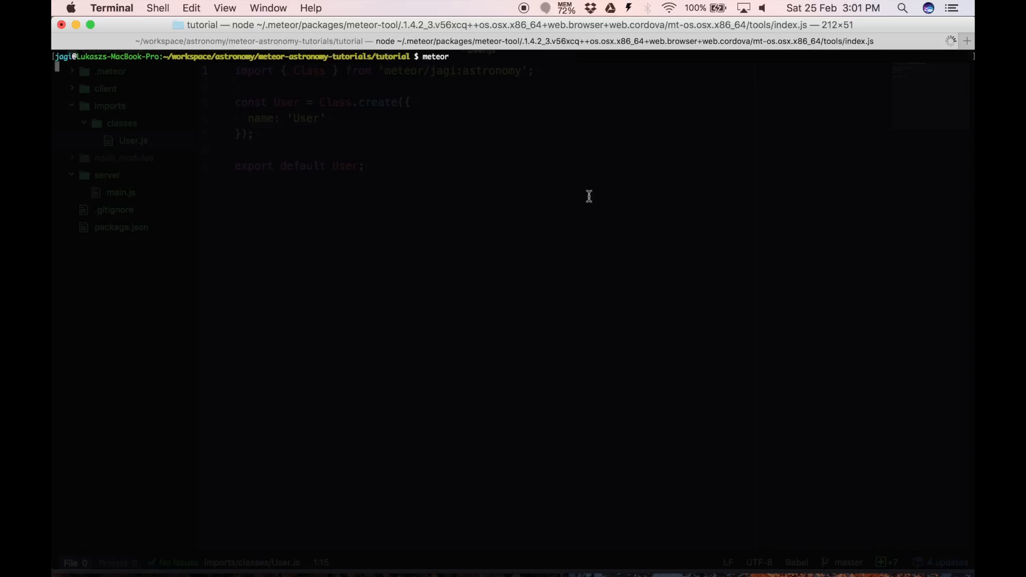
- Launch the Meteor app server with `meteor` from the tutorial folder
{"action": "key", "text": "enter"}
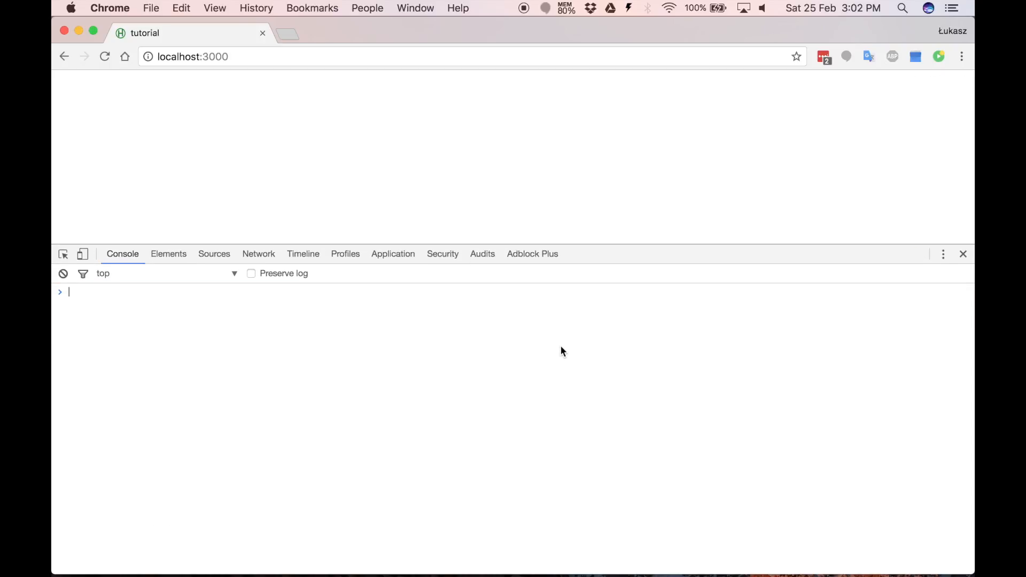
- Evaluate User in the Chrome console, getting a 'User is not defined' ReferenceError
{"action": "type", "text": "Use"}
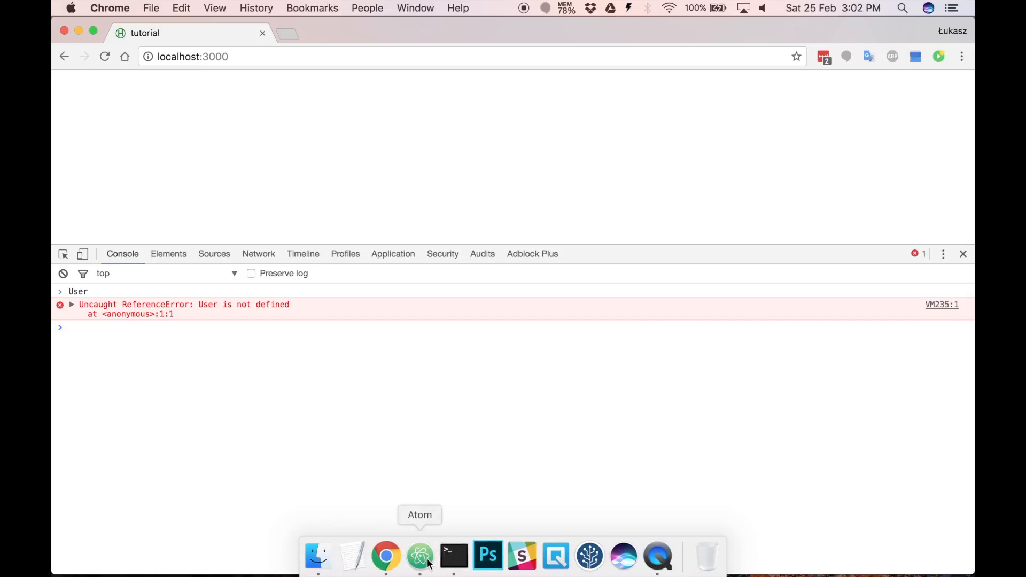
- In client/main.js add import User from '/imports/classes/User';
{"action": "left_click", "coordinate": [419, 555]}
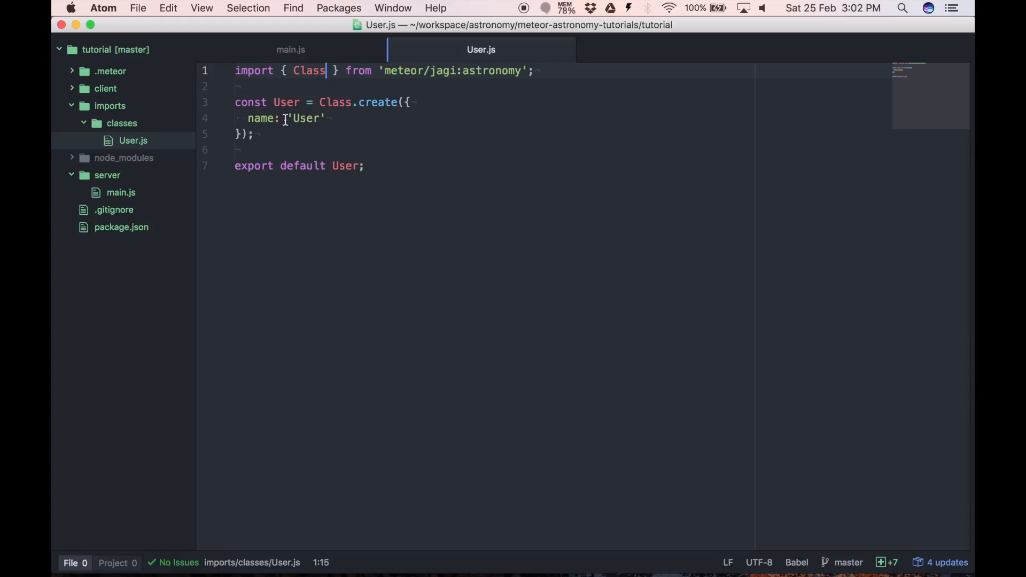
{"action": "left_click", "coordinate": [105, 89]}
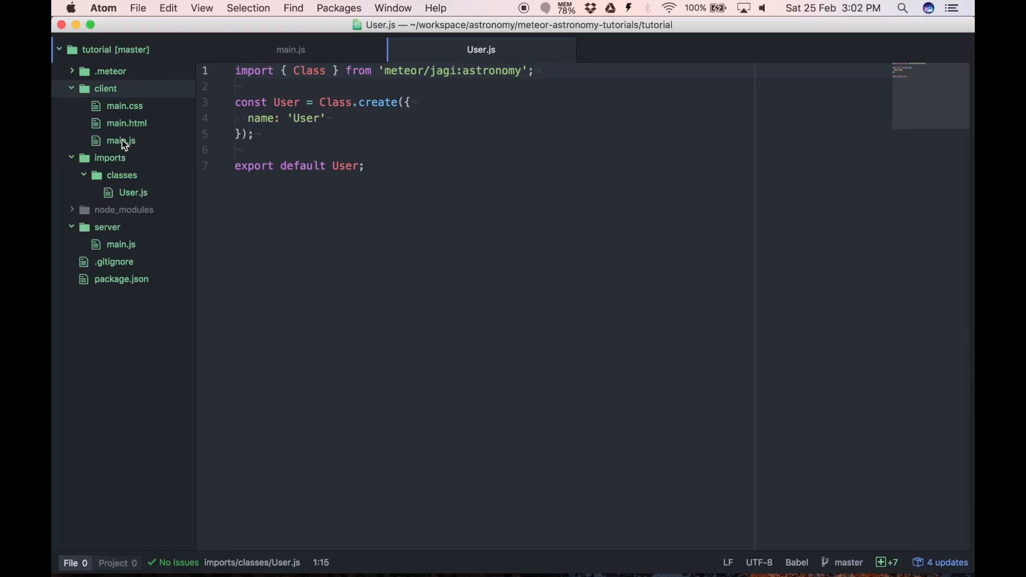
{"action": "left_click", "coordinate": [121, 140]}
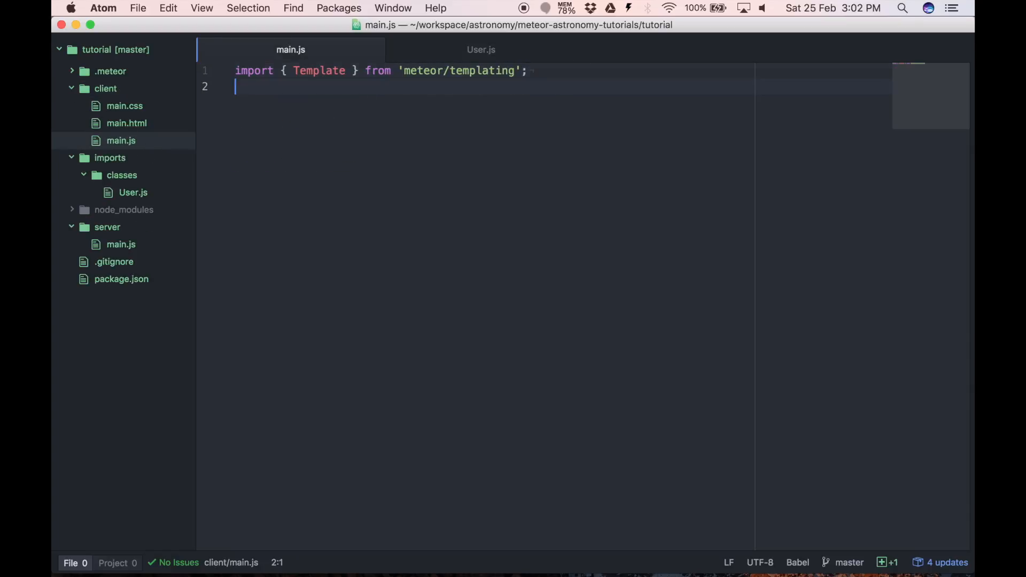
{"action": "type", "text": "import  from '';"}
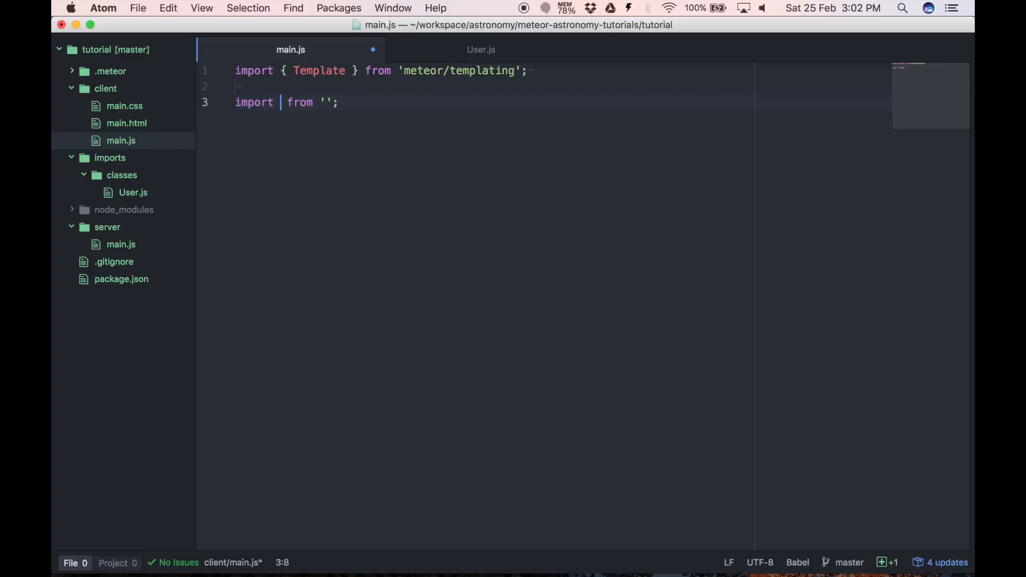
{"action": "type", "text": "User"}
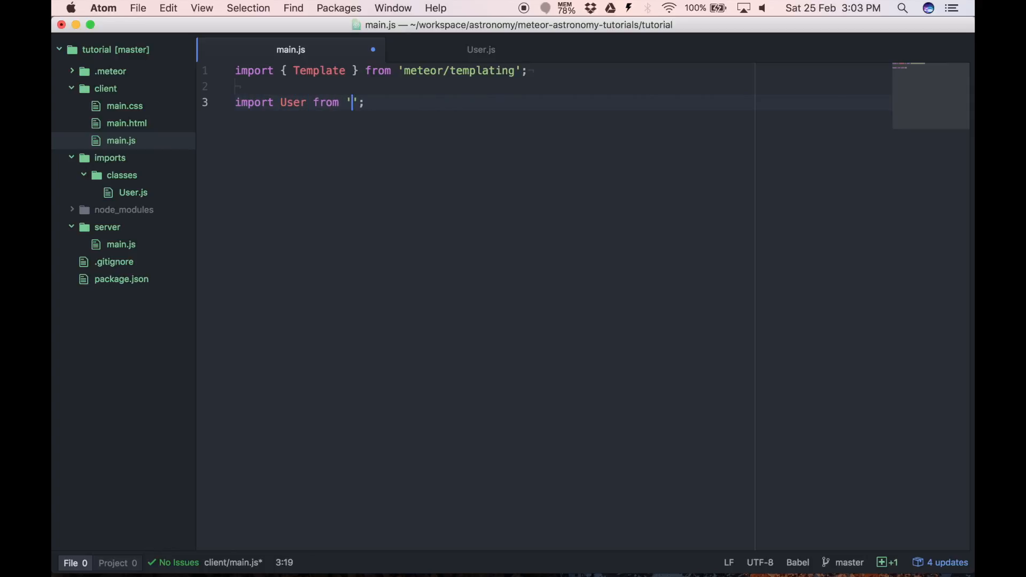
{"action": "type", "text": "/"}
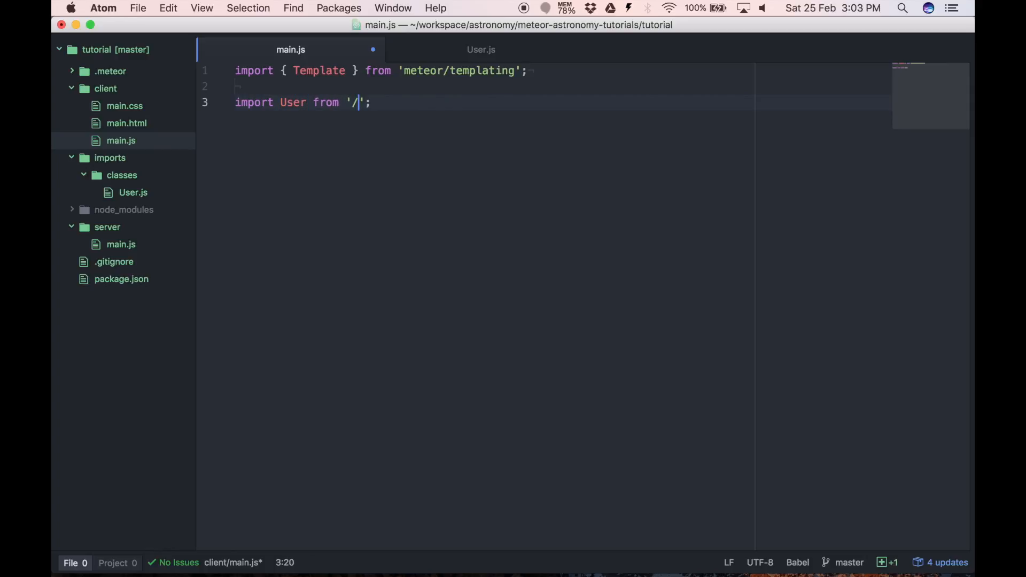
{"action": "type", "text": "impor"}
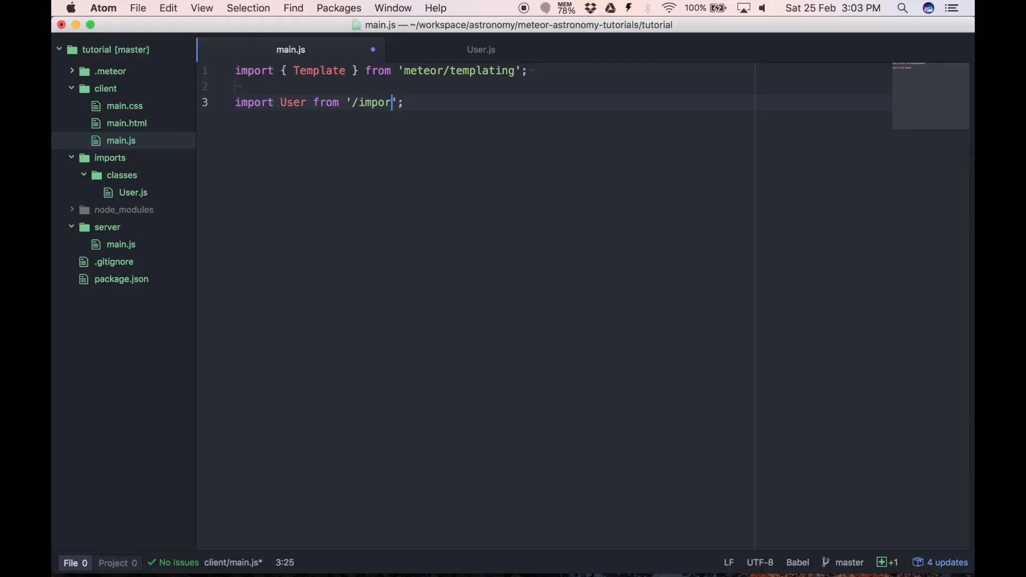
{"action": "type", "text": "ts/classes"}
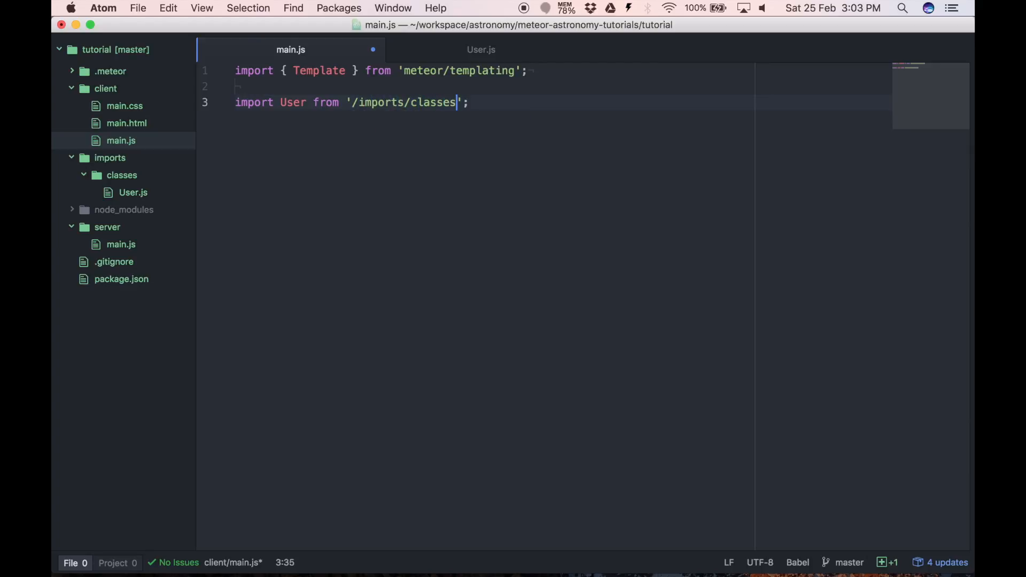
{"action": "type", "text": "/User"}
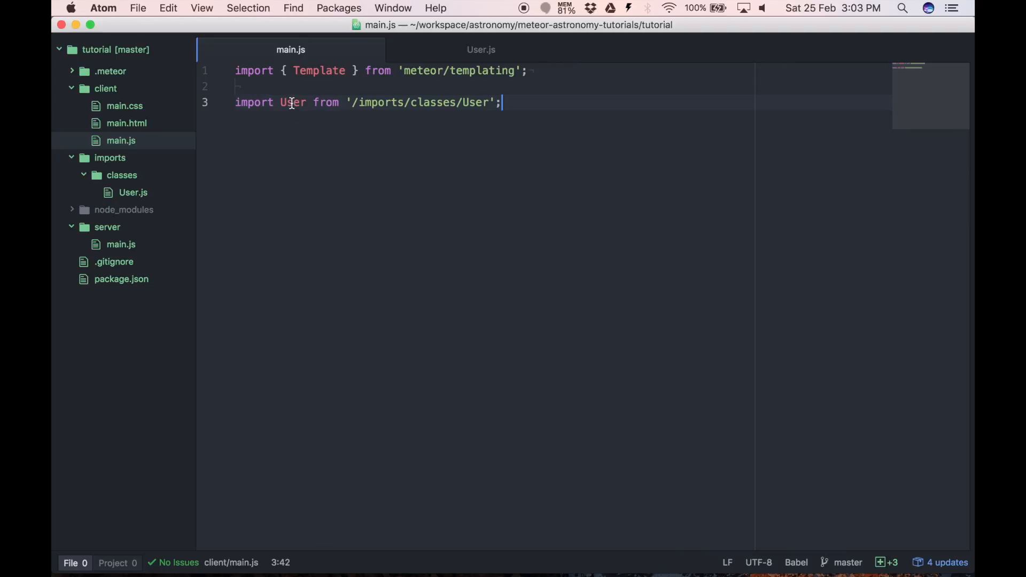
- After a blank line, expose the class globally with window.User = User;
{"action": "key", "text": "enter"}
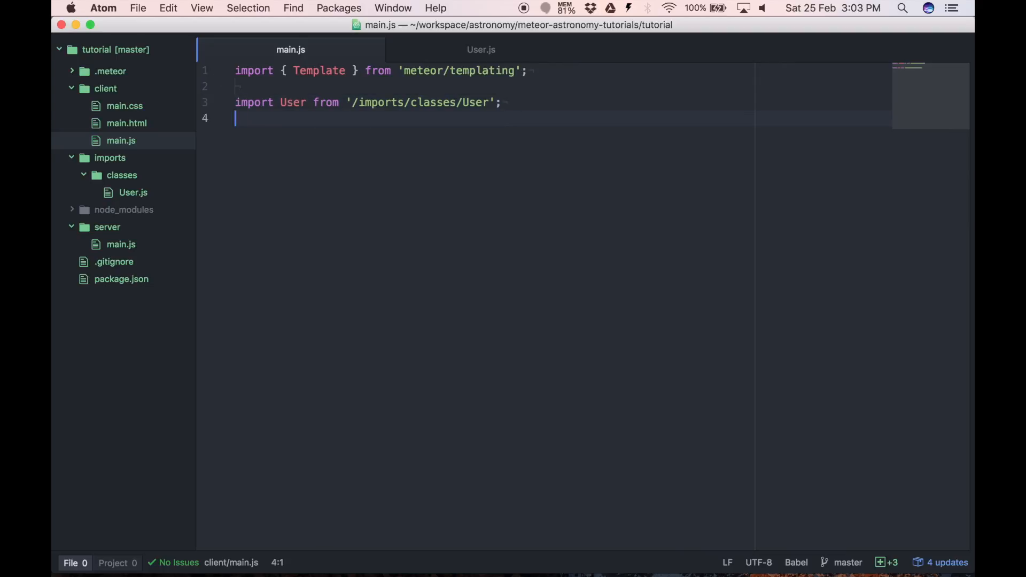
{"action": "key", "text": "enter"}
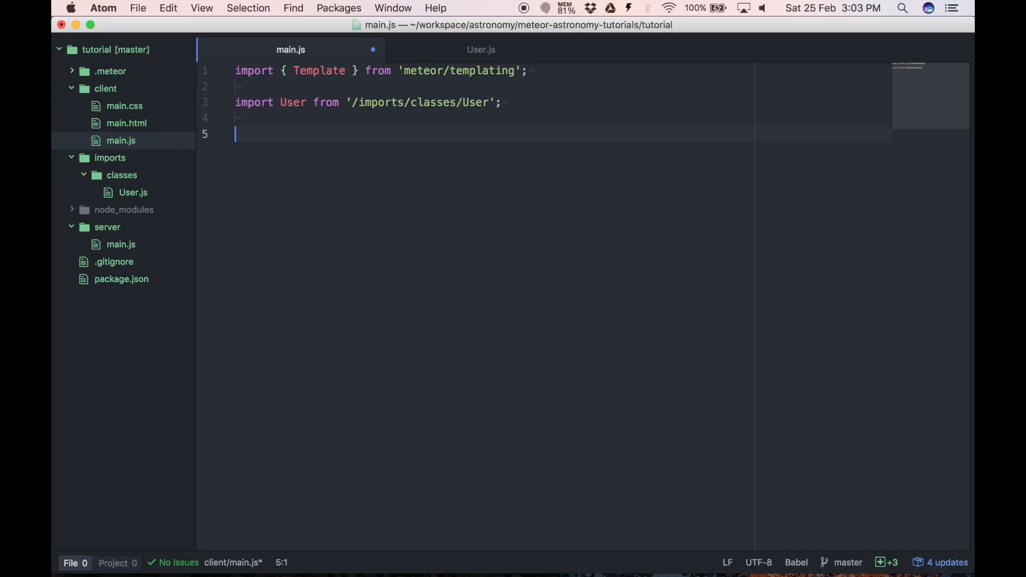
{"action": "type", "text": "window."}
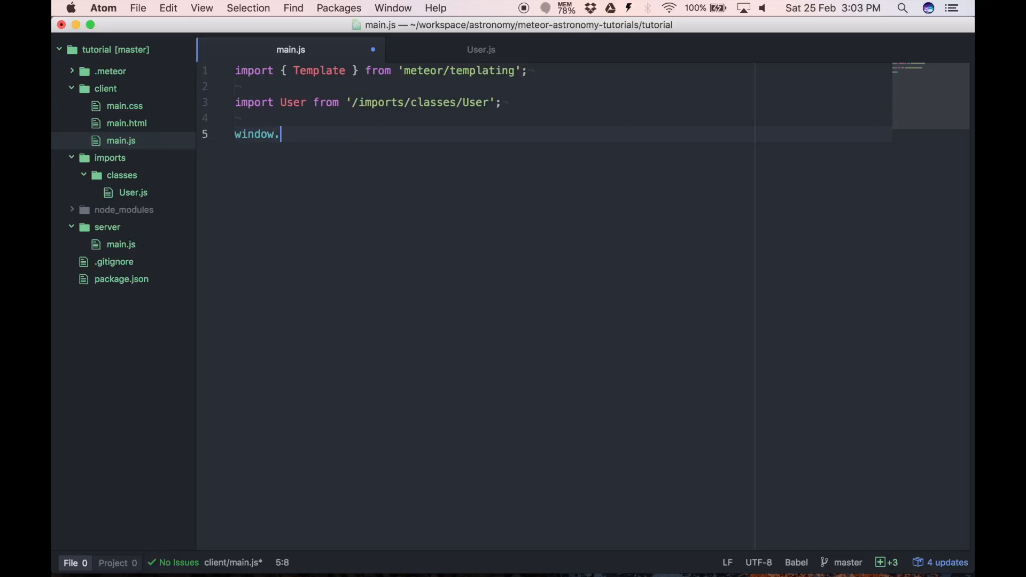
{"action": "type", "text": "User = Use"}
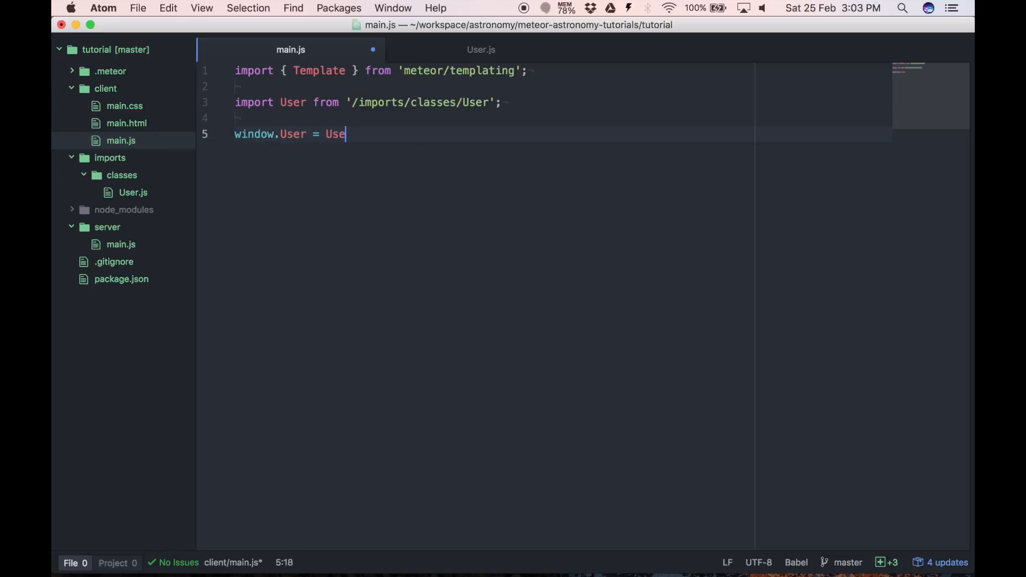
{"action": "type", "text": "r;"}
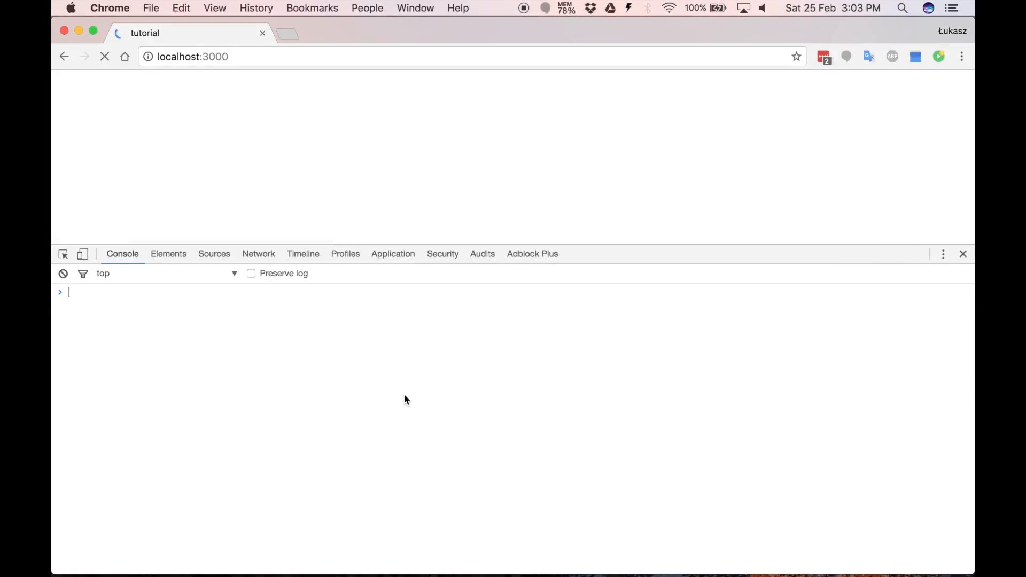
- Evaluate User in the console, then run var u = new User() and inspect u as an empty Class object
{"action": "type", "text": "U"}
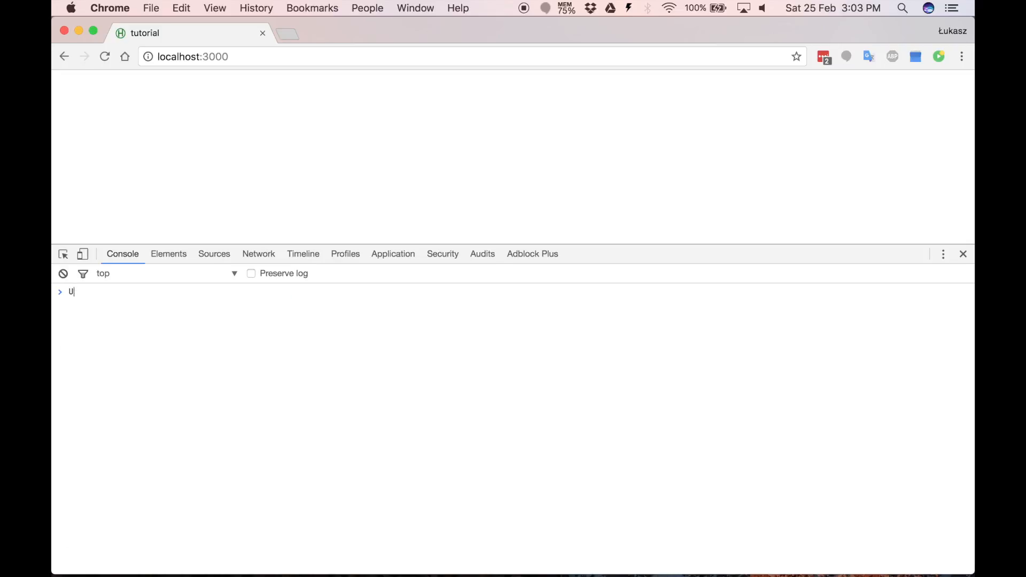
{"action": "key", "text": "Enter"}
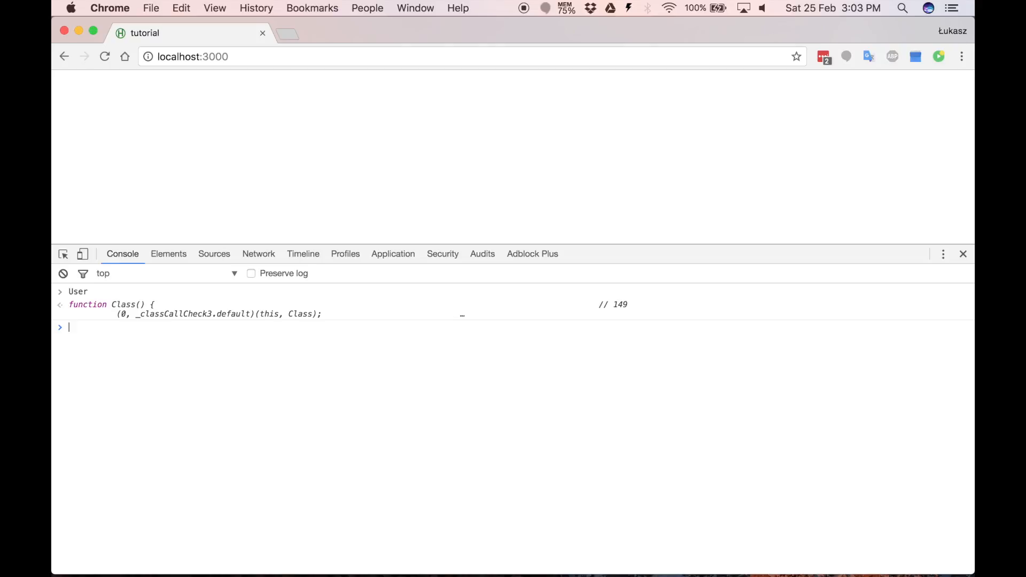
{"action": "type", "text": "var  ="}
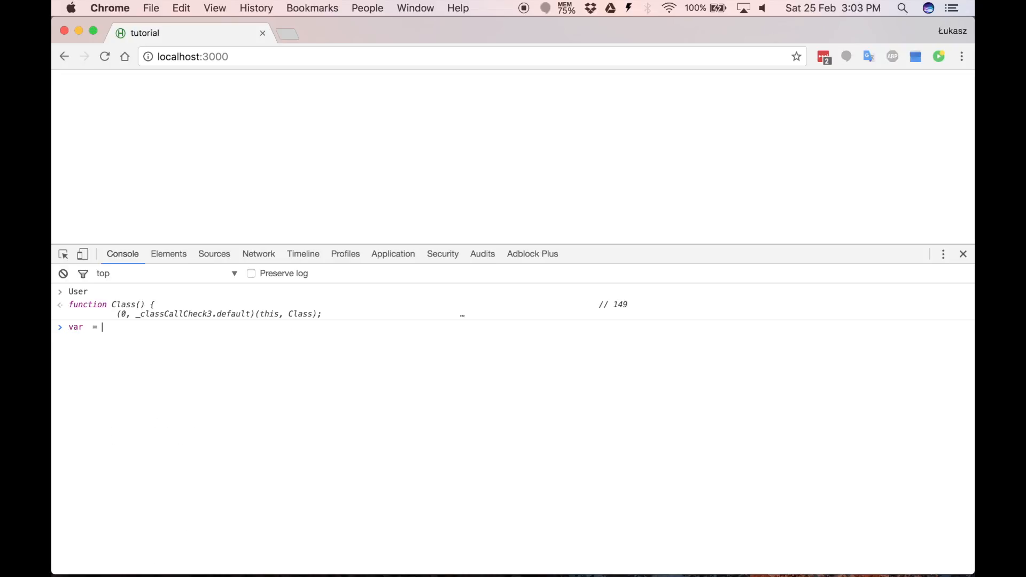
{"action": "type", "text": "u = new User();"}
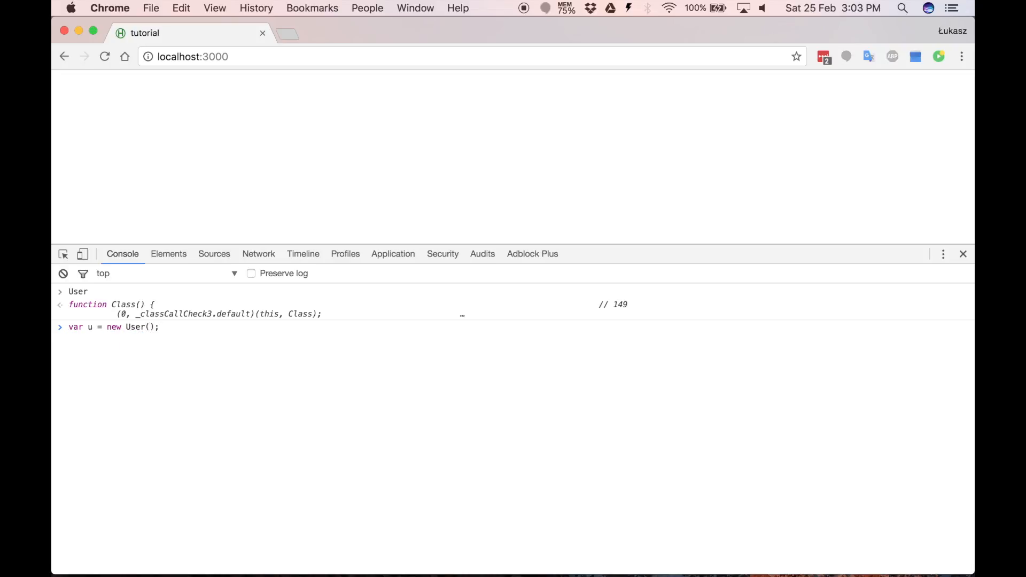
{"action": "type", "text": "u"}
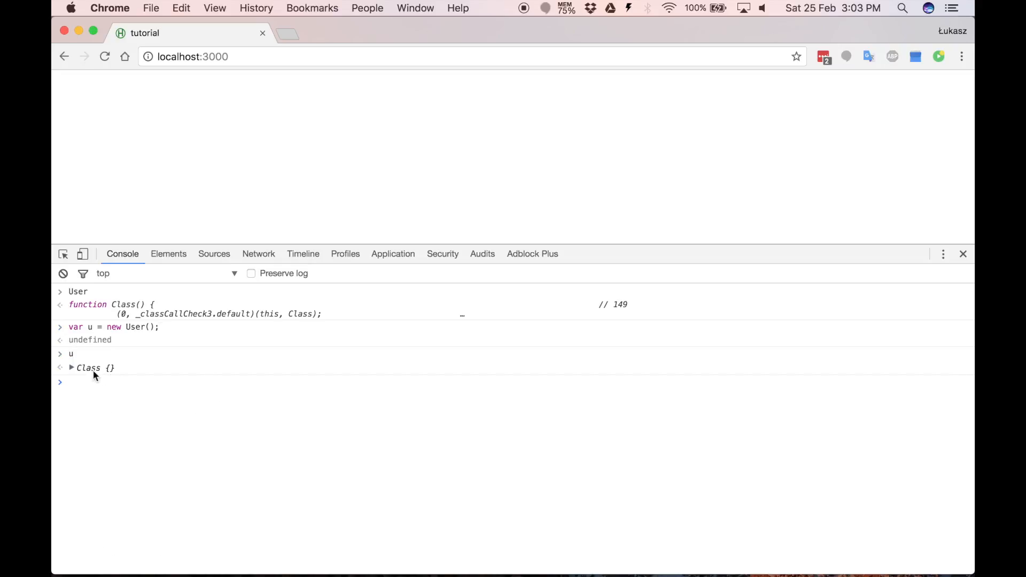
{"action": "left_click", "coordinate": [70, 368]}
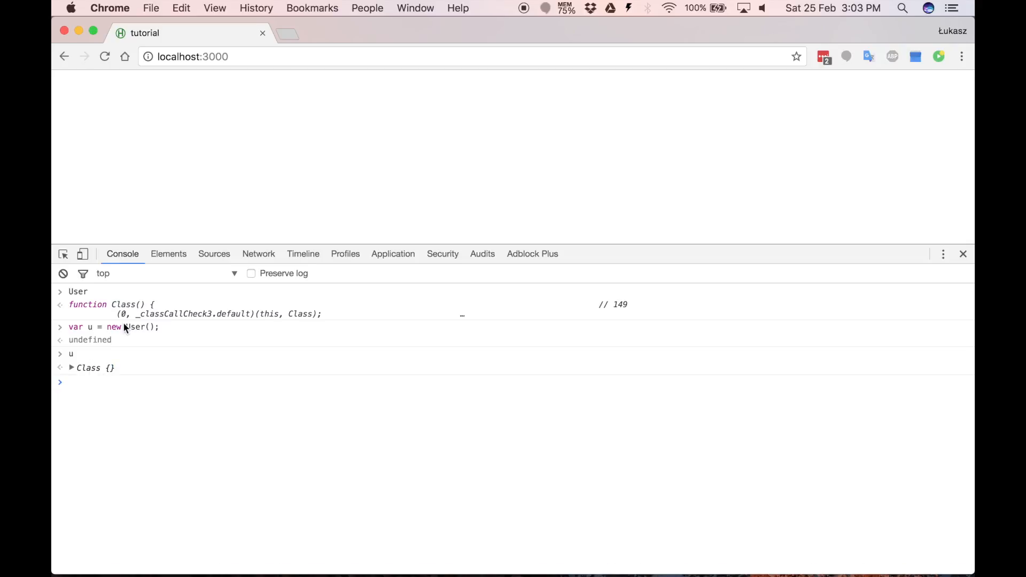
{"action": "mouse_move", "coordinate": [235, 330]}
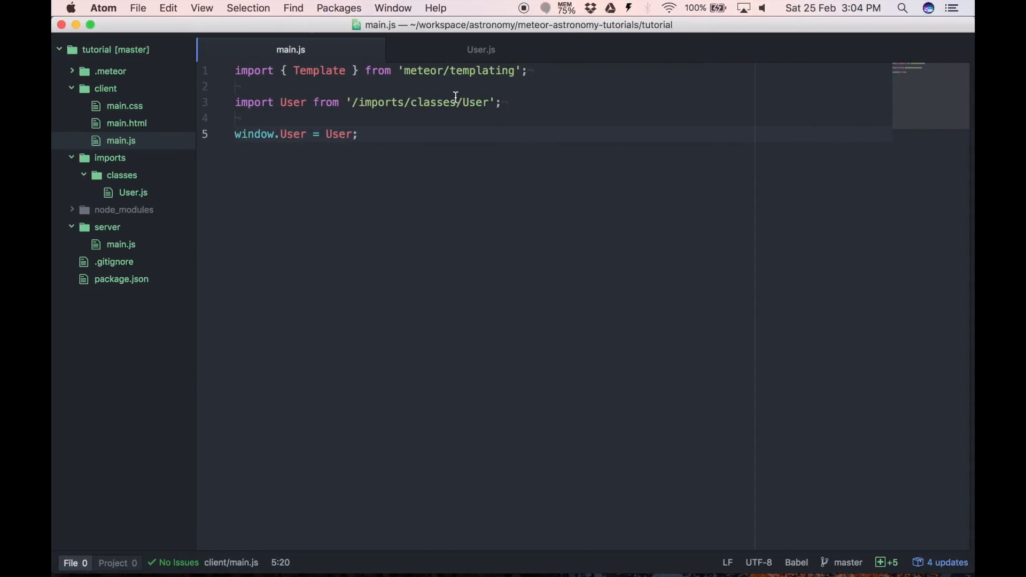
- Add a fields section to the User class with firstName: { type: String }
{"action": "left_click", "coordinate": [481, 49]}
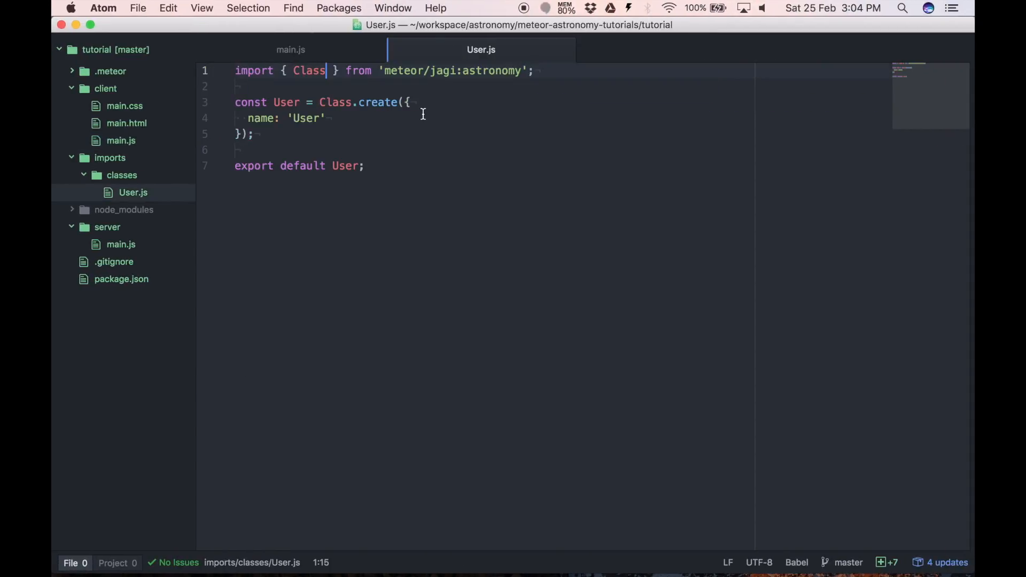
{"action": "type", "text": ","}
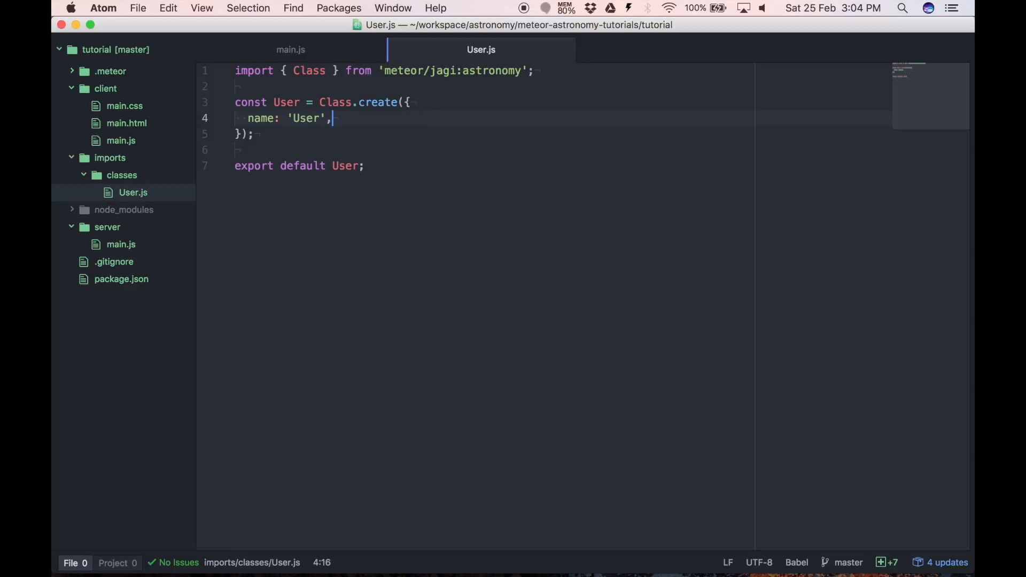
{"action": "type", "text": "fields:"}
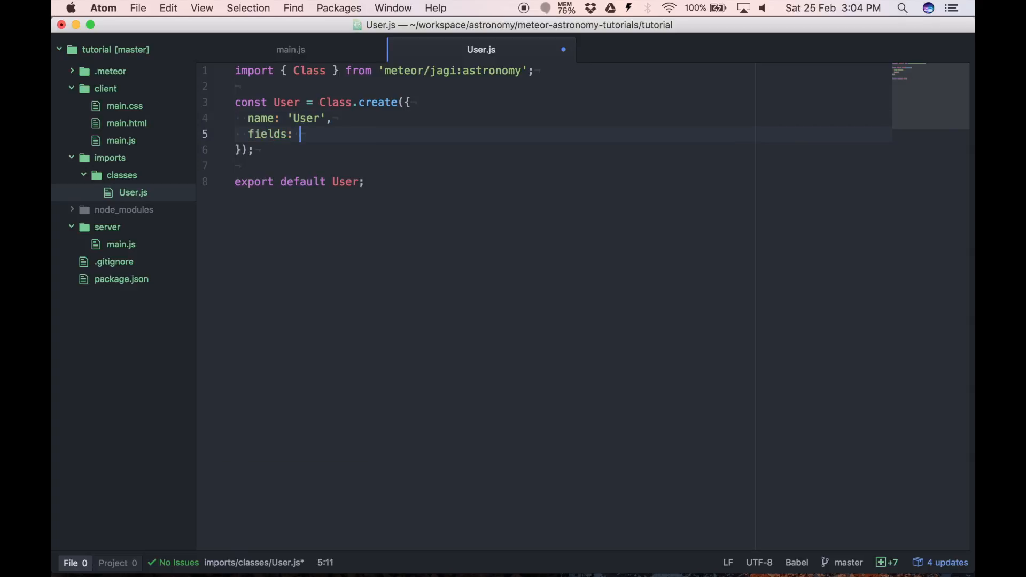
{"action": "type", "text": "{"}
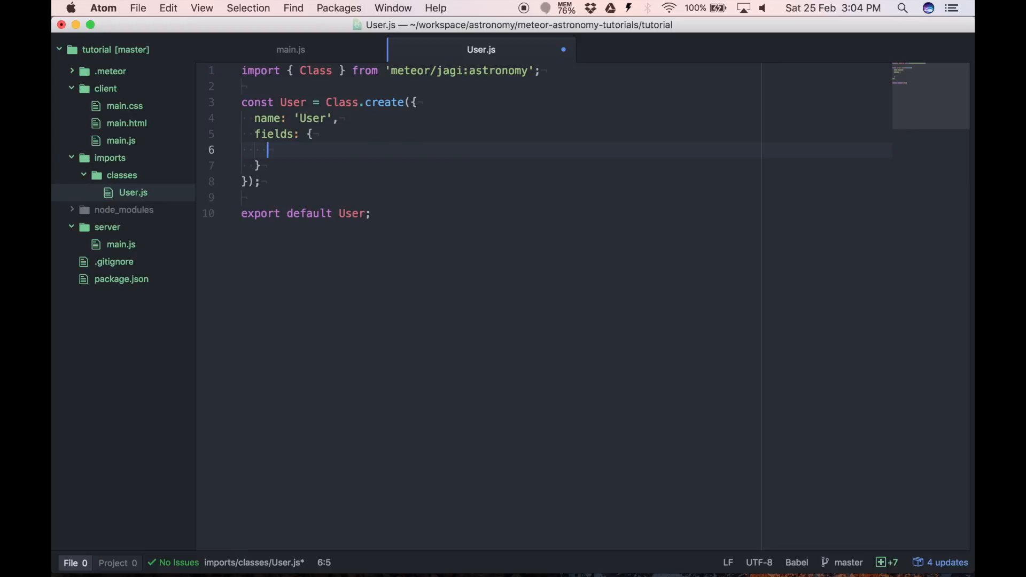
{"action": "type", "text": "firstNam"}
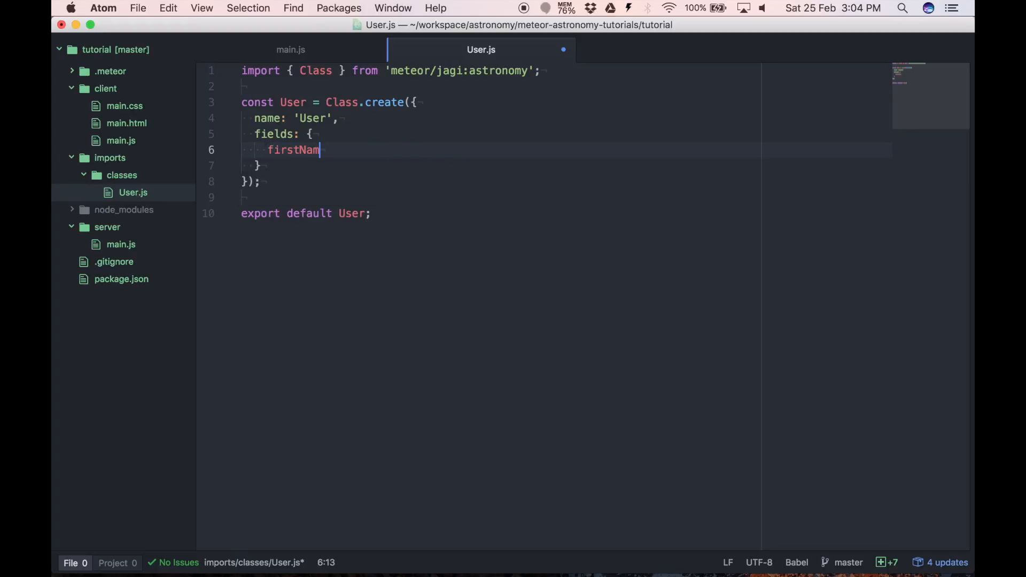
{"action": "type", "text": "e:"}
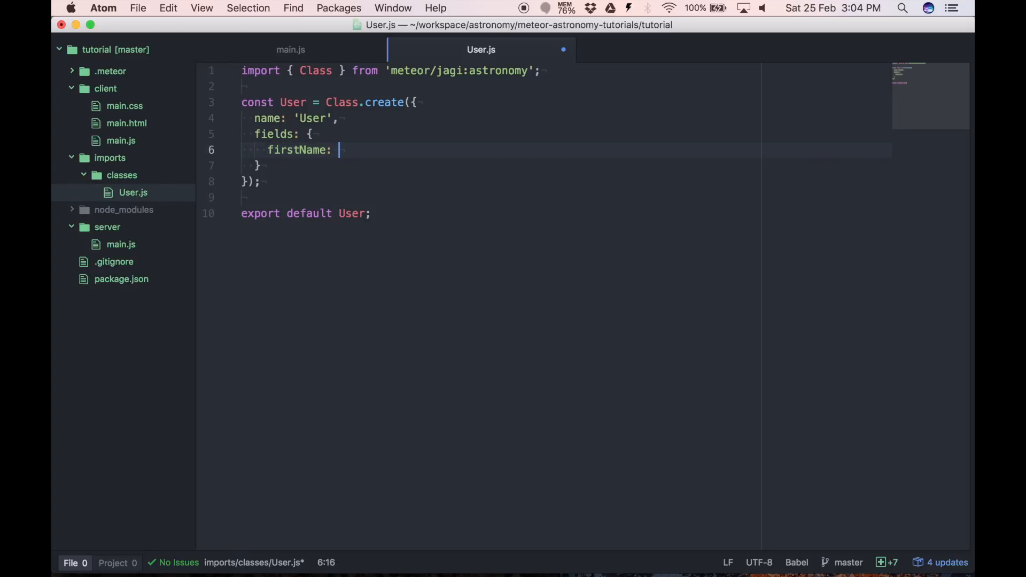
{"action": "type", "text": "String"}
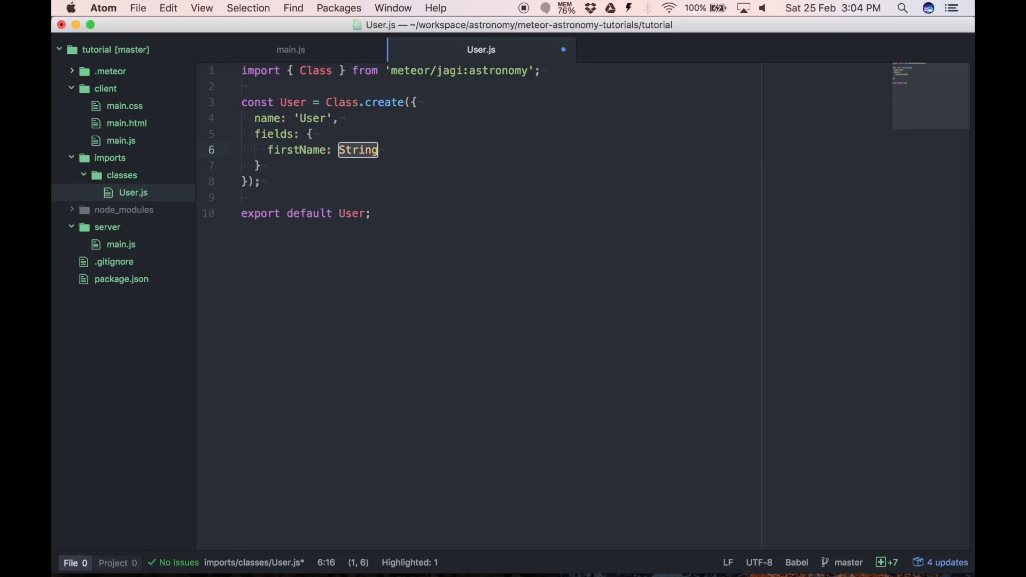
{"action": "type", "text": "{"}
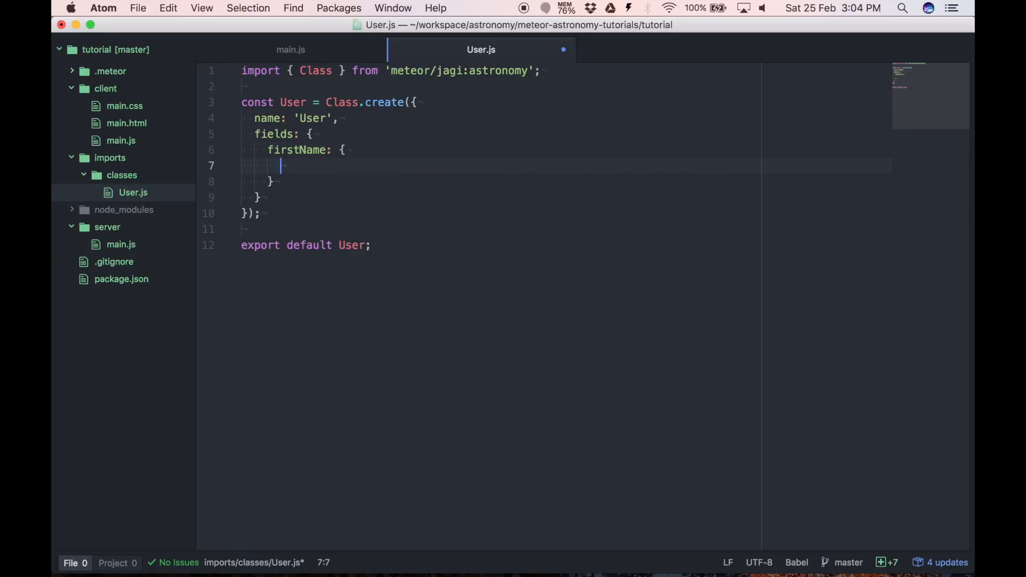
{"action": "type", "text": "type:"}
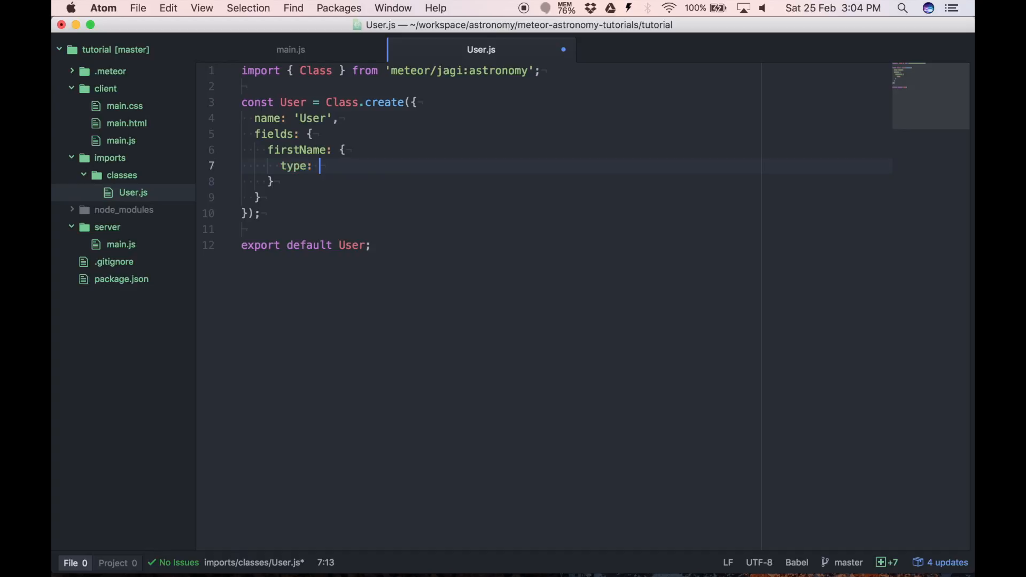
{"action": "type", "text": "String"}
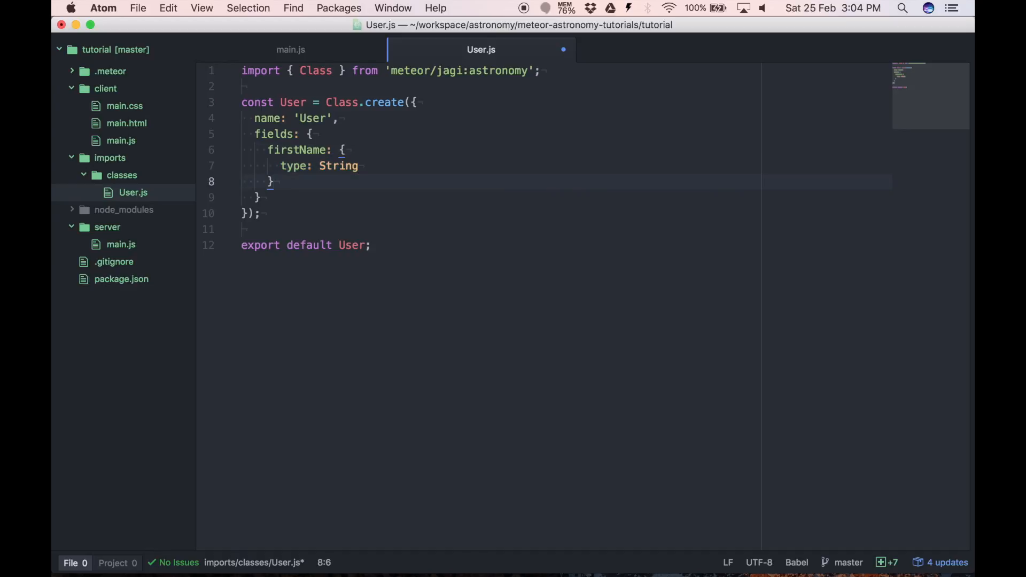
- Add a lastName field of type String to the fields section
{"action": "type", "text": ","}
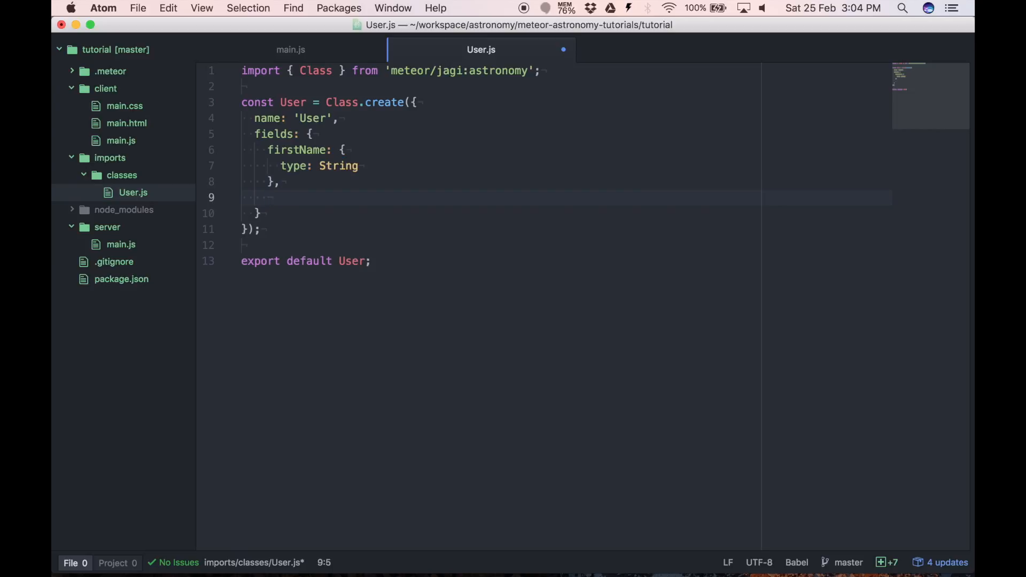
{"action": "type", "text": "last"}
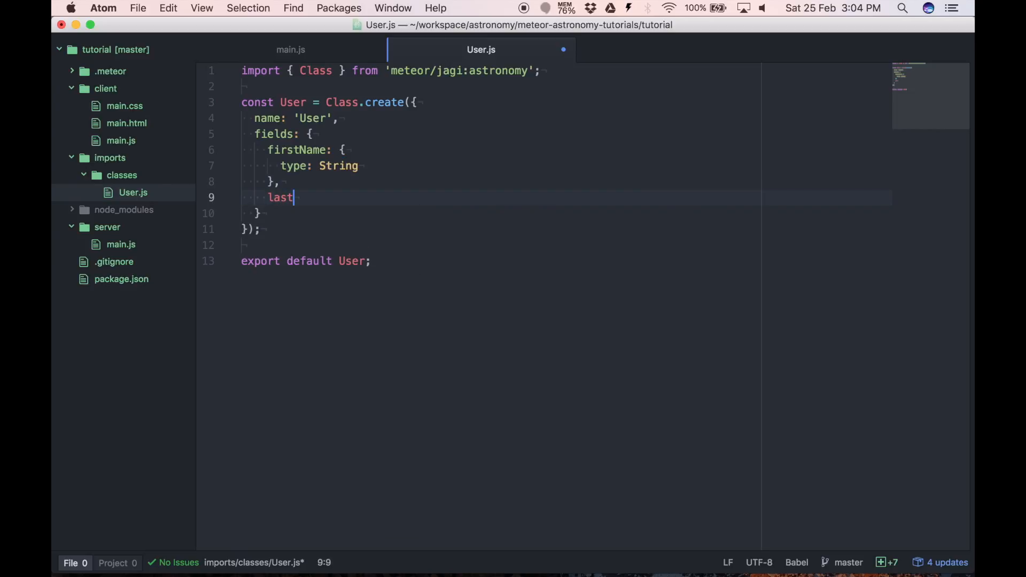
{"action": "type", "text": "Name: {"}
{"action": "type", "text": "type: S"}
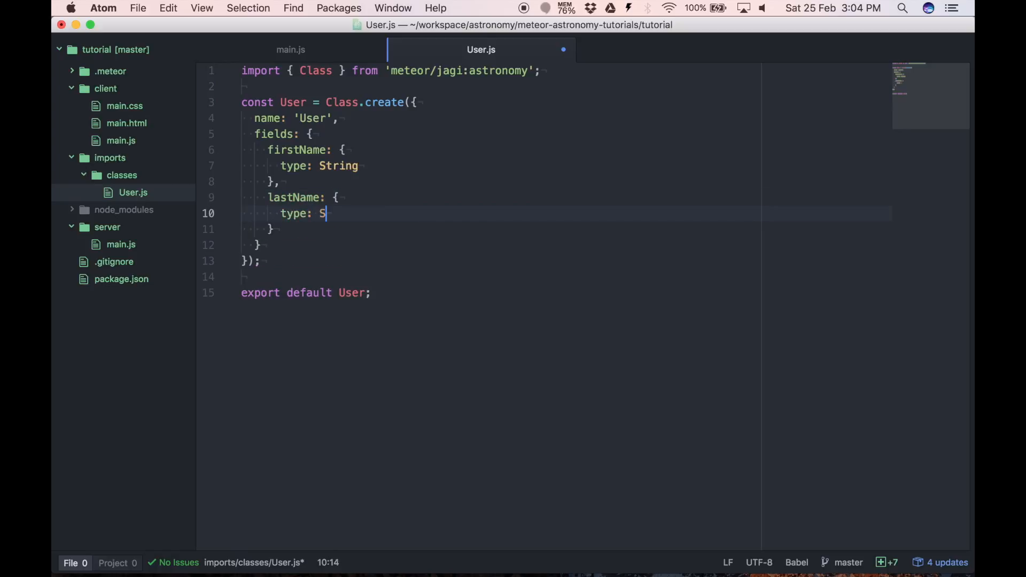
{"action": "type", "text": "tring"}
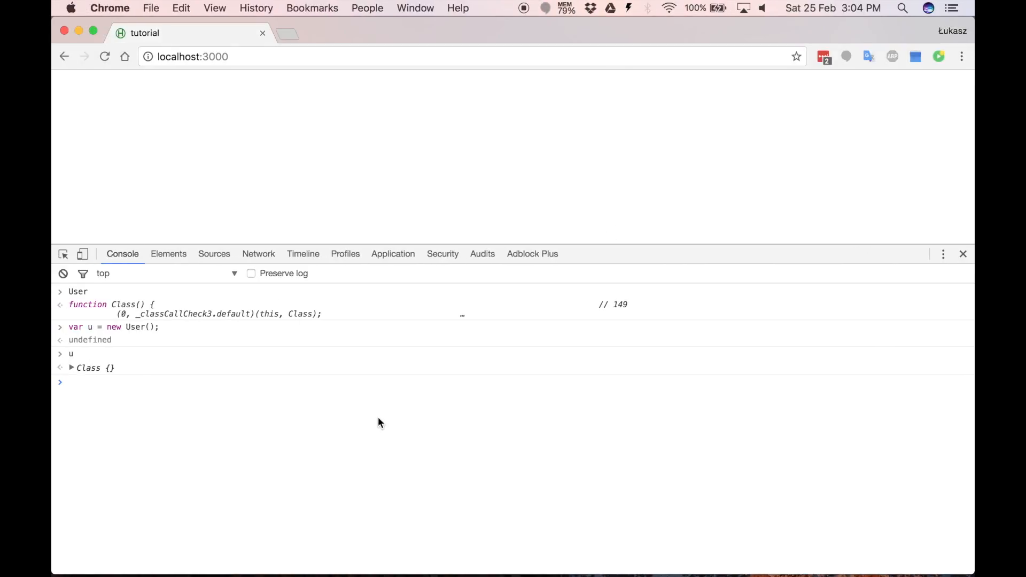
- Clear the console, run var u = new User(); and expand u to show firstName and lastName undefined
{"action": "left_click", "coordinate": [63, 273]}
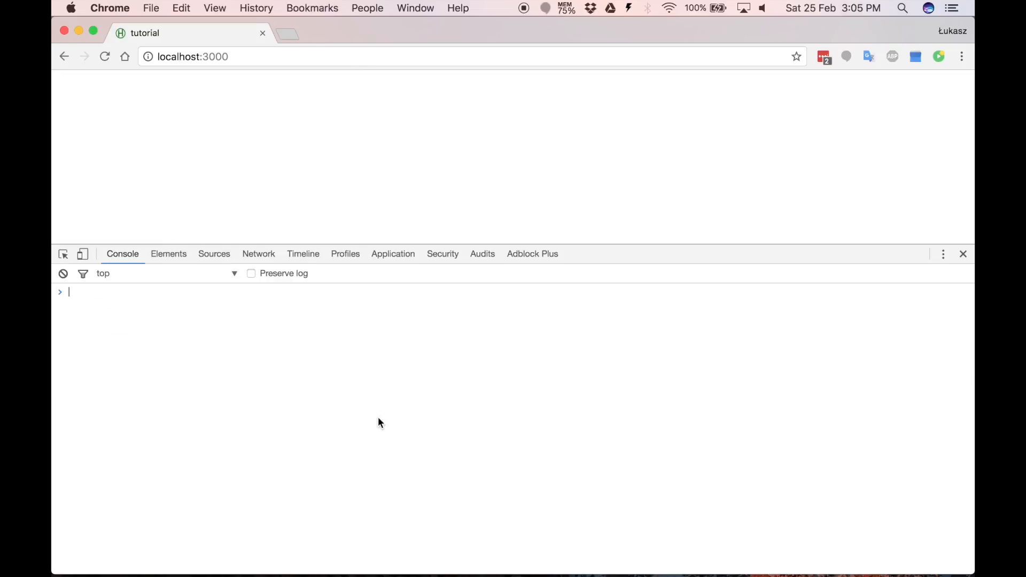
{"action": "type", "text": "var u = new User();"}
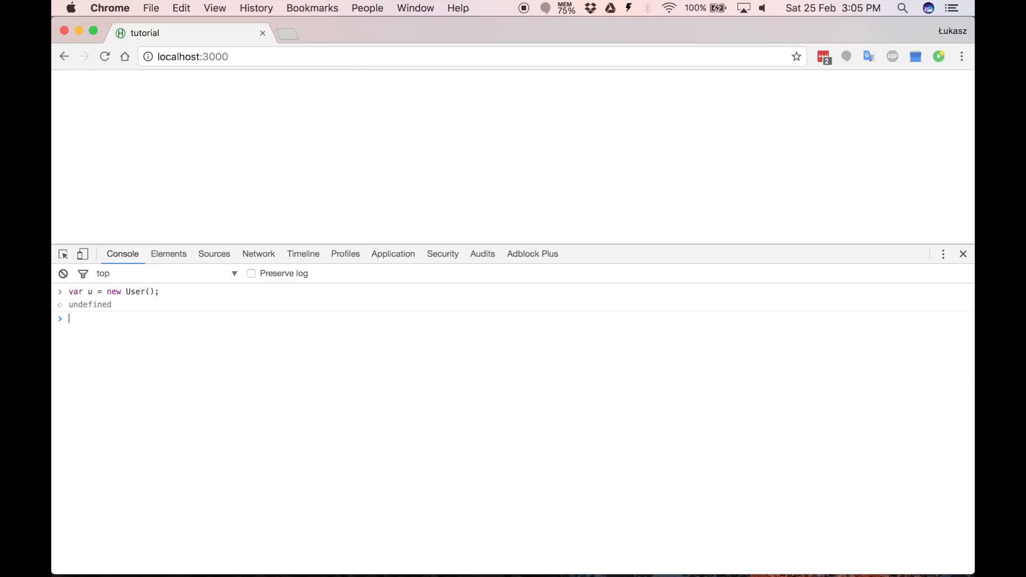
{"action": "type", "text": "u"}
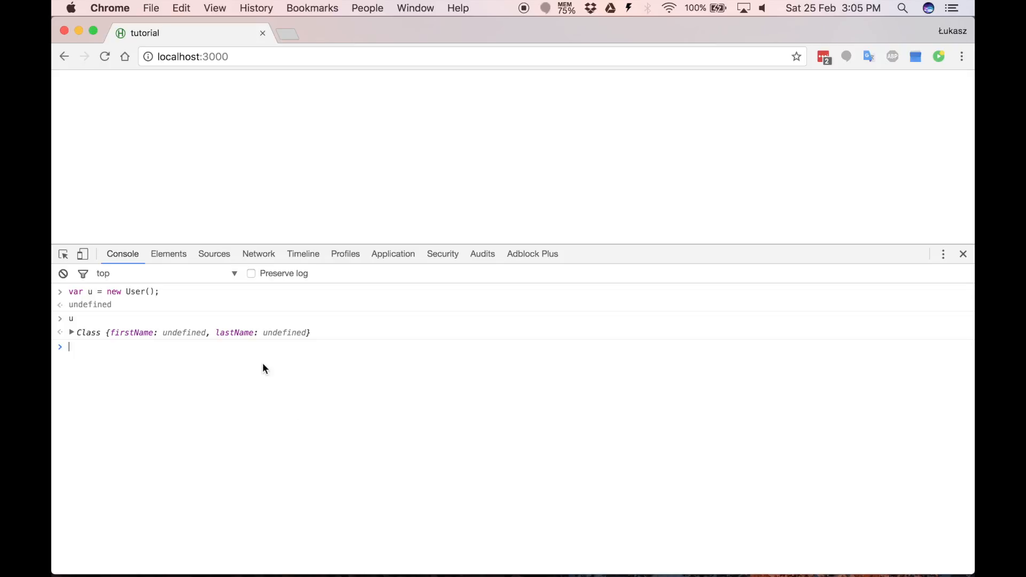
{"action": "left_click", "coordinate": [71, 332]}
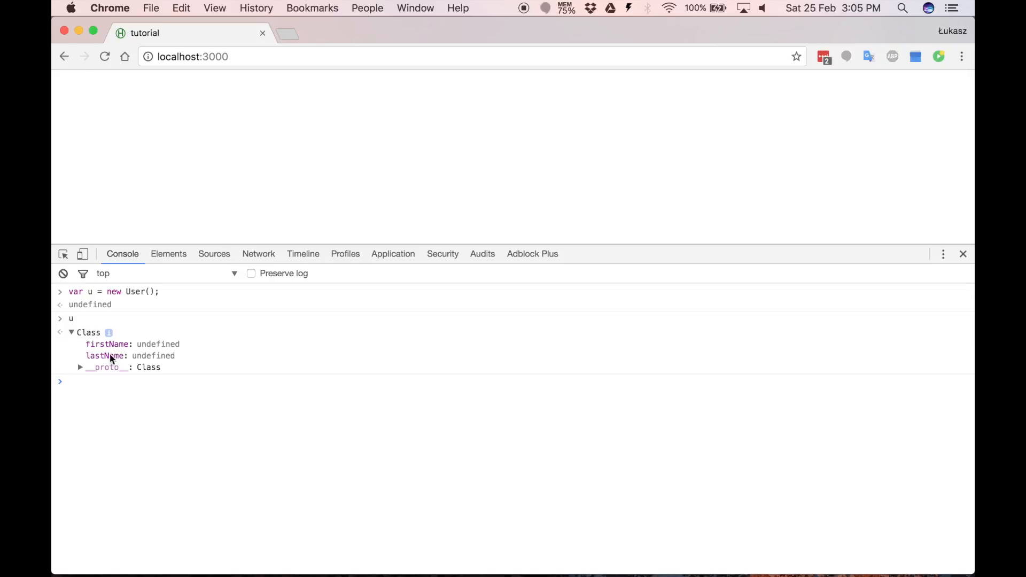
{"action": "mouse_move", "coordinate": [166, 342]}
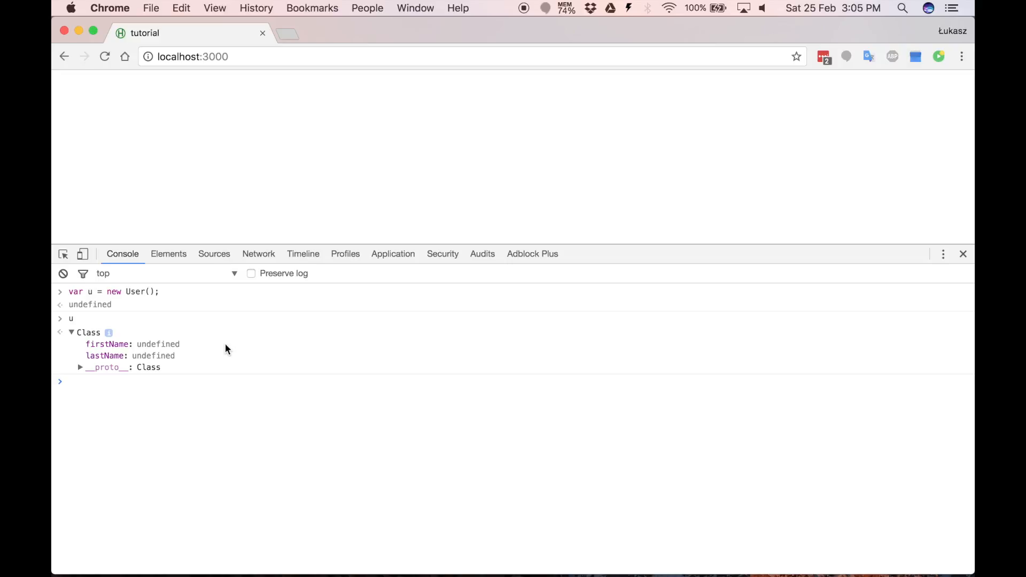
- Create u as a new User with firstName 'John' and lastName 'Smith' in the console
{"action": "type", "text": "var u = new User();"}
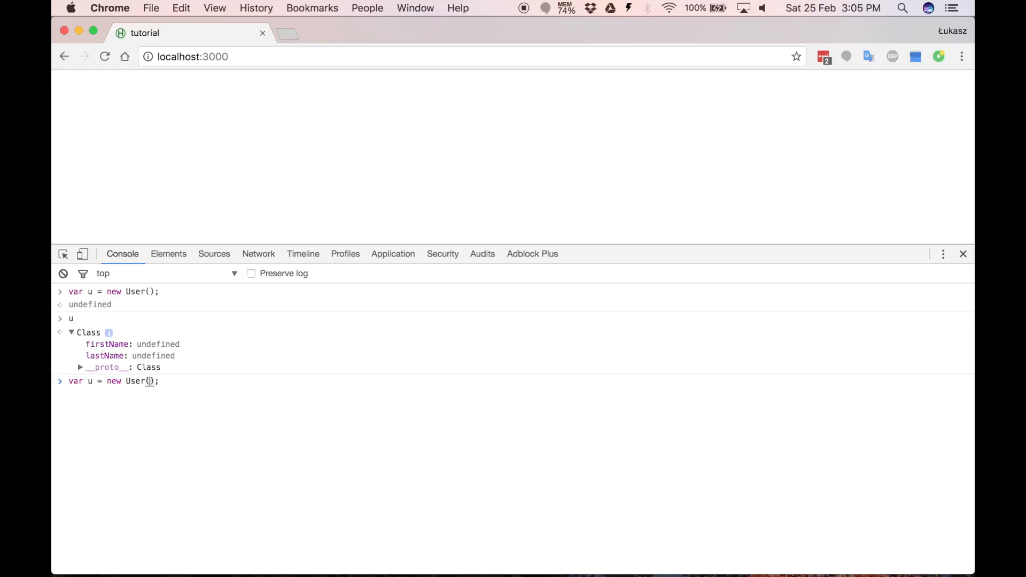
{"action": "type", "text": "{"}
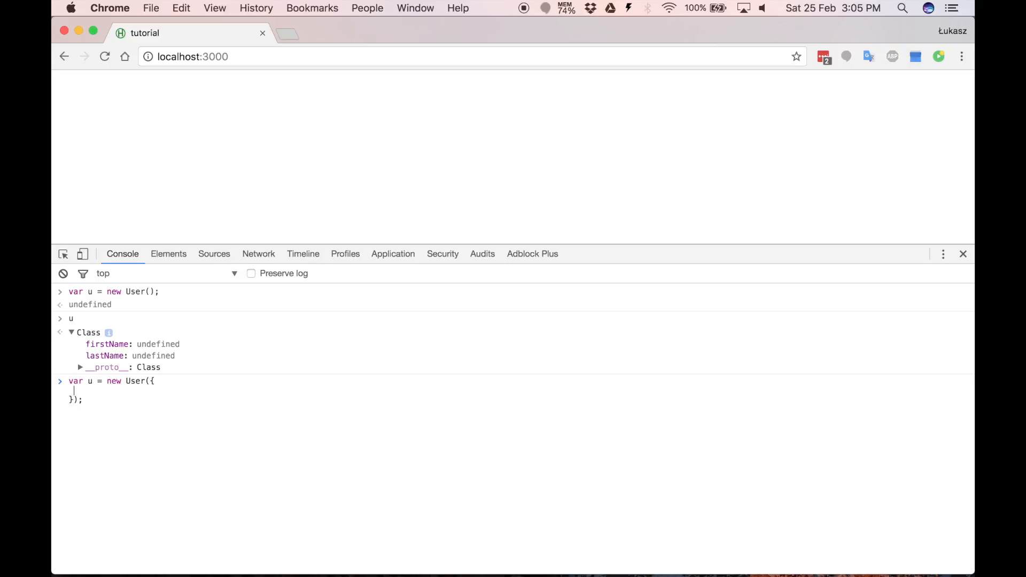
{"action": "type", "text": "firstName:"}
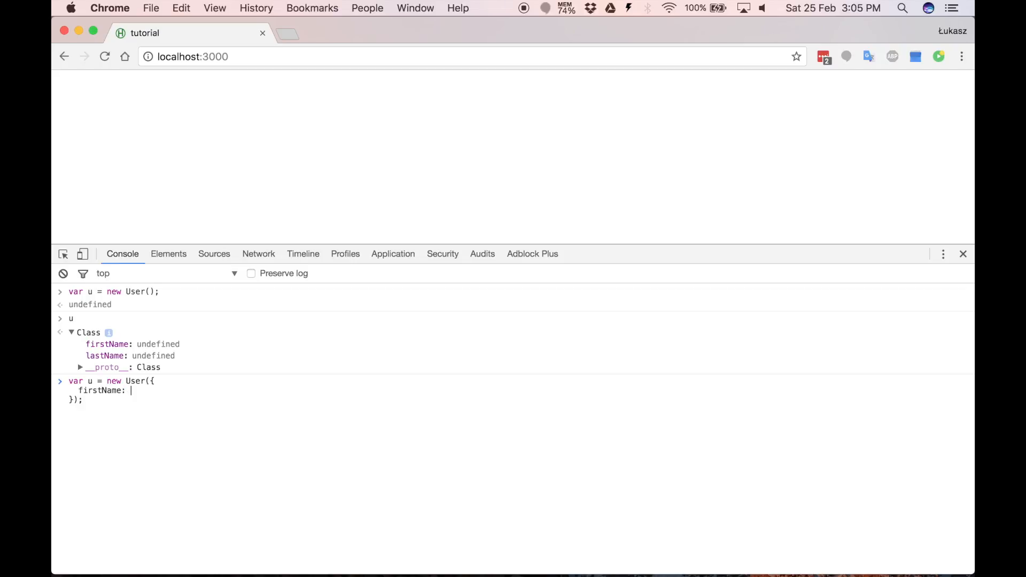
{"action": "type", "text": "'John',"}
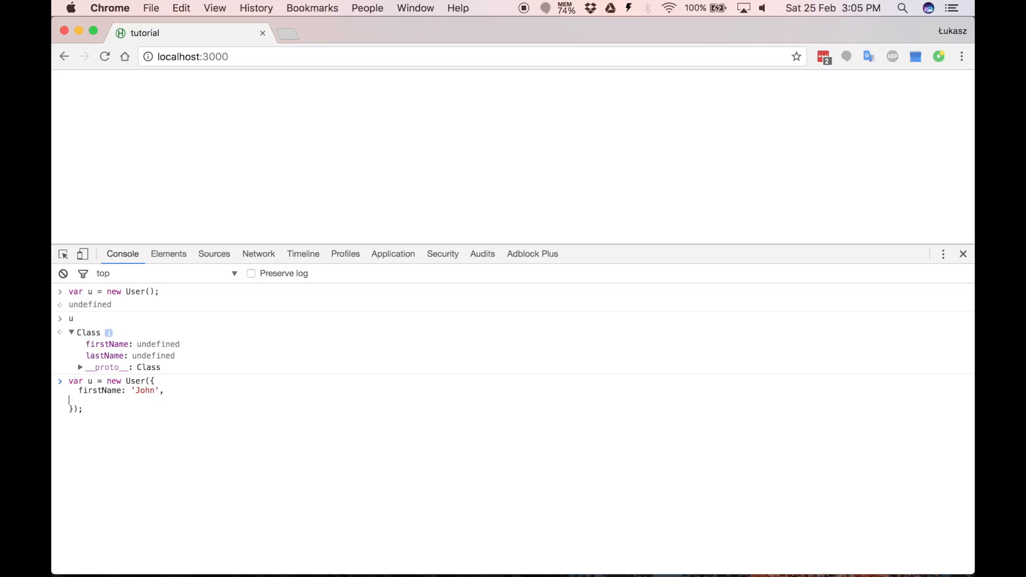
{"action": "type", "text": "lastName: 'S"}
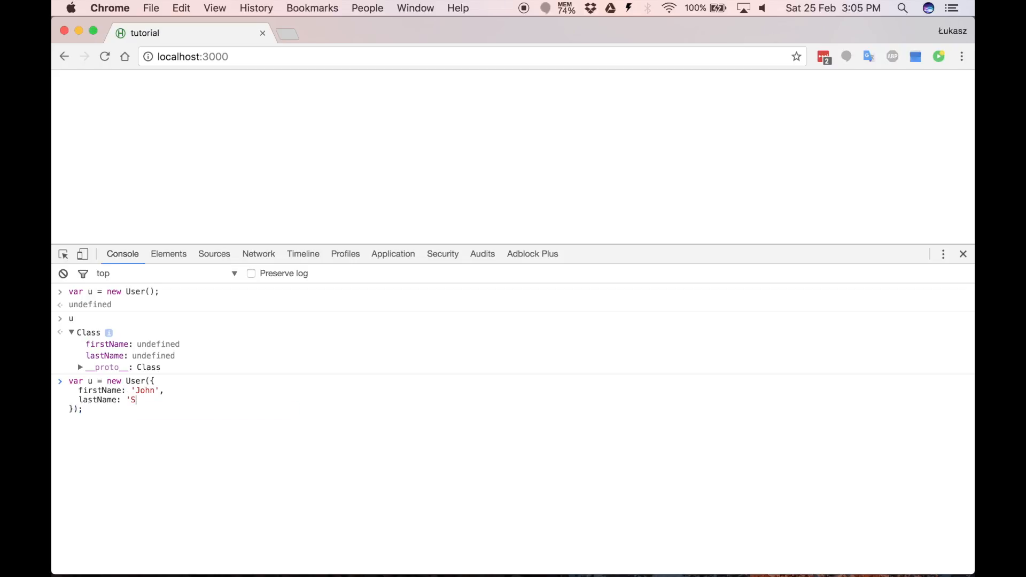
{"action": "key", "text": "Enter"}
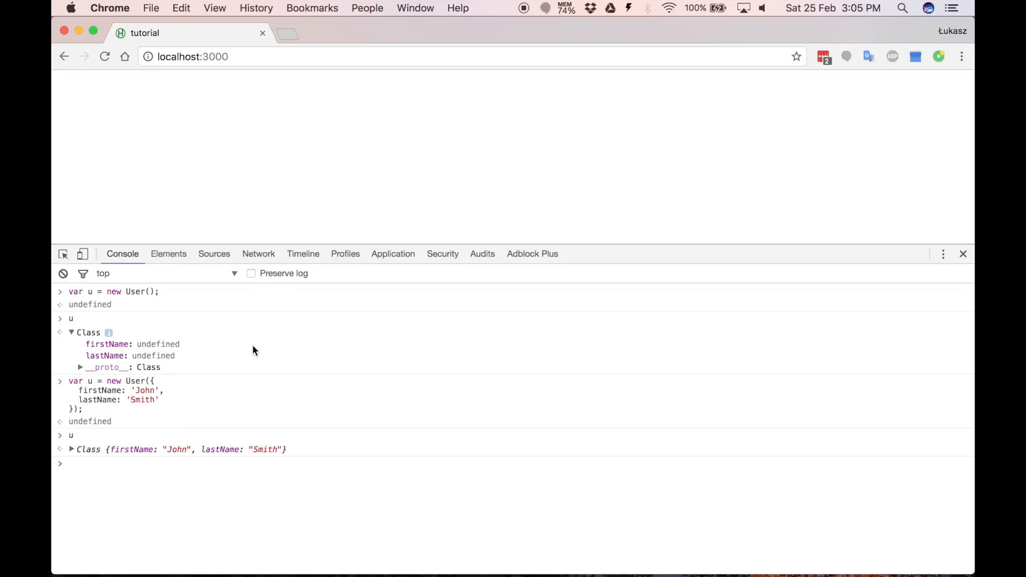
{"action": "left_click", "coordinate": [71, 449]}
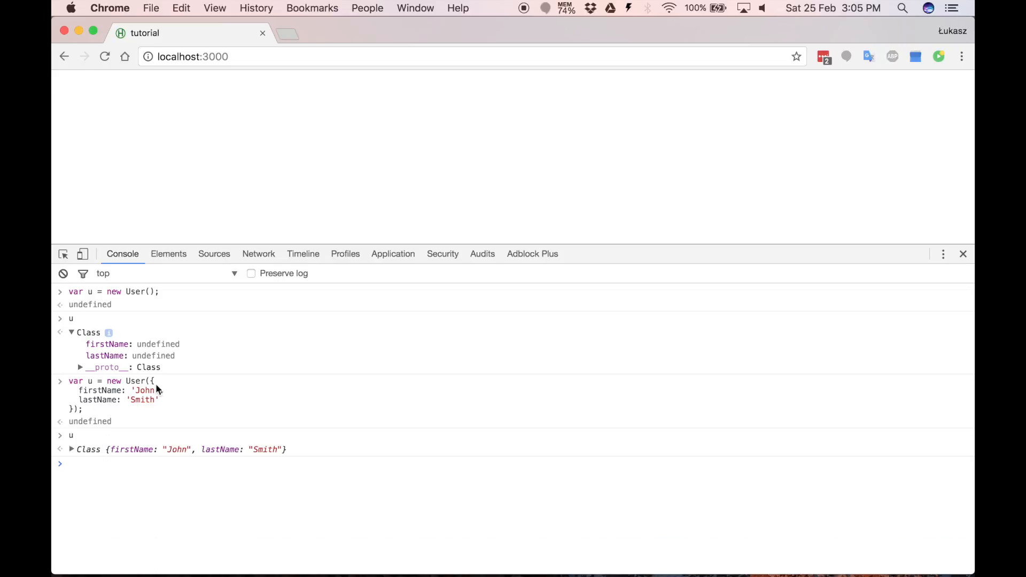
- Reassign u.firstName to 'Luke' and inspect the updated user object
{"action": "type", "text": "u.firstName"}
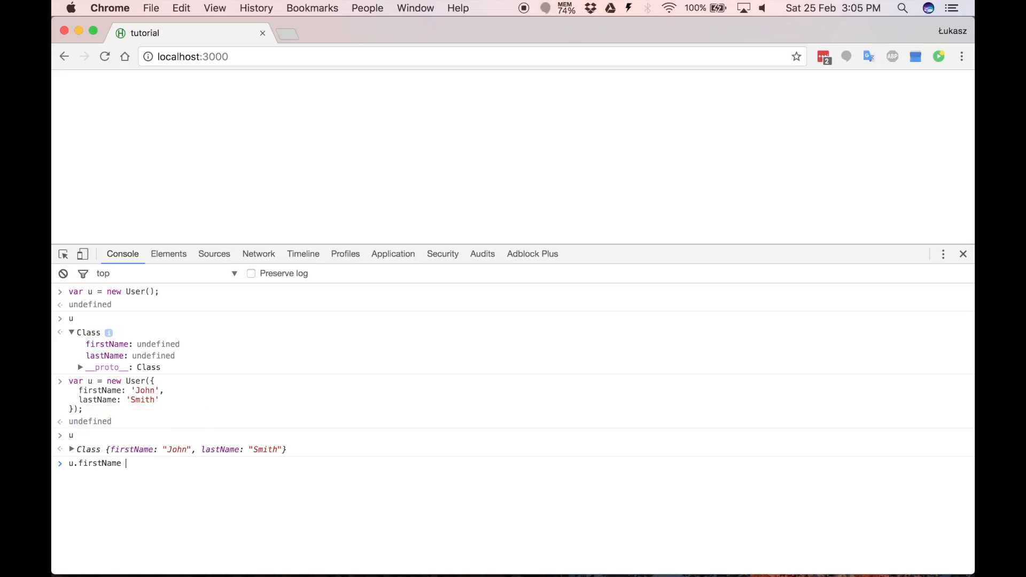
{"action": "type", "text": "= 'Luke';"}
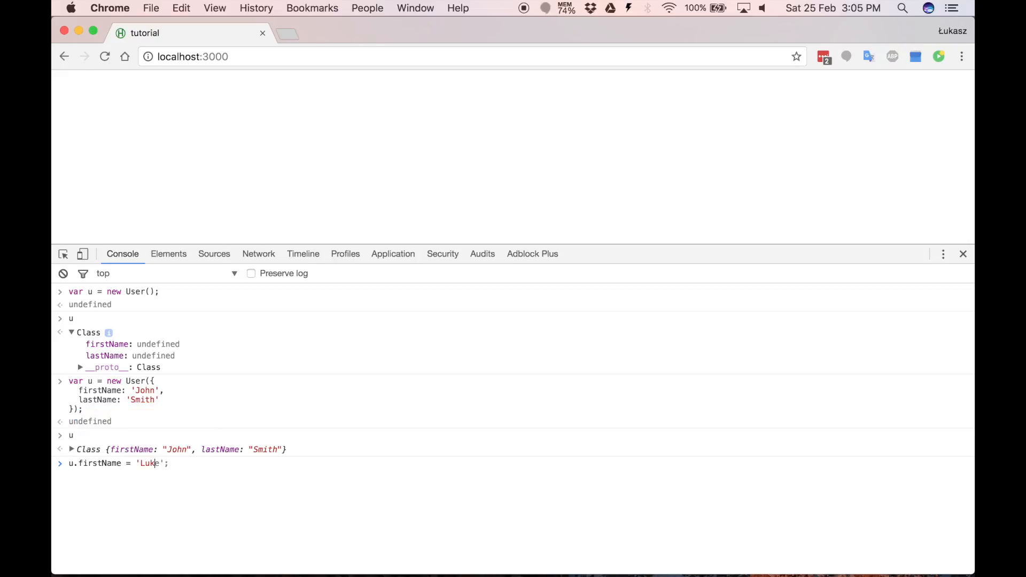
{"action": "type", "text": "u"}
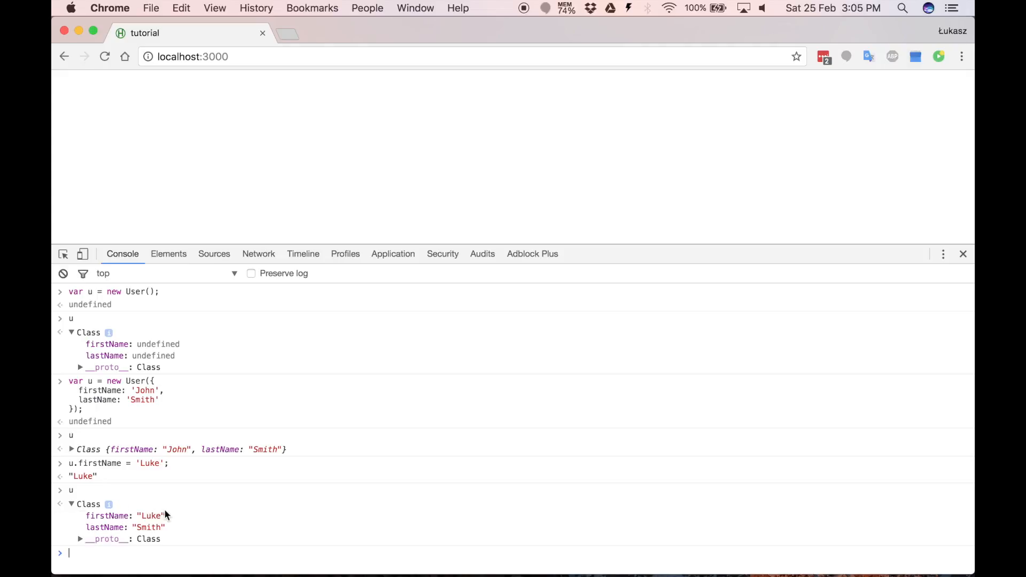
{"action": "left_click", "coordinate": [72, 504]}
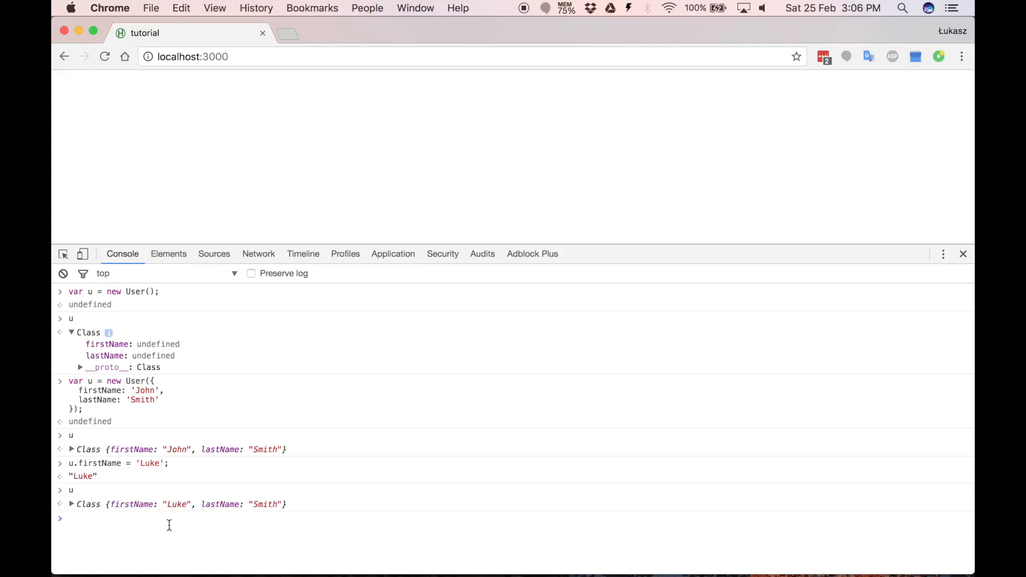
- Set firstName back to 'John' using u.set('firstName', 'John')
{"action": "type", "text": "u.set('firstName', 'John');"}
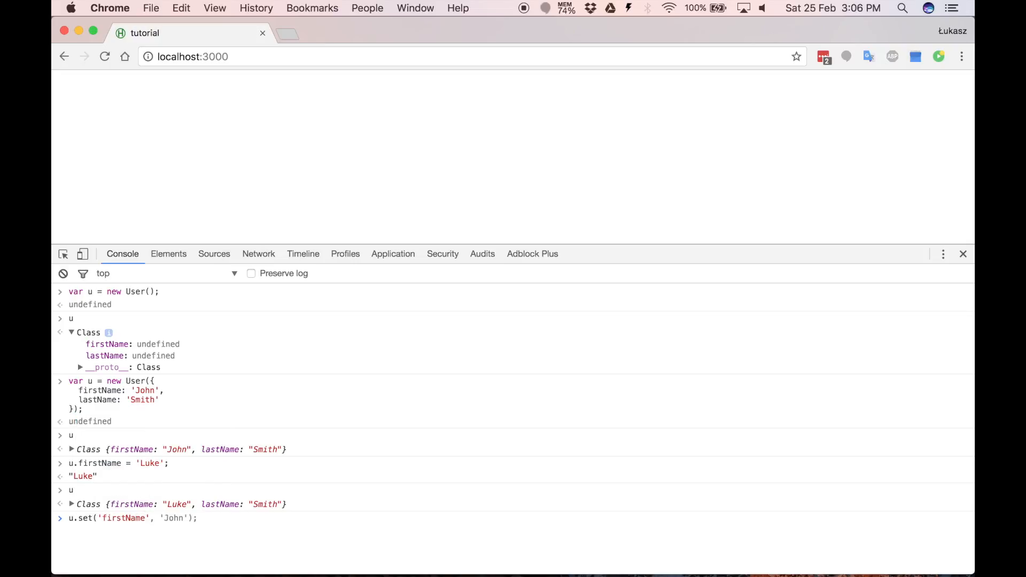
{"action": "key", "text": "Enter"}
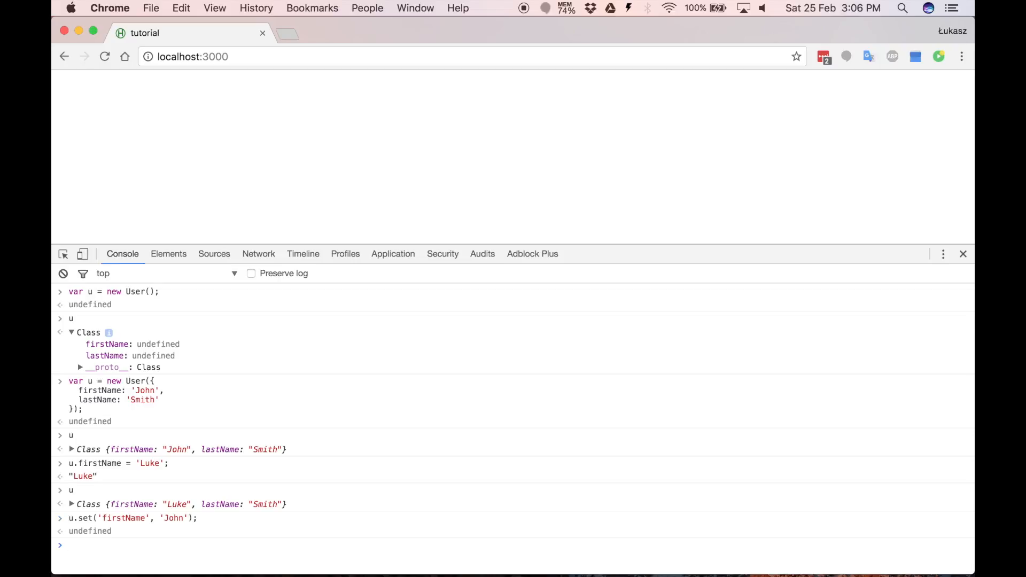
{"action": "left_click", "coordinate": [69, 544]}
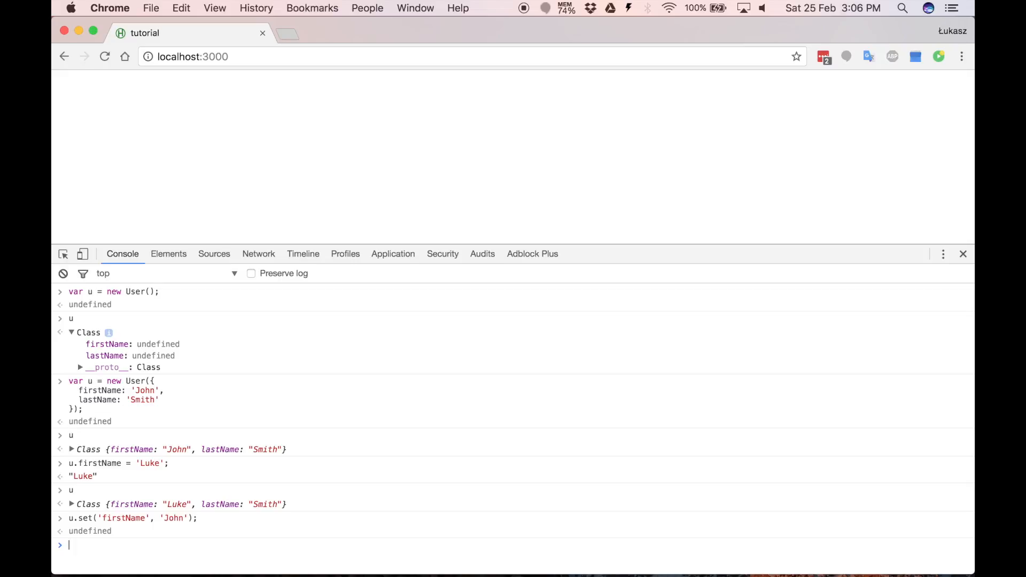
- Create an imports/collections folder containing a new empty Users.js file
{"action": "type", "text": "u"}
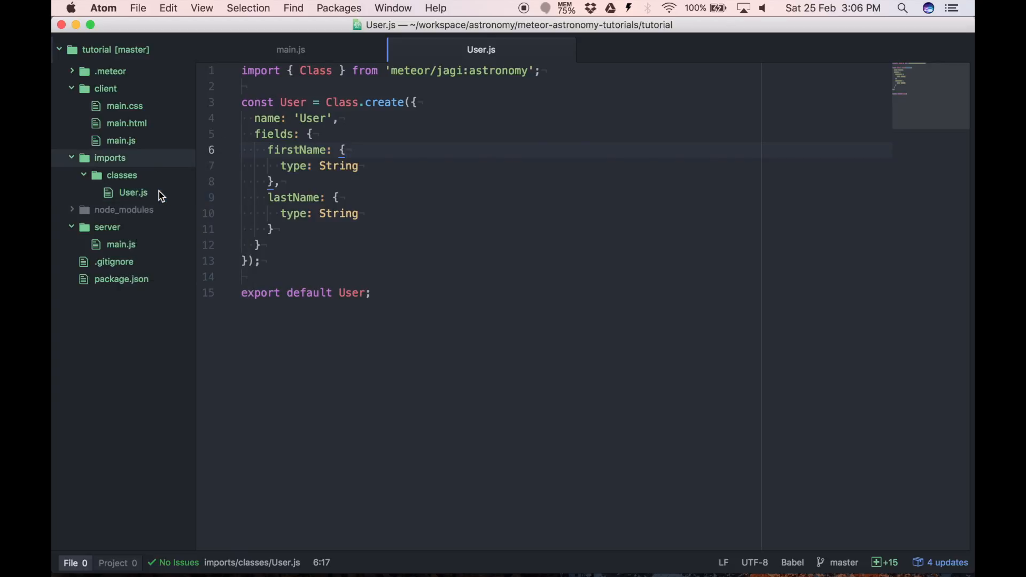
{"action": "type", "text": "imports/collect"}
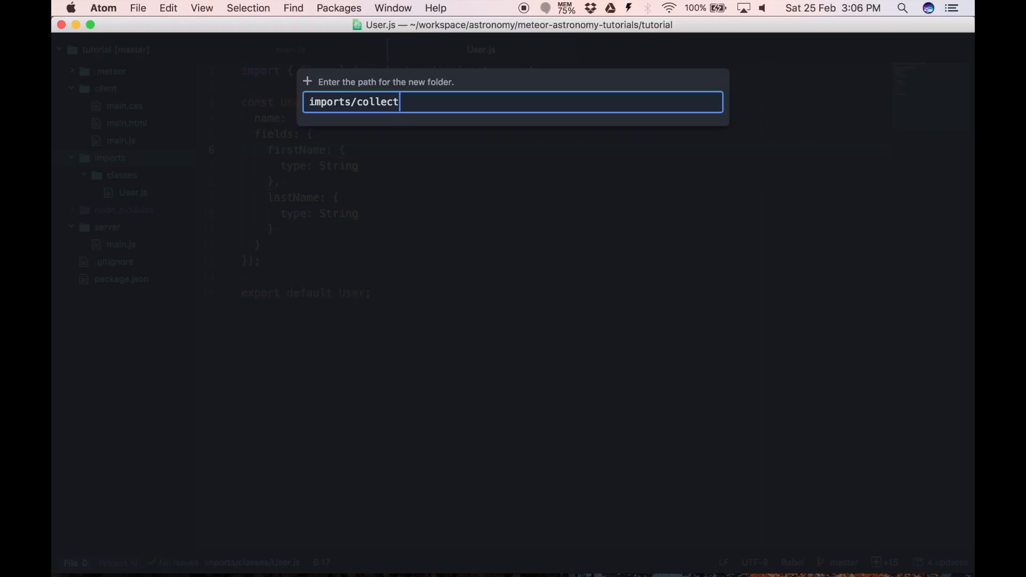
{"action": "key", "text": "Enter"}
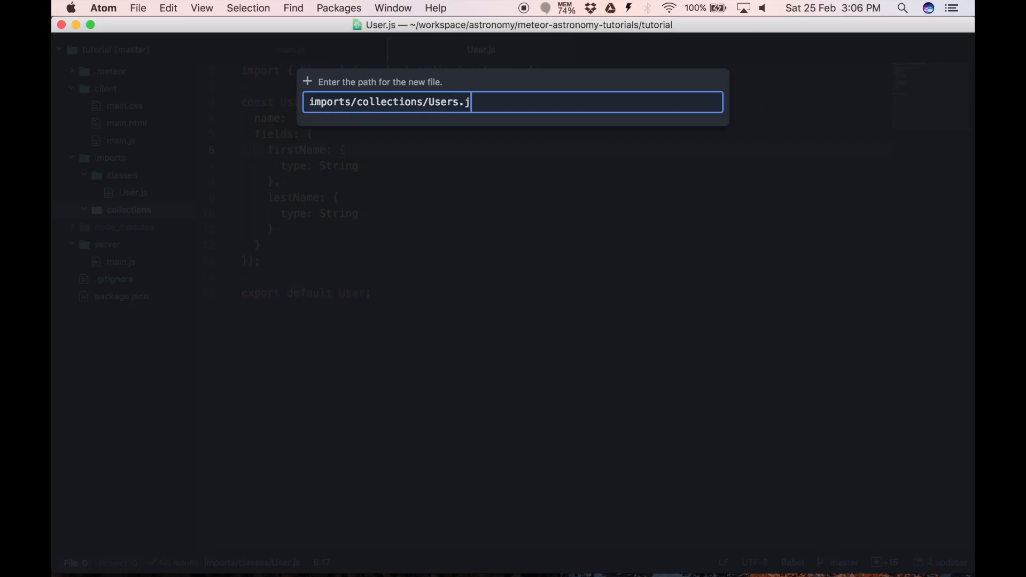
{"action": "key", "text": "enter"}
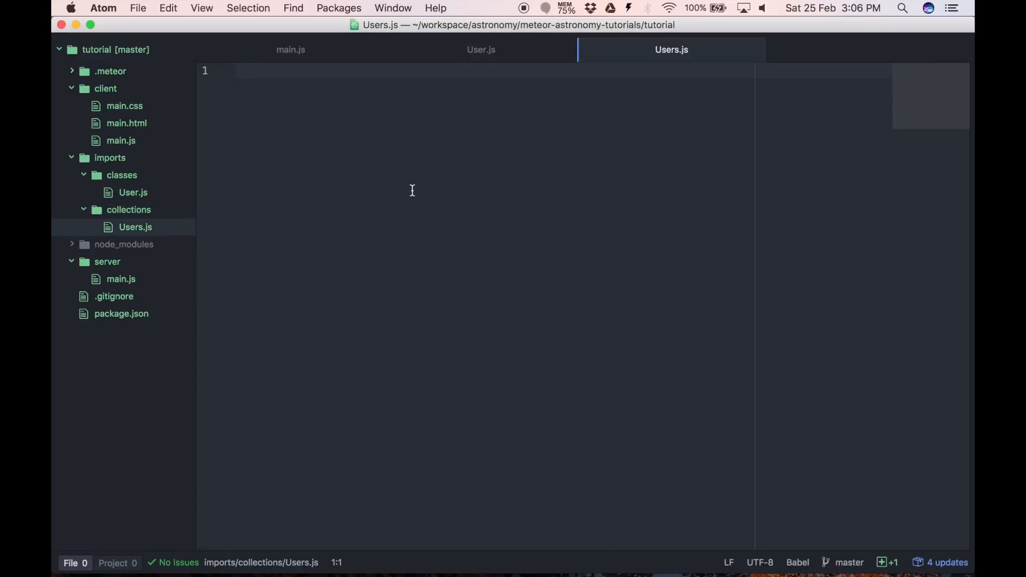
- Import Mongo from 'meteor/mongo' at the top of Users.js
{"action": "type", "text": "i"}
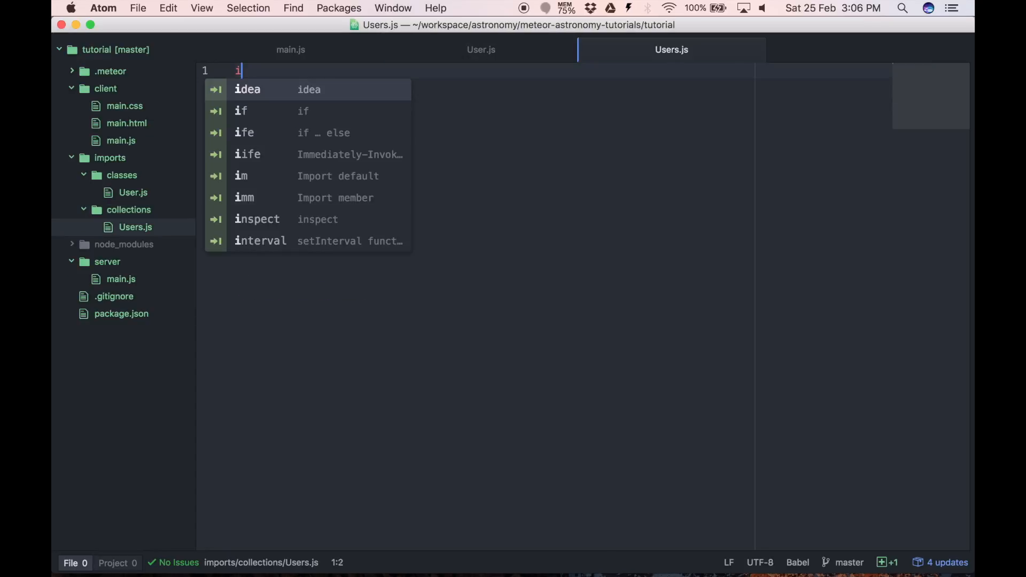
{"action": "type", "text": "mport { Mongo} from '';"}
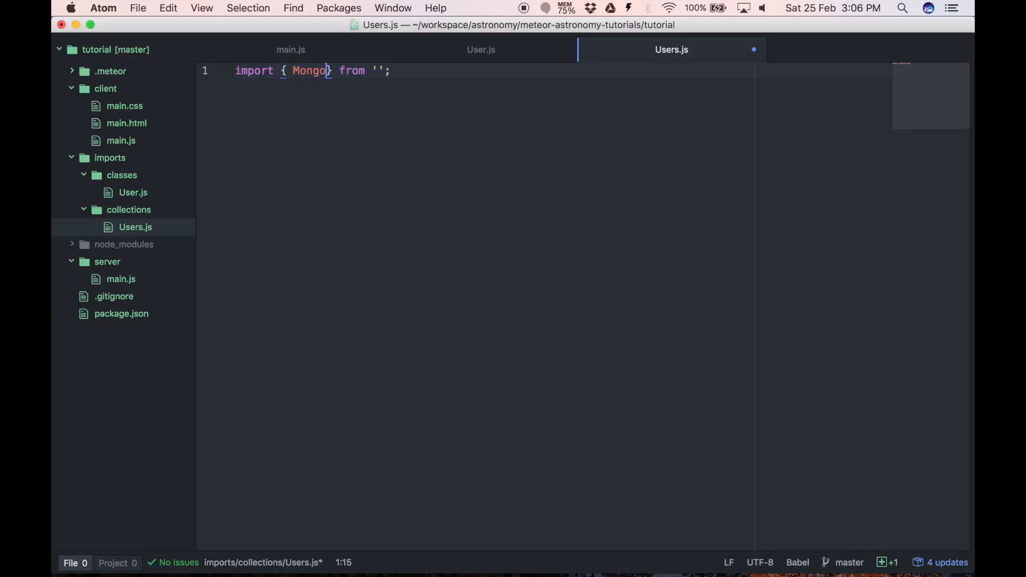
{"action": "type", "text": "meteor/"}
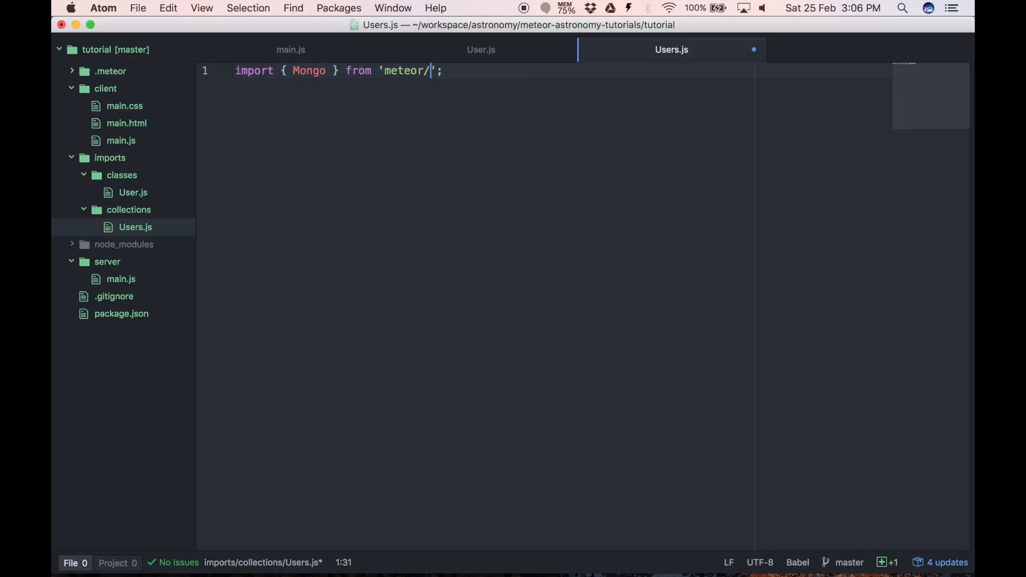
{"action": "type", "text": "mongo';"}
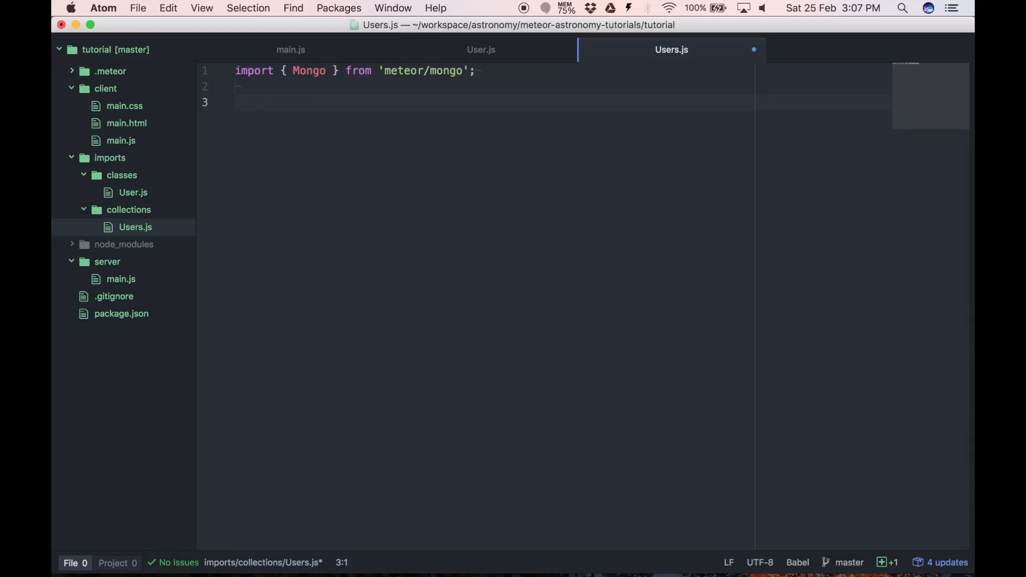
- Define const Users = new Mongo.Collection('users') in Users.js
{"action": "type", "text": "const Users"}
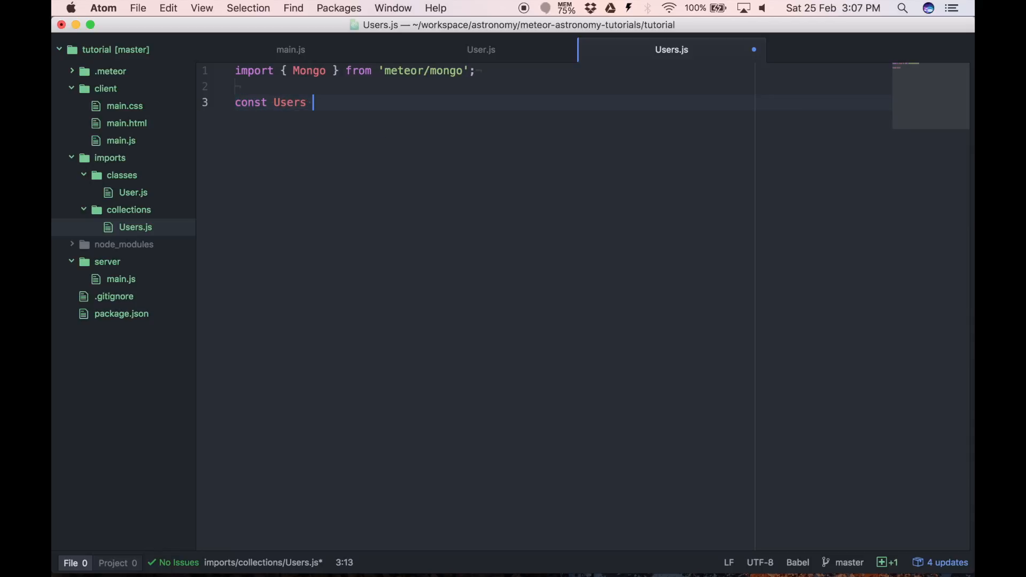
{"action": "type", "text": "="}
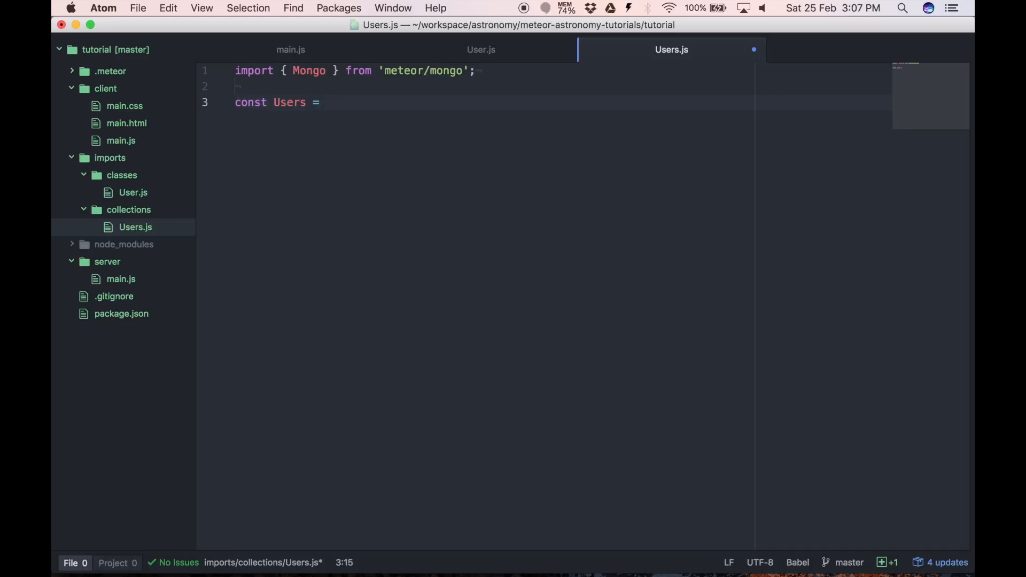
{"action": "type", "text": "new Mong"}
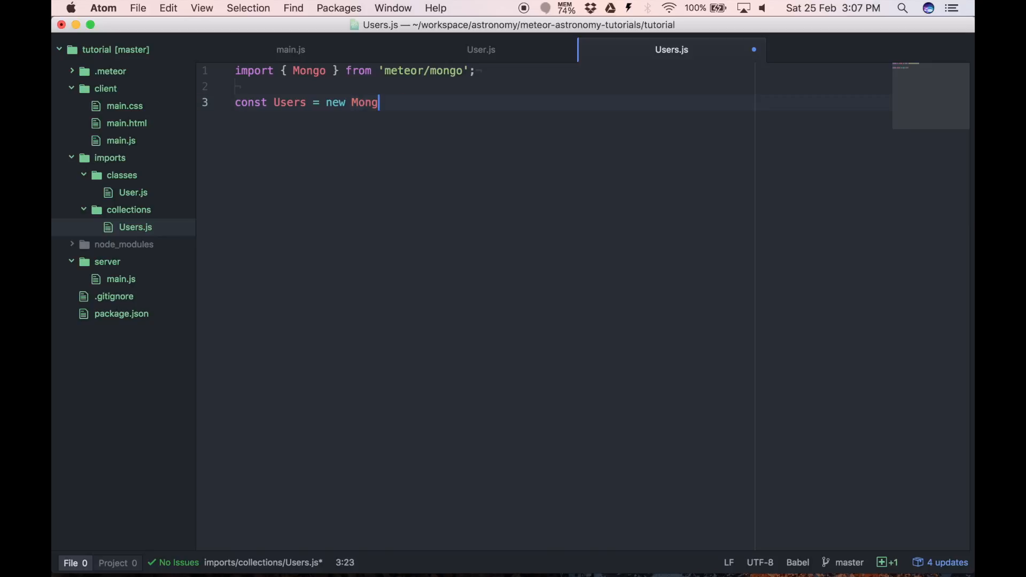
{"action": "type", "text": "o.Collection()"}
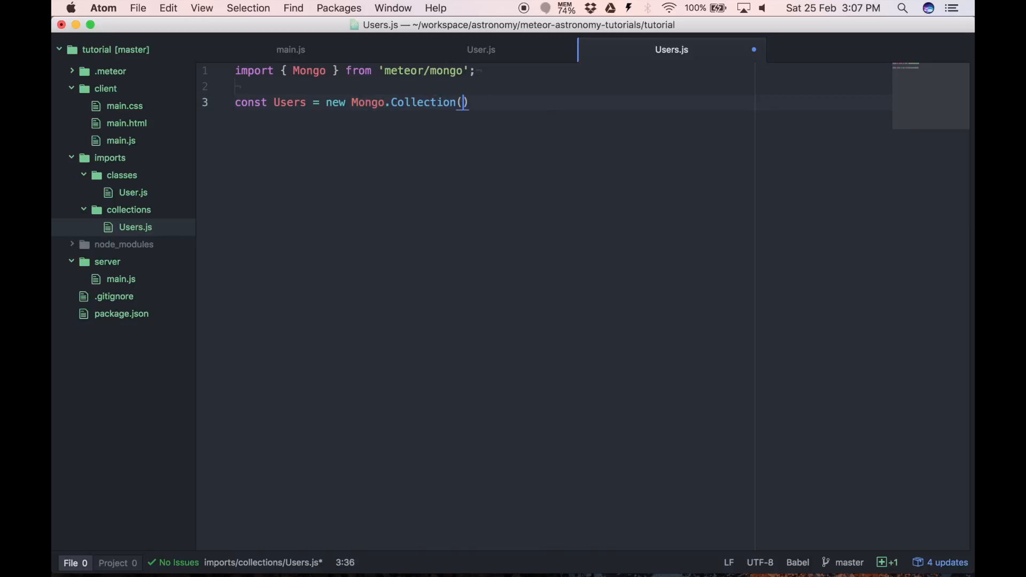
{"action": "type", "text": "'users');"}
{"action": "type", "text": "export default Users;"}
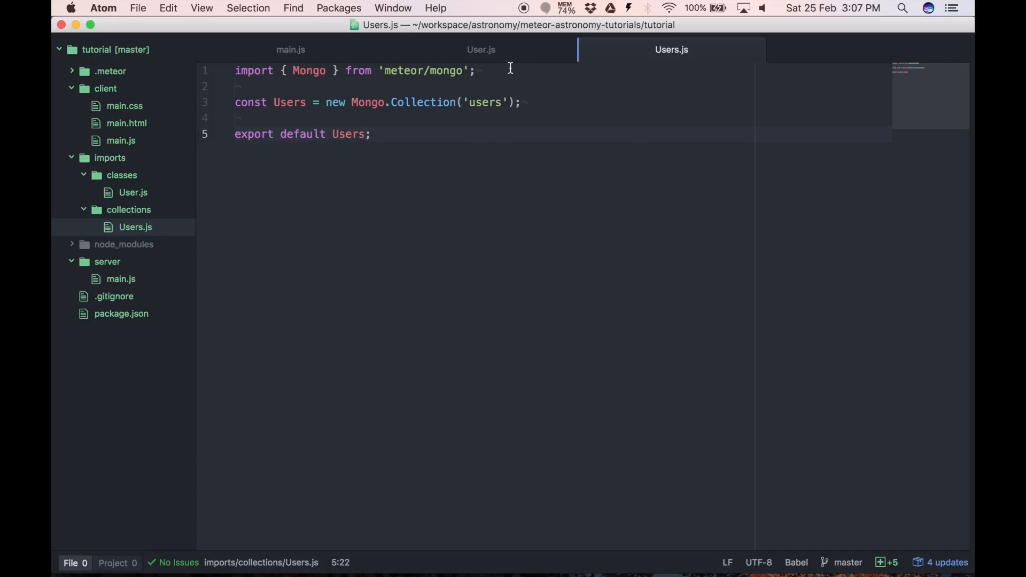
{"action": "left_click", "coordinate": [482, 49]}
{"action": "type", "text": "import  from '';"}
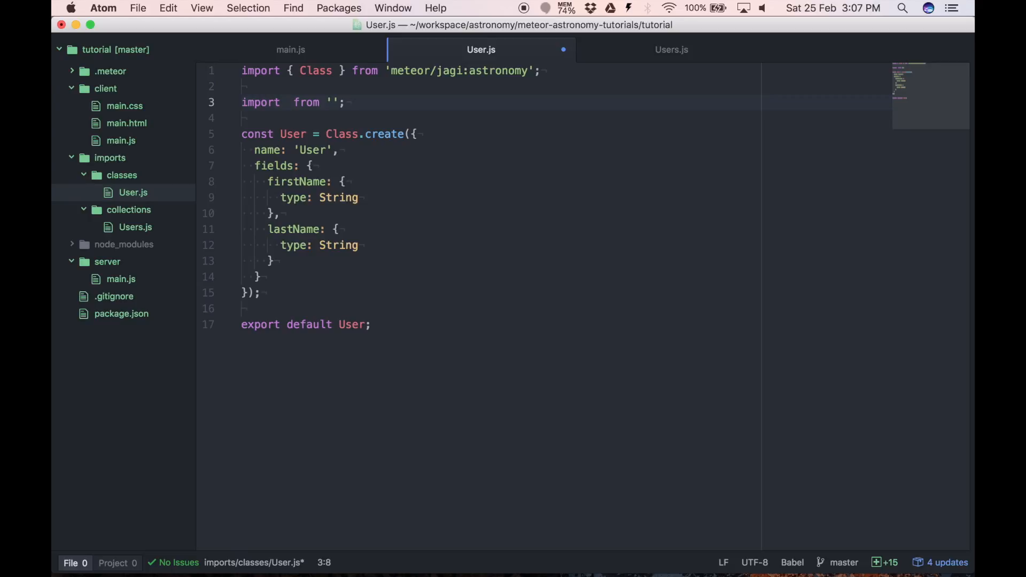
- Import Users from '../collections/Users' into the User class file
{"action": "type", "text": "Users"}
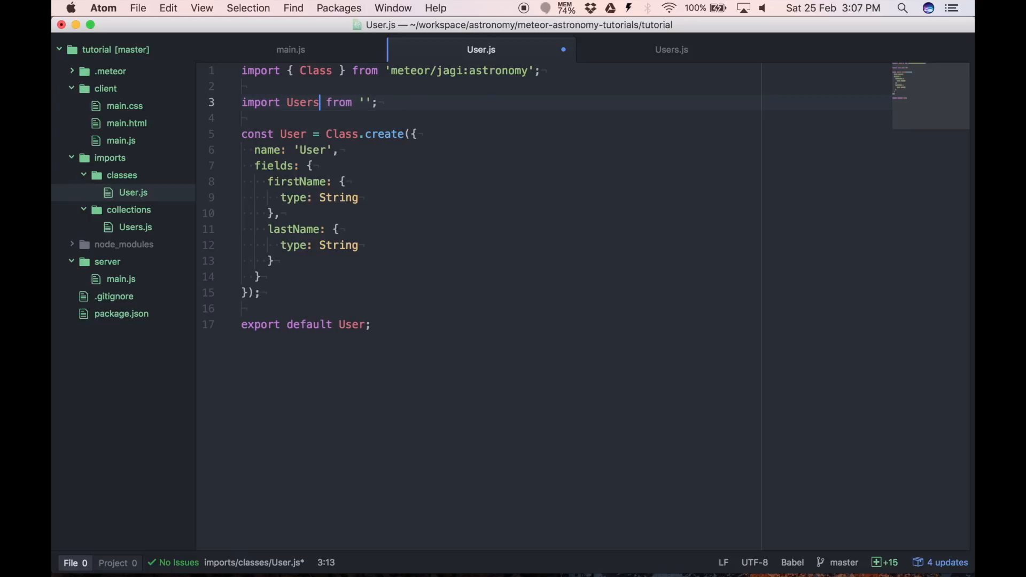
{"action": "type", "text": ".."}
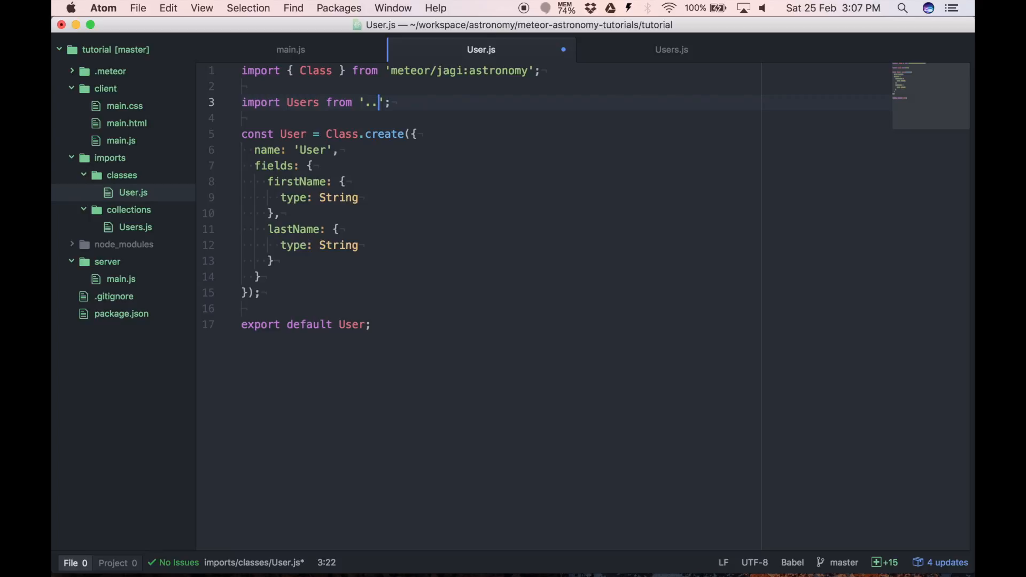
{"action": "type", "text": "/collections"}
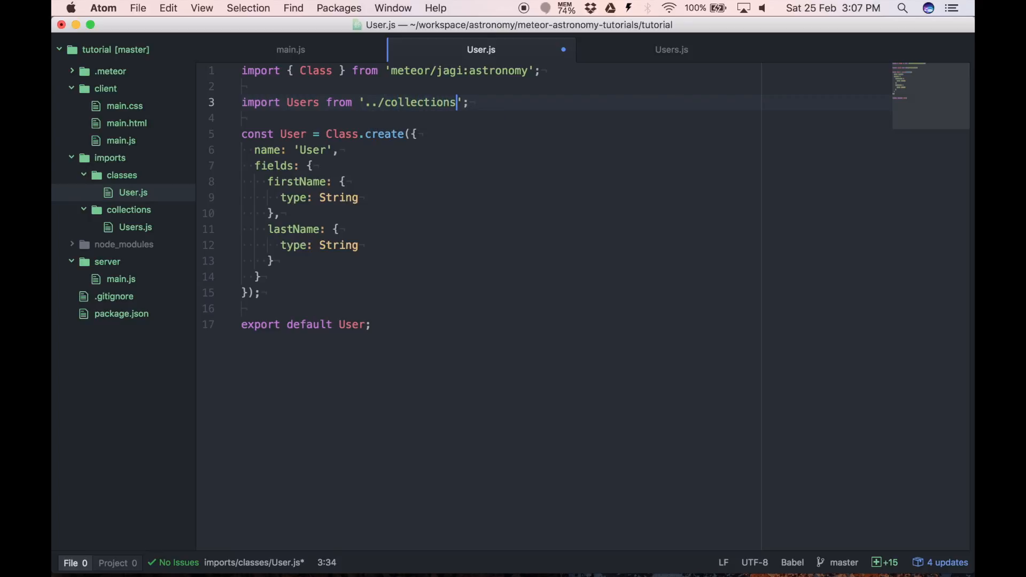
{"action": "type", "text": "/Users"}
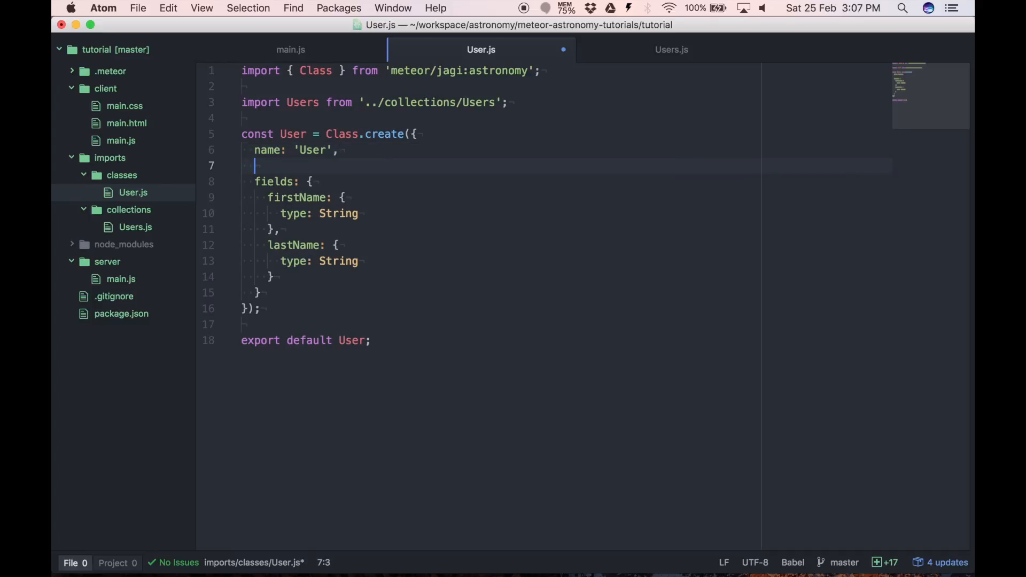
- Add collection: Users to the Class.create definition
{"action": "type", "text": "collection"}
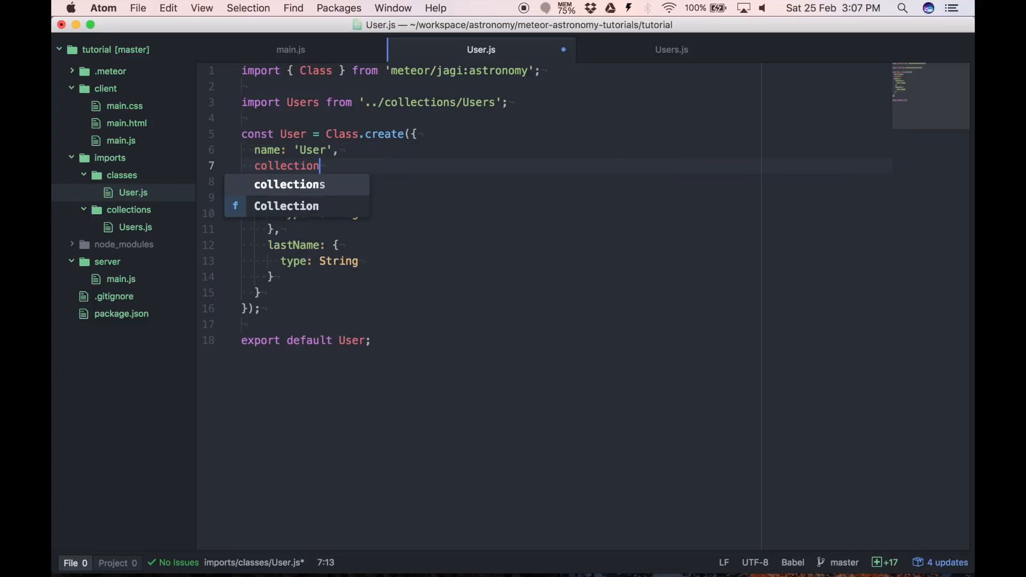
{"action": "type", "text": ": Us"}
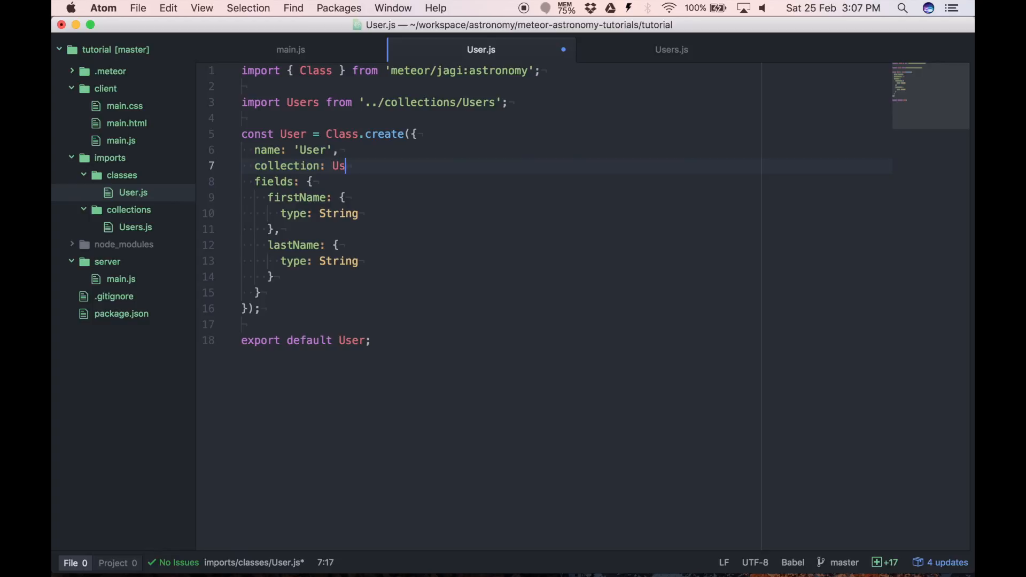
{"action": "type", "text": "ers,"}
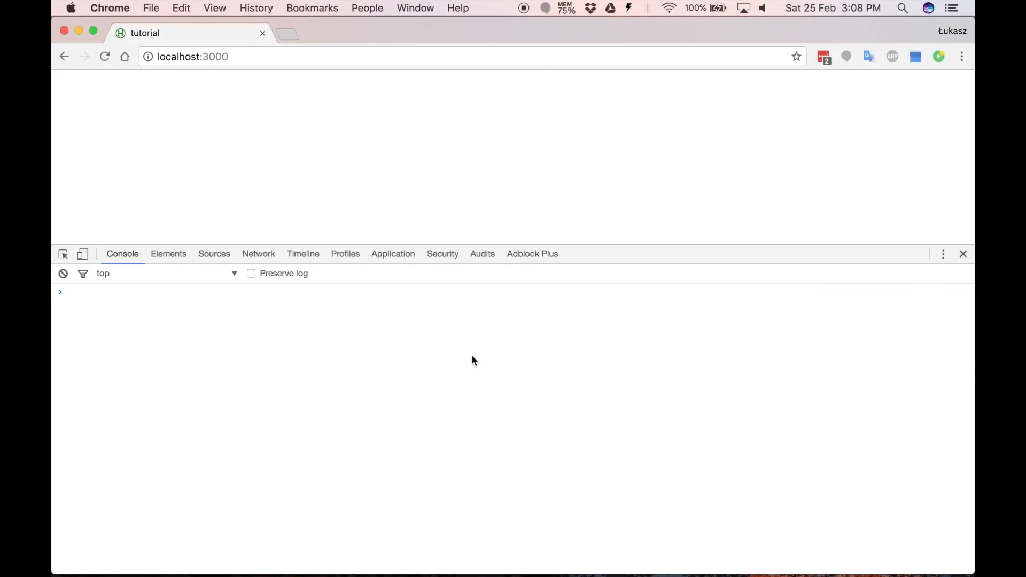
- Create a new John Smith User in the console and expand it to see _isNew and no id
{"action": "type", "text": "var"}
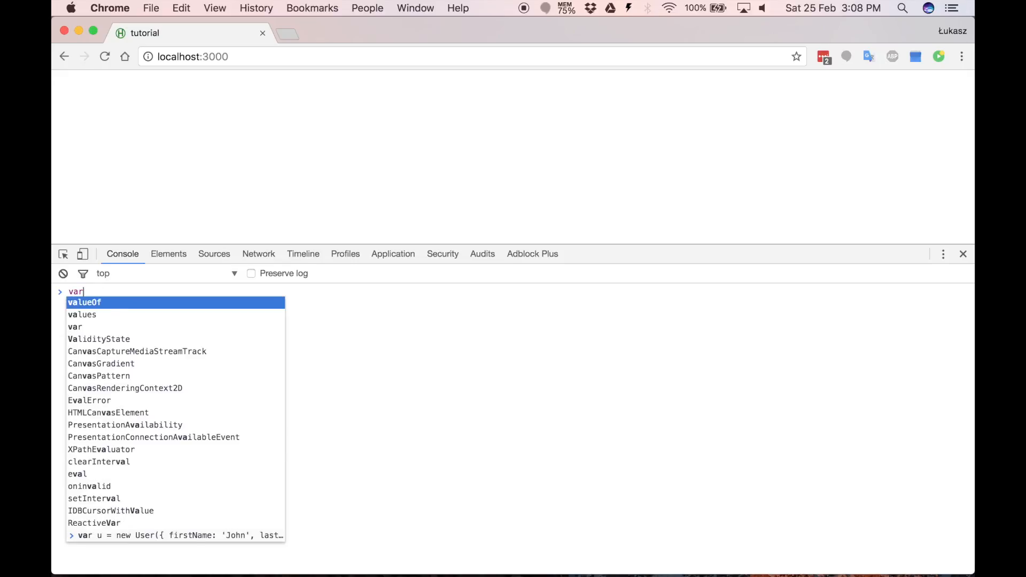
{"action": "type", "text": "u = new User({"}
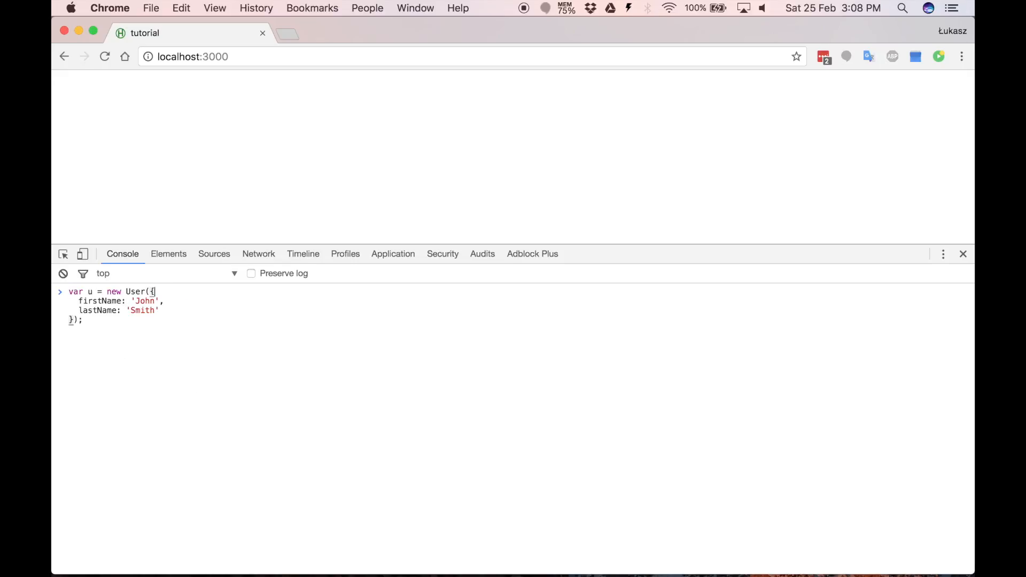
{"action": "key", "text": "Enter"}
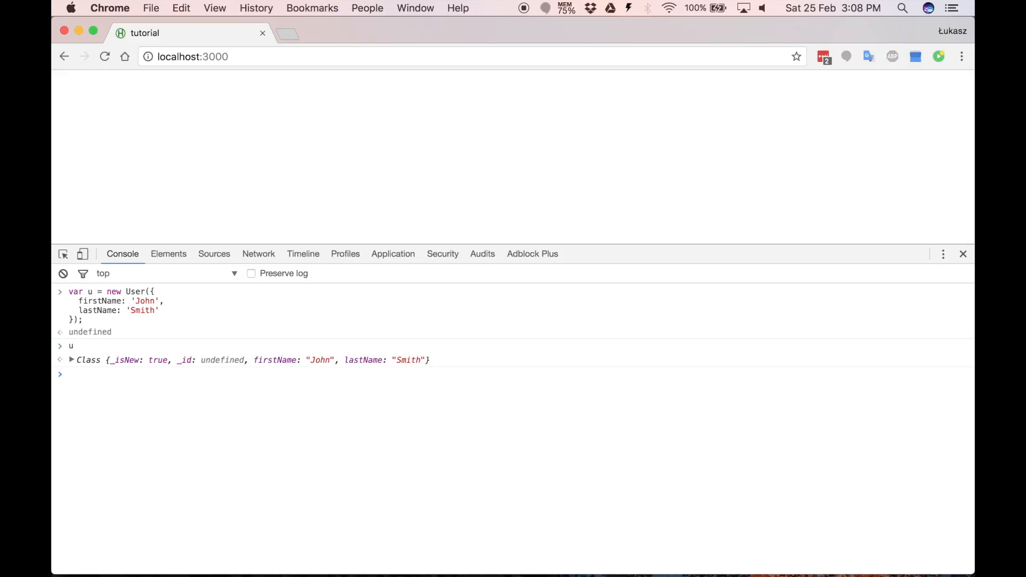
{"action": "left_click", "coordinate": [70, 360]}
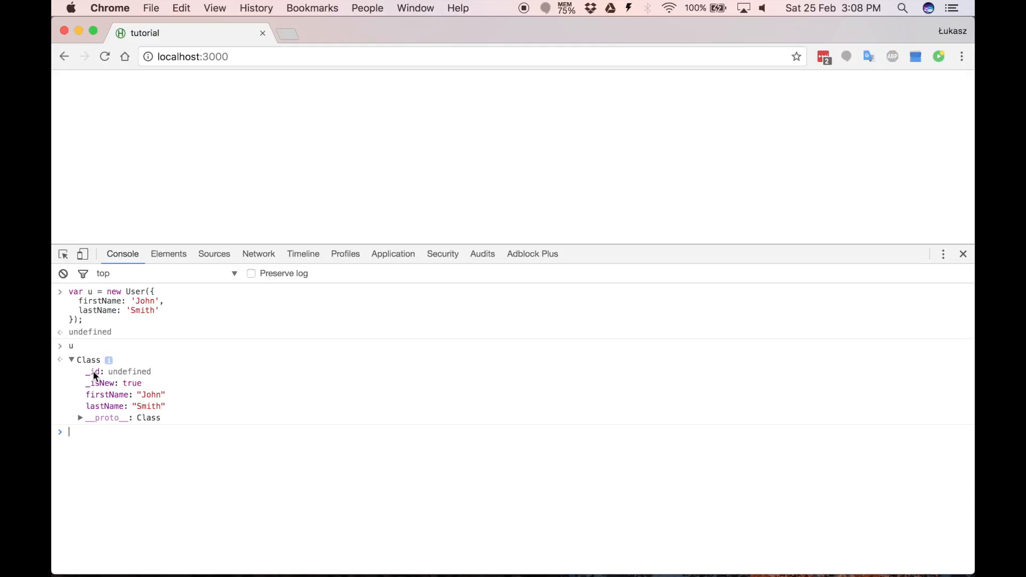
{"action": "mouse_move", "coordinate": [94, 377]}
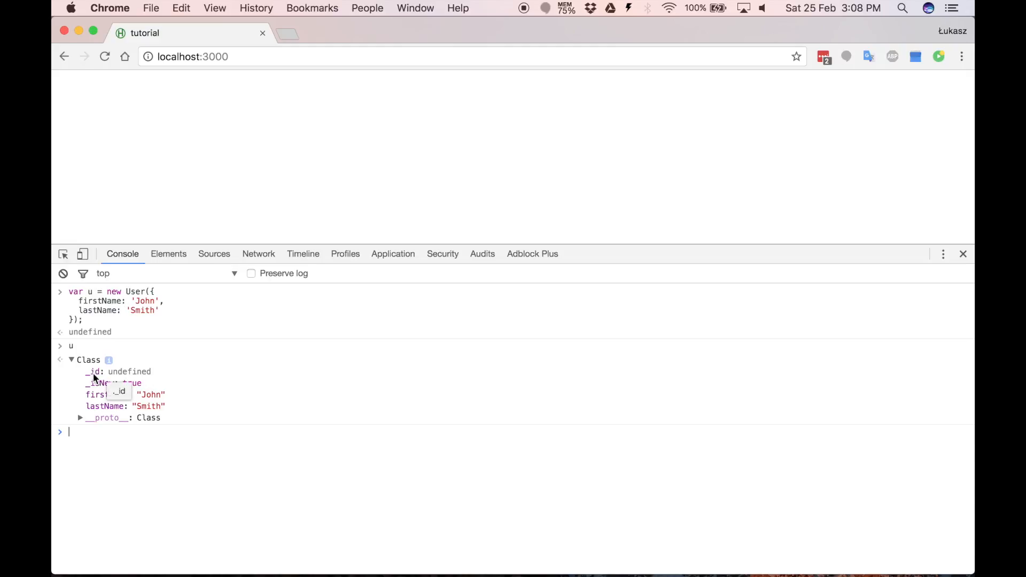
{"action": "mouse_move", "coordinate": [200, 382]}
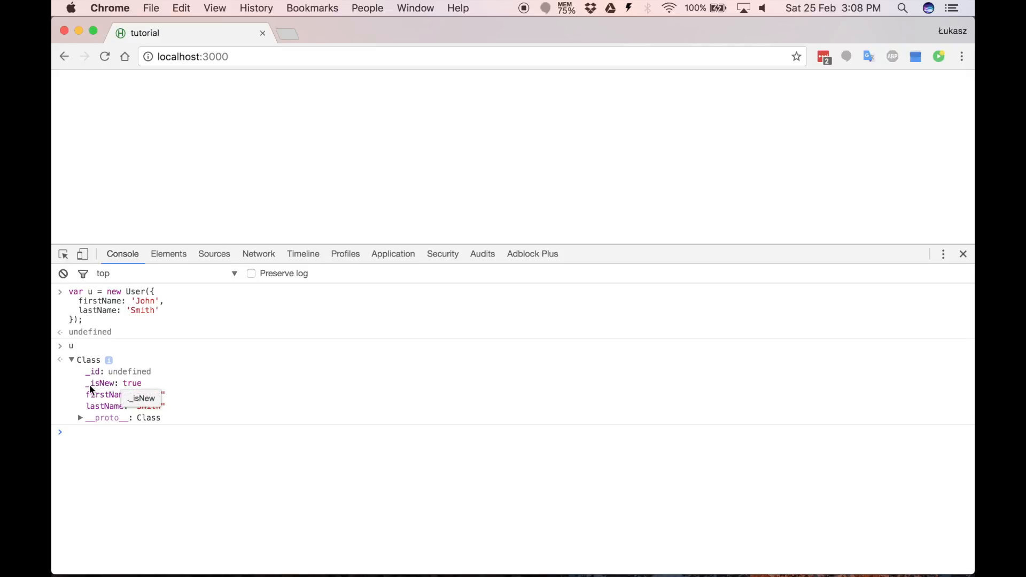
{"action": "mouse_move", "coordinate": [173, 381]}
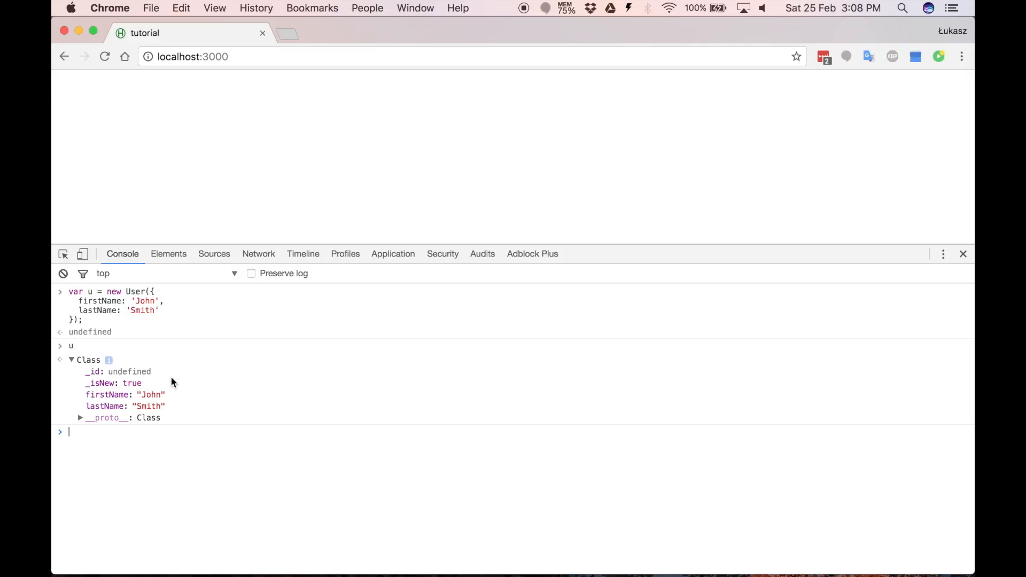
{"action": "mouse_move", "coordinate": [254, 476]}
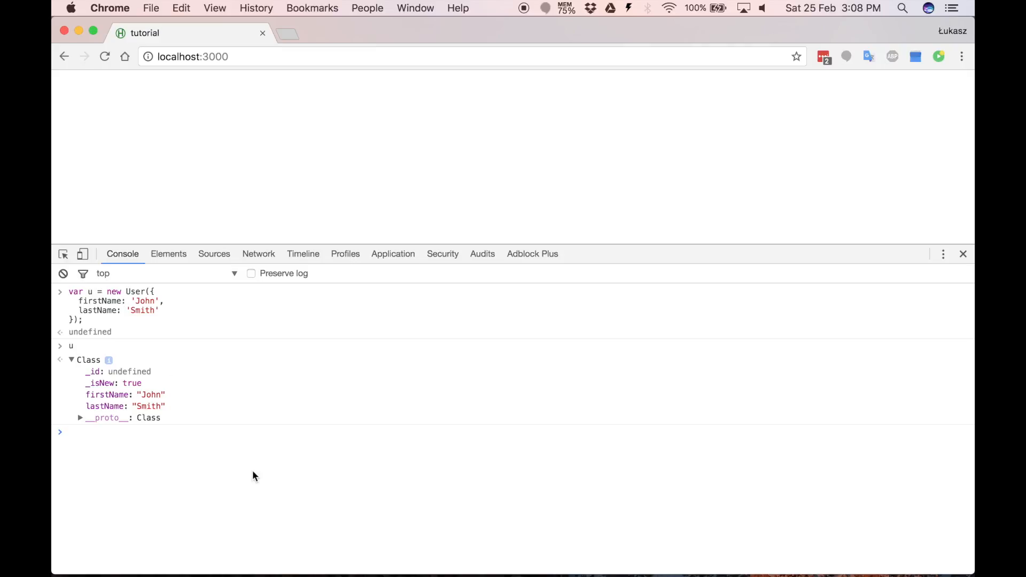
- Run u.save() in the console, getting an id but an Astronomy insert not found error
{"action": "type", "text": "u.save();"}
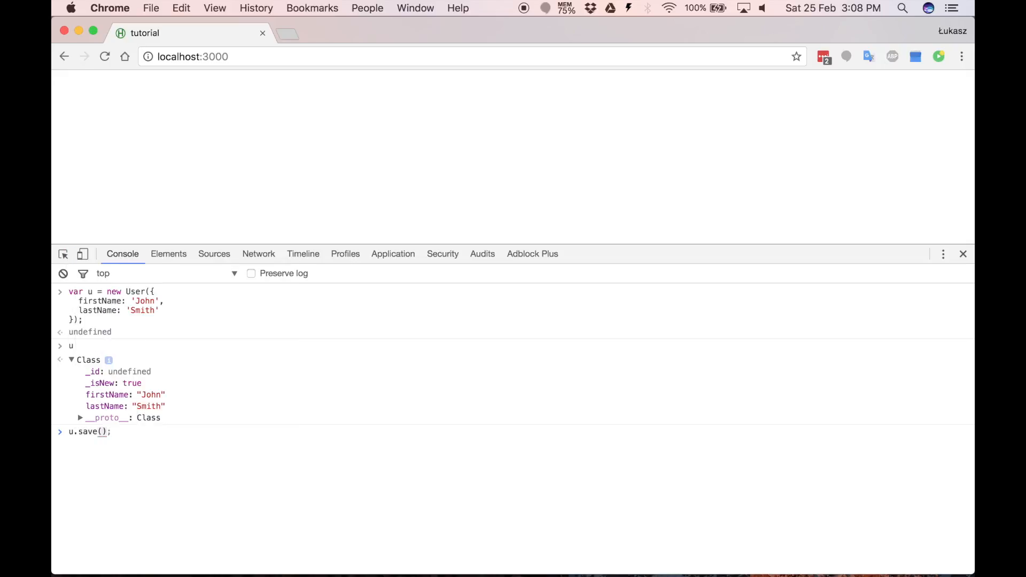
{"action": "key", "text": "Enter"}
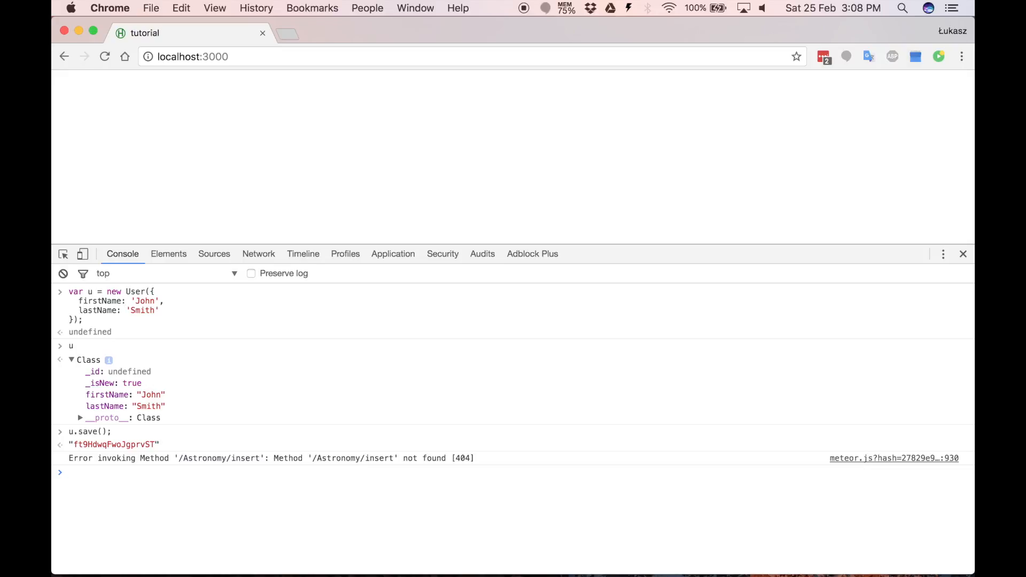
{"action": "left_click", "coordinate": [69, 472]}
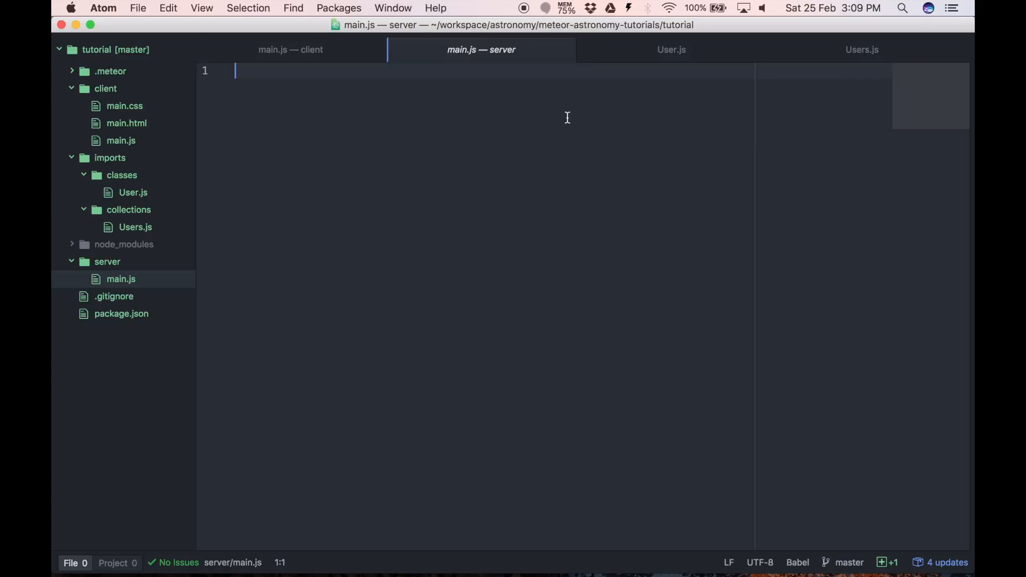
- Import User from '/imports/classes/User' in the server main.js
{"action": "type", "text": "import  from '';"}
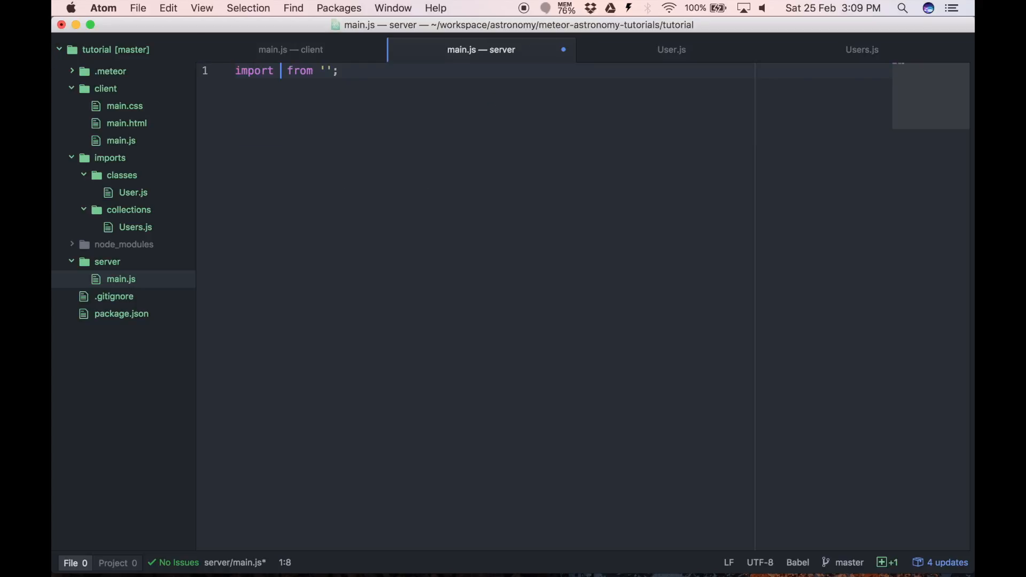
{"action": "type", "text": "User"}
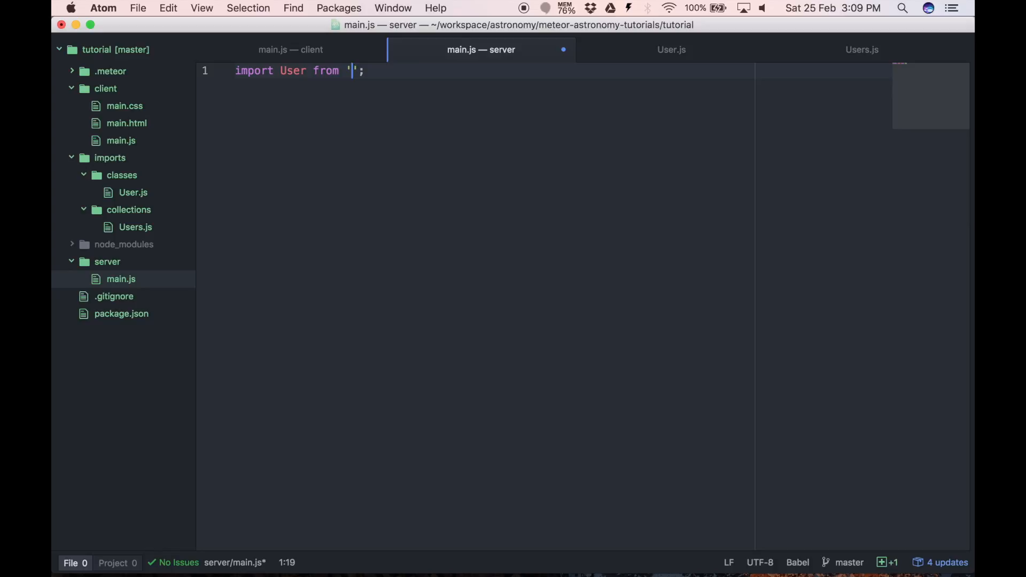
{"action": "type", "text": "/imports"}
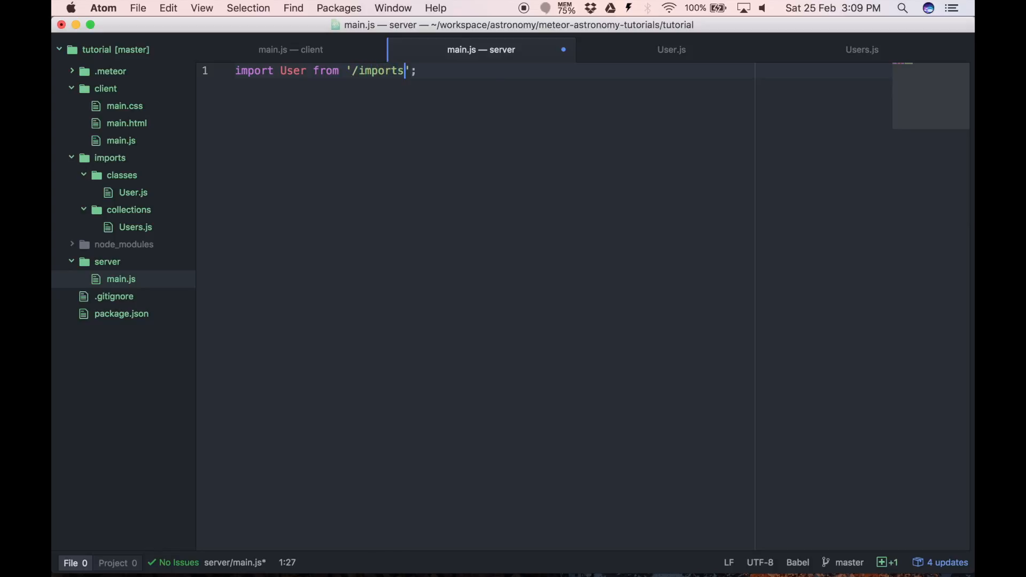
{"action": "type", "text": "/classes/User"}
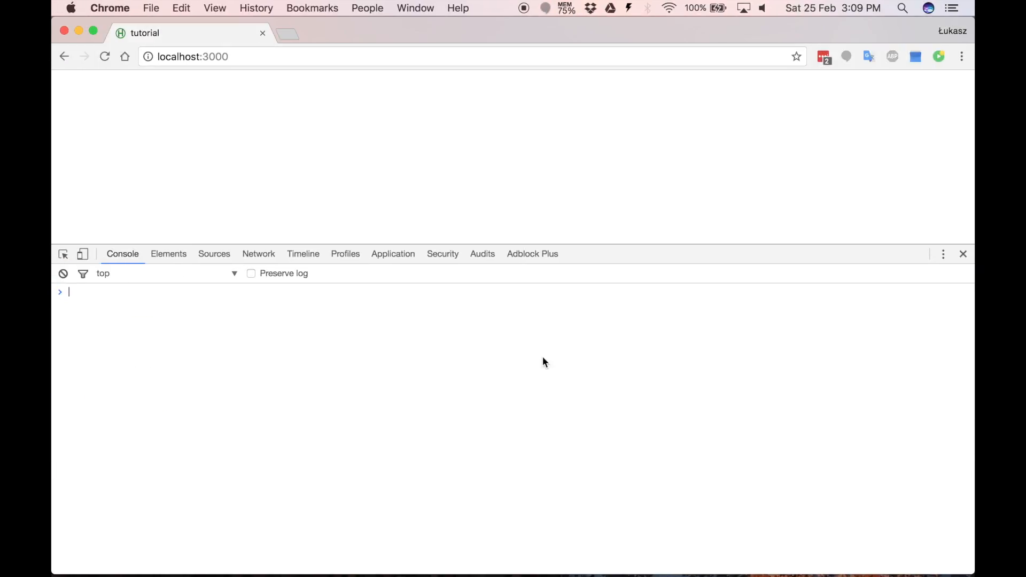
- Create and save a John Smith user again, now failing with client inserts not allowed
{"action": "type", "text": "var u = new User({"}
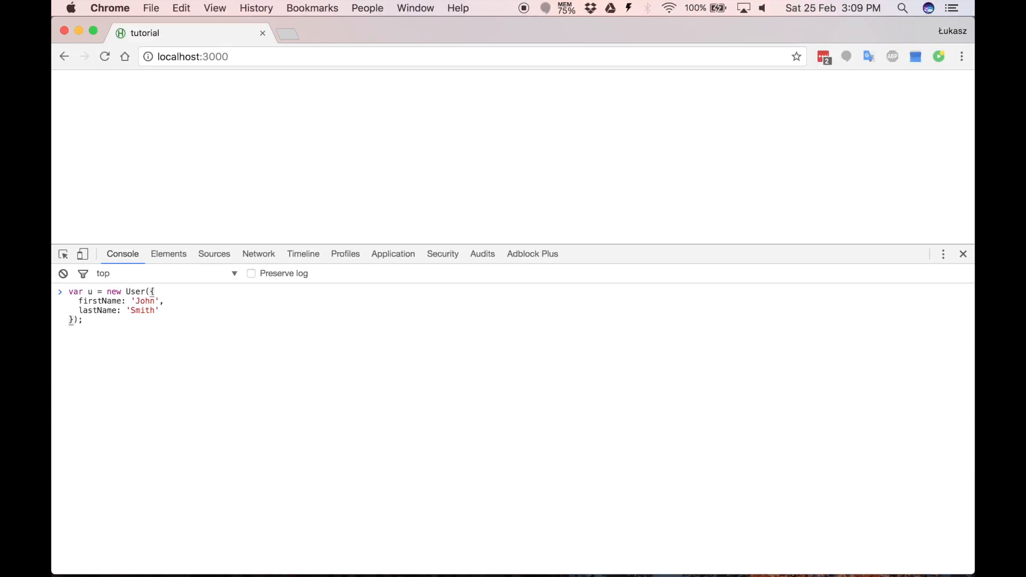
{"action": "type", "text": "u.save();"}
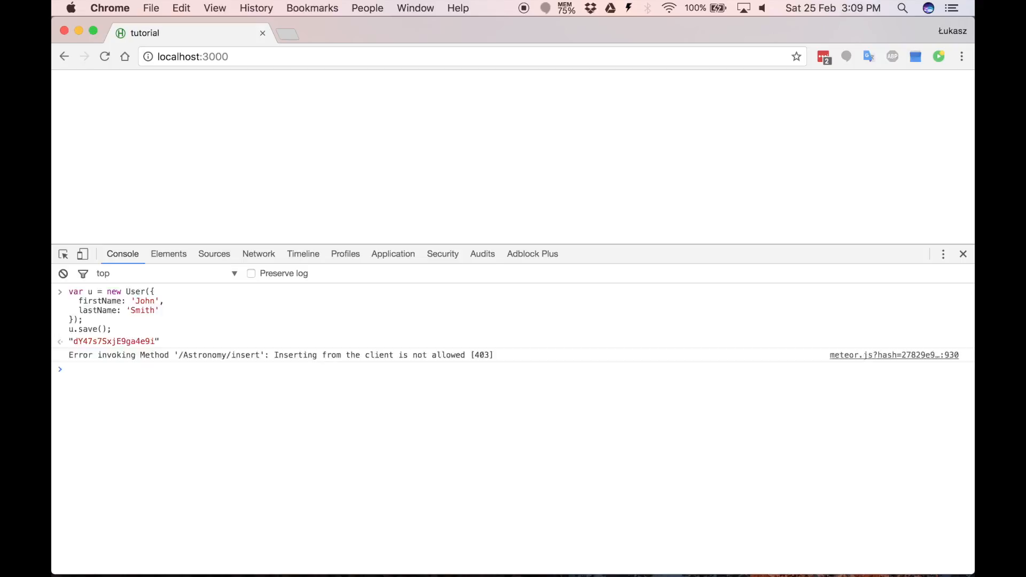
{"action": "left_click", "coordinate": [63, 274]}
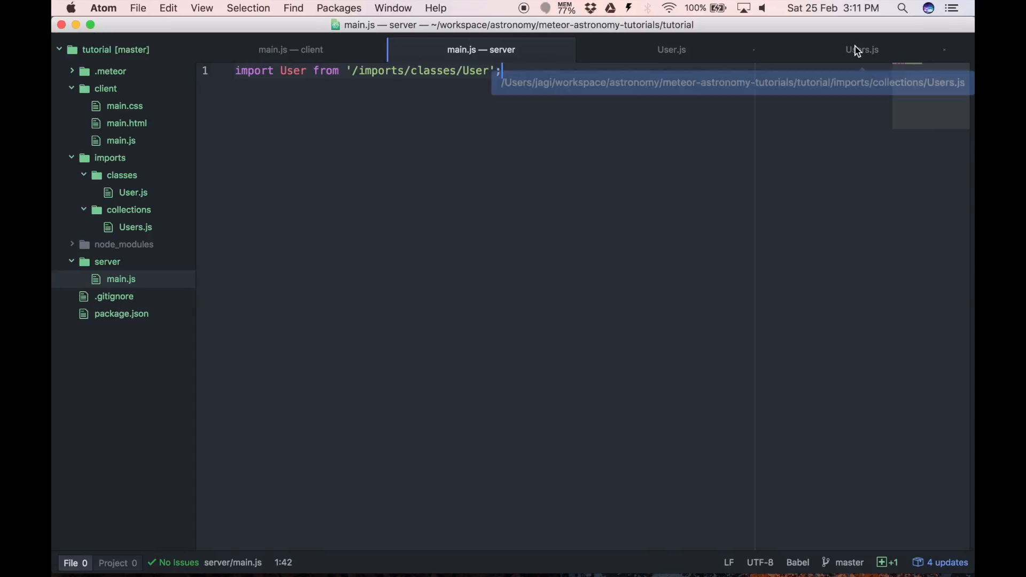
- Pass a {connection} options object to the 'users' Mongo collection in Users.js
{"action": "left_click", "coordinate": [862, 49]}
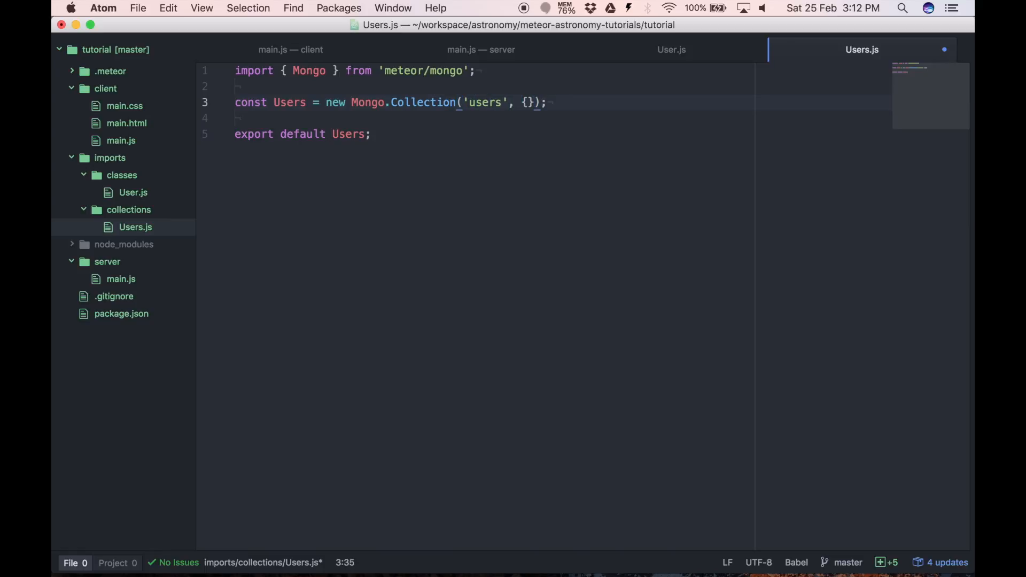
{"action": "type", "text": "co"}
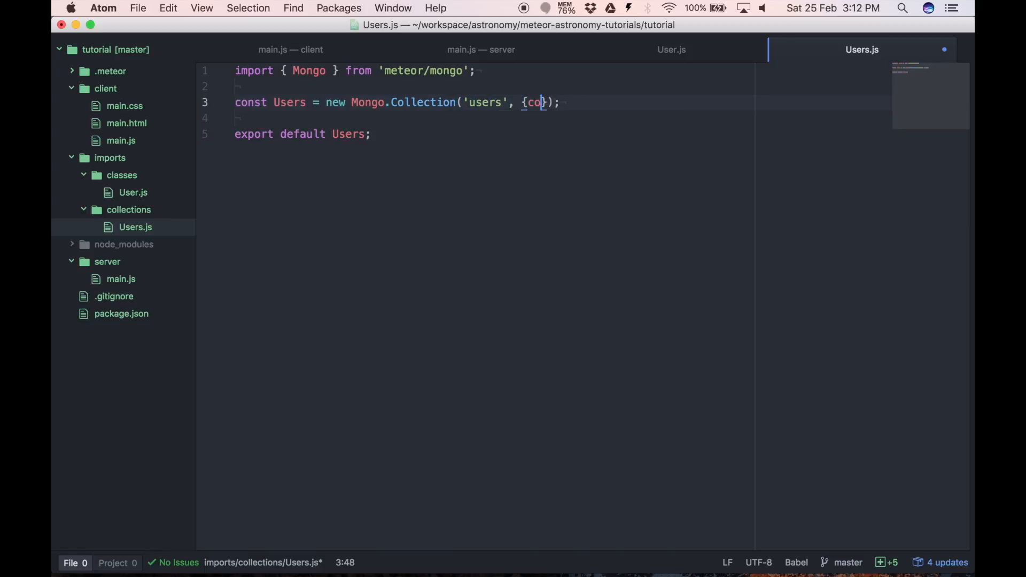
{"action": "type", "text": "nnection"}
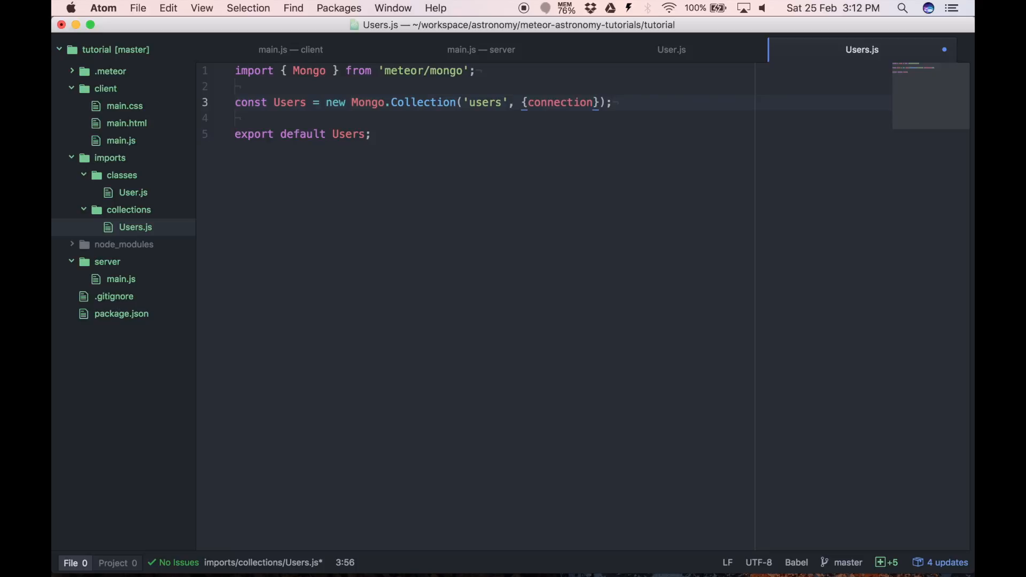
{"action": "left_click", "coordinate": [593, 103]}
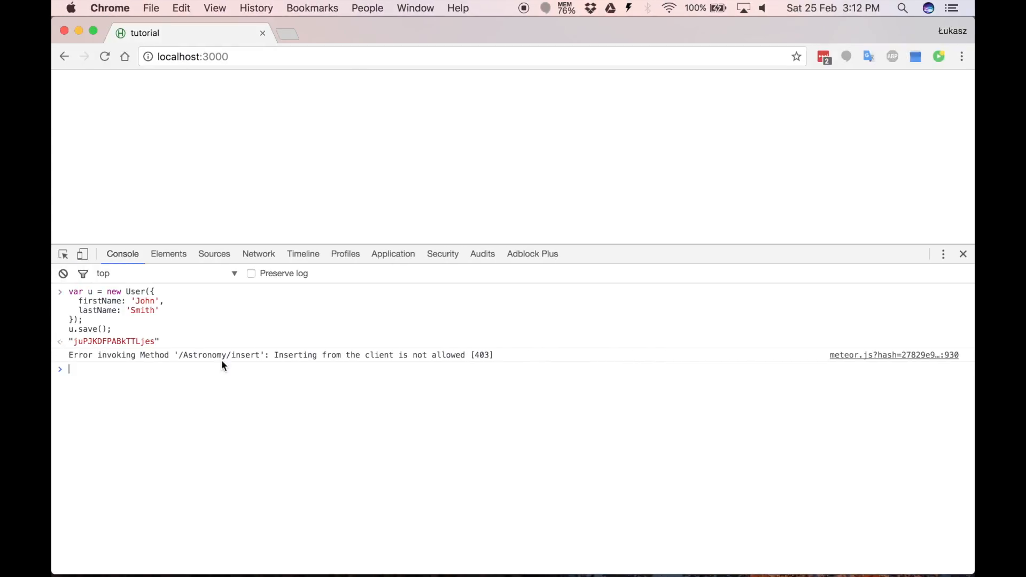
{"action": "mouse_move", "coordinate": [351, 364]}
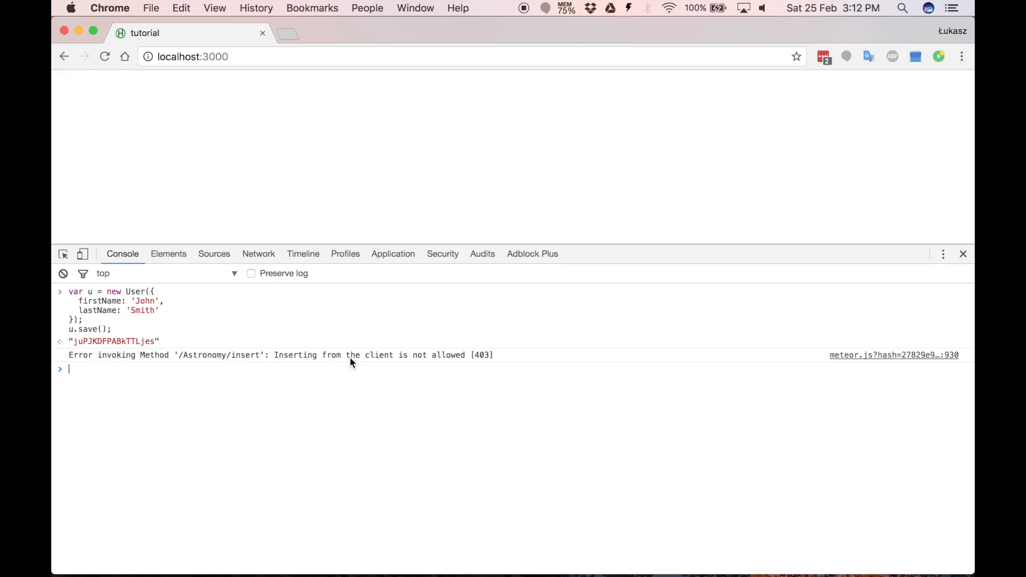
{"action": "mouse_move", "coordinate": [282, 365]}
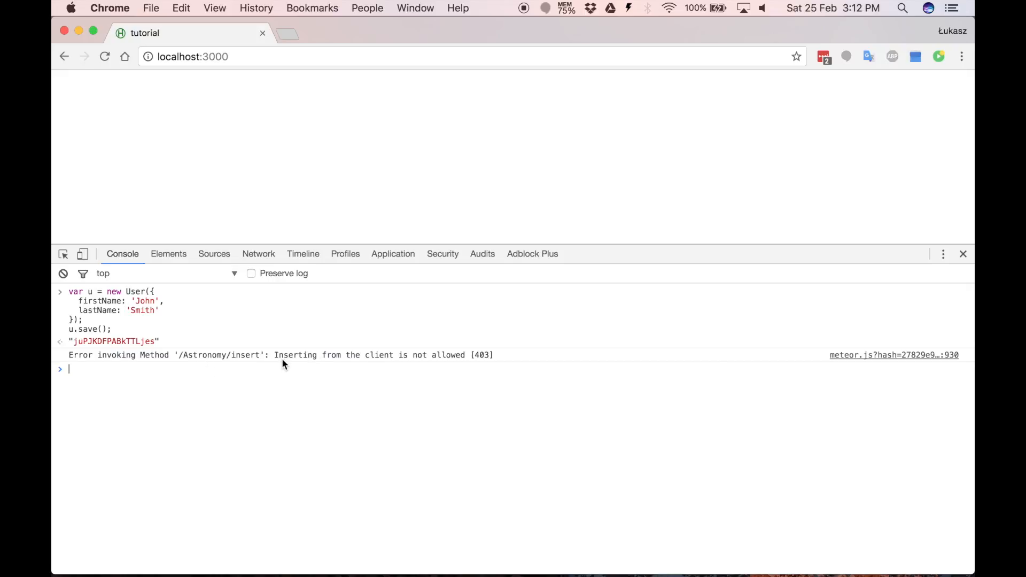
{"action": "mouse_move", "coordinate": [411, 416]}
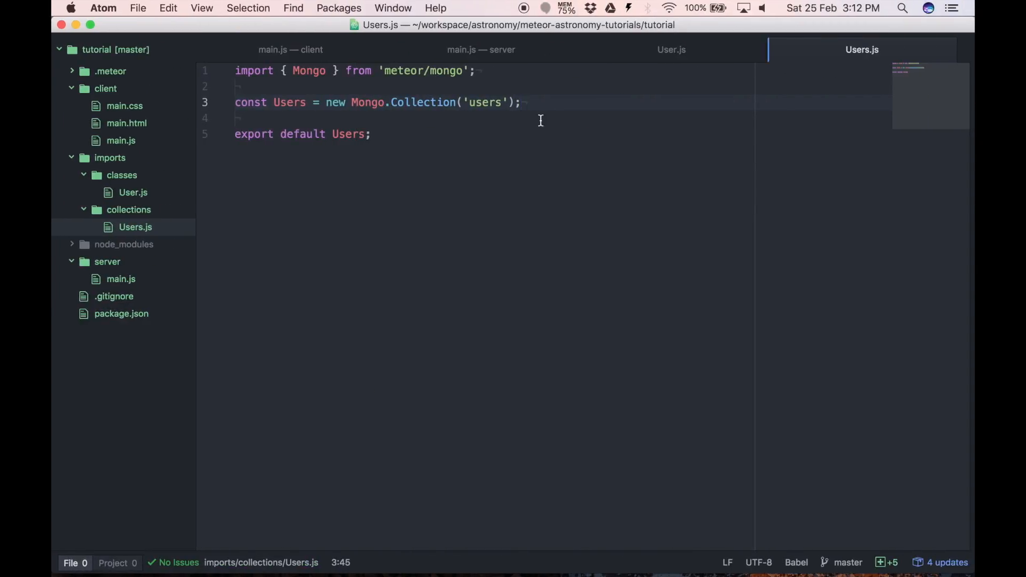
- Switch to the Users.js tab in Atom after the console's insert-not-allowed error
{"action": "left_click", "coordinate": [522, 103]}
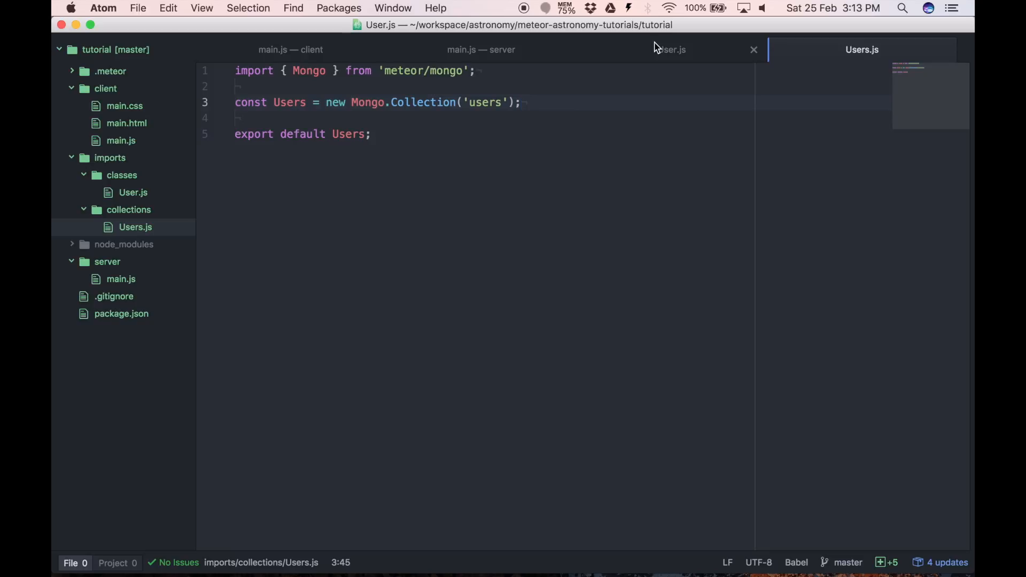
- Add 'secured: false,' to the User class definition in User.js
{"action": "left_click", "coordinate": [671, 49]}
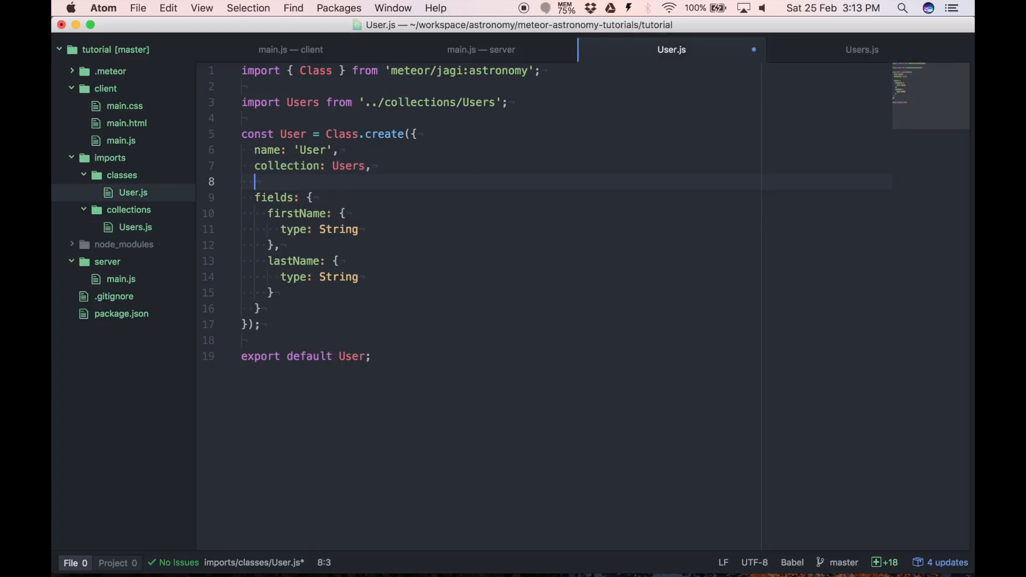
{"action": "type", "text": "secured:"}
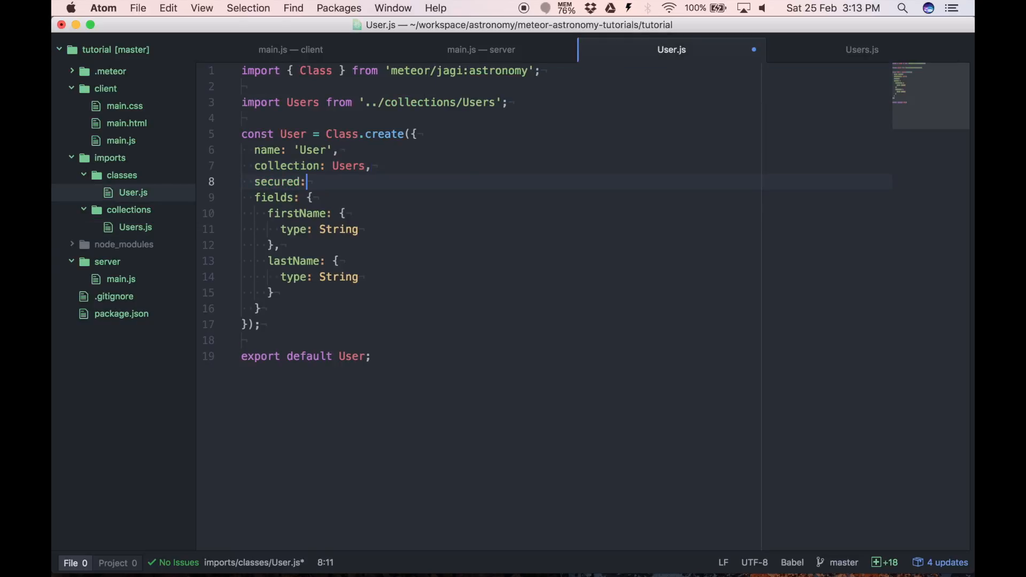
{"action": "type", "text": "false,"}
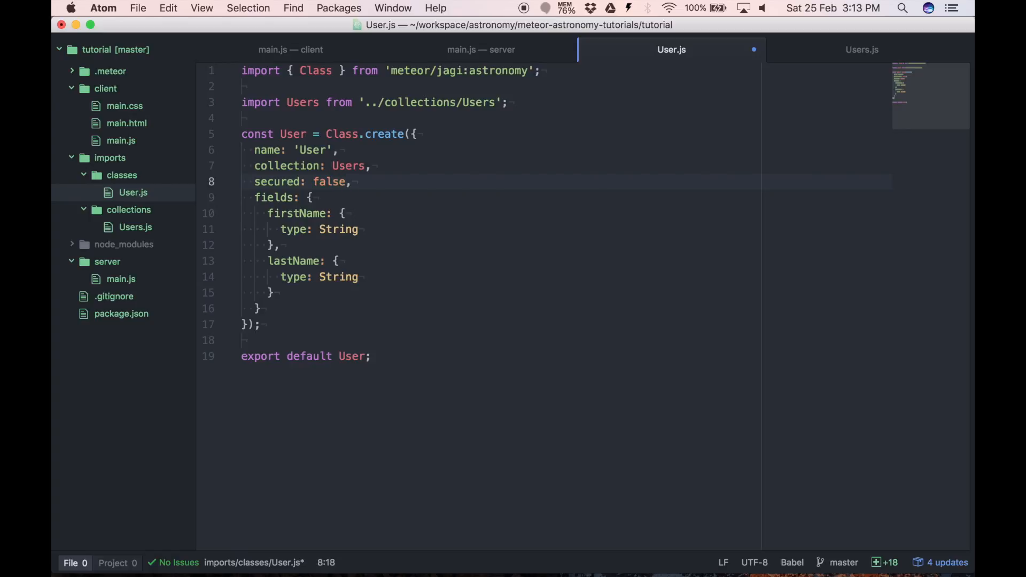
{"action": "left_click", "coordinate": [339, 149]}
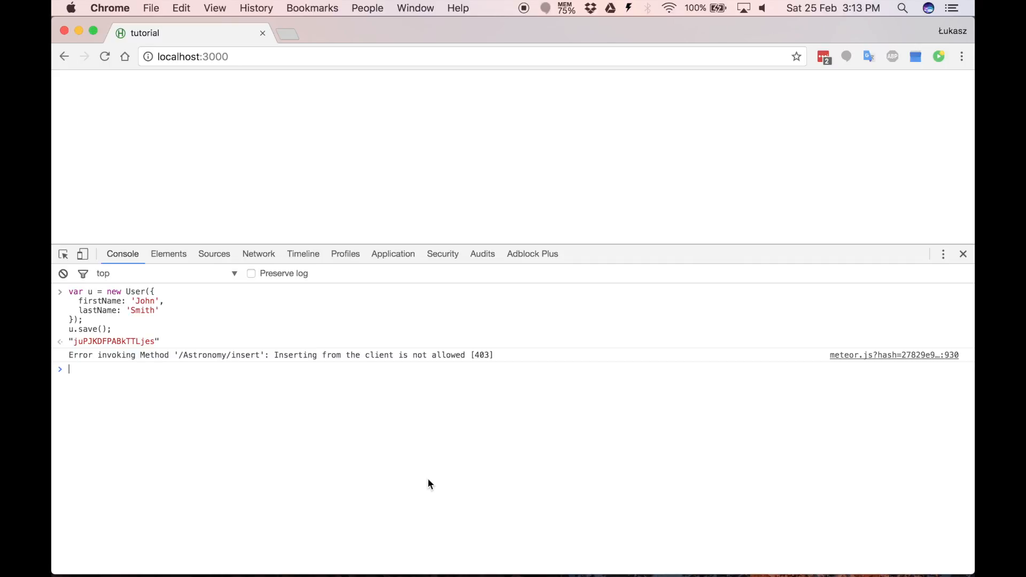
- Save the John Smith user from the console with u.save()
{"action": "left_click", "coordinate": [104, 57]}
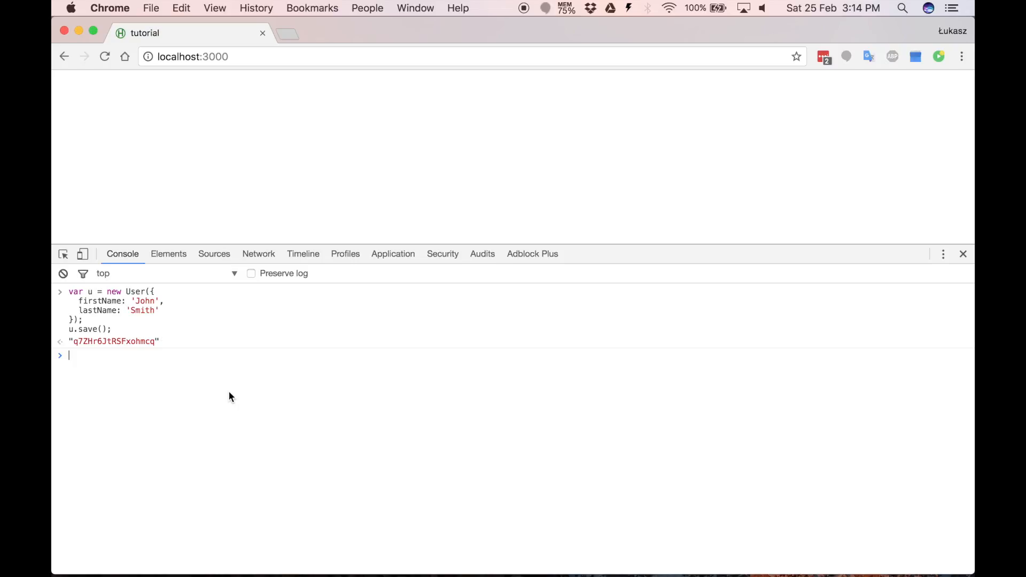
{"action": "type", "text": "u.save();"}
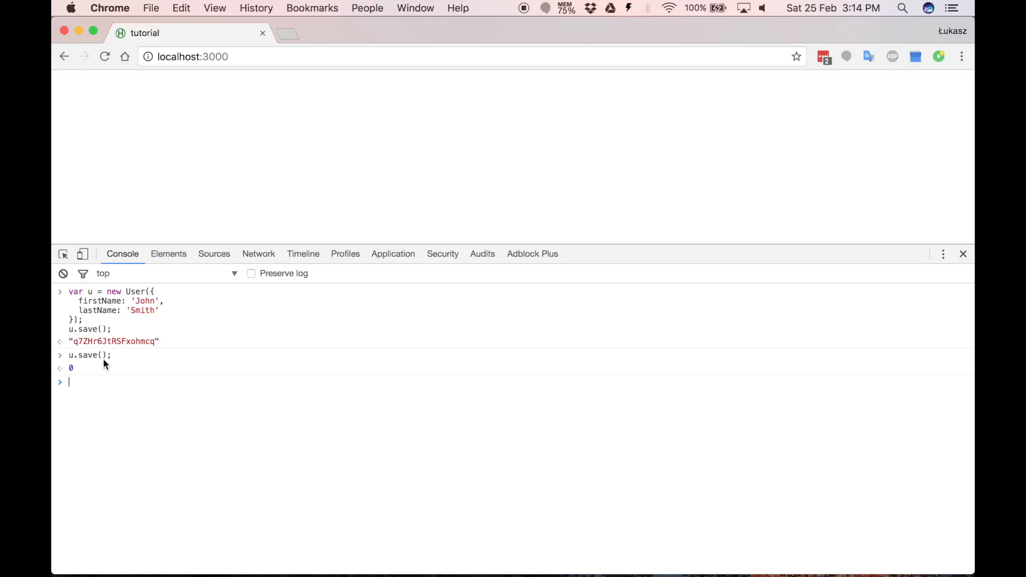
{"action": "mouse_move", "coordinate": [107, 364]}
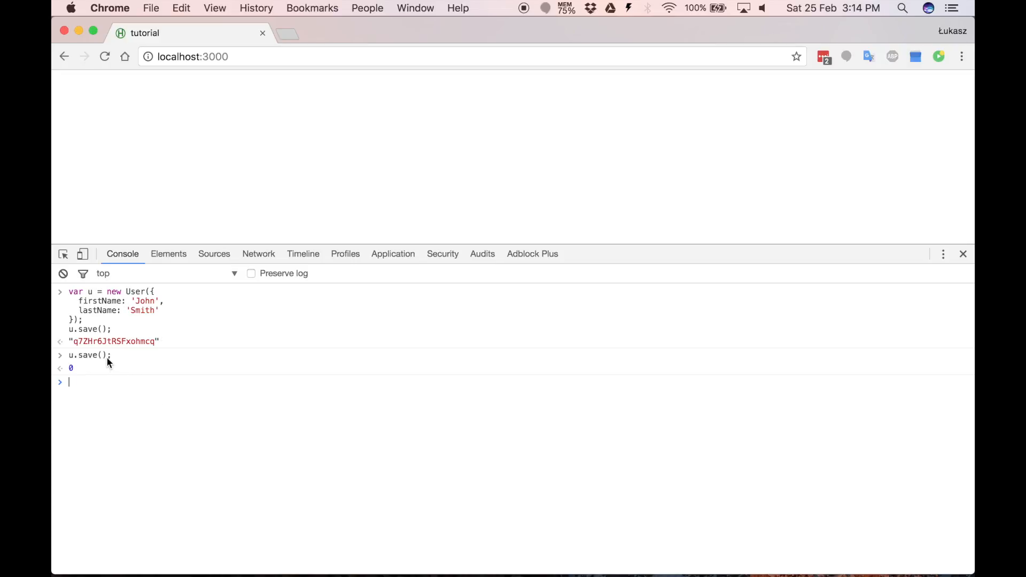
{"action": "mouse_move", "coordinate": [81, 372]}
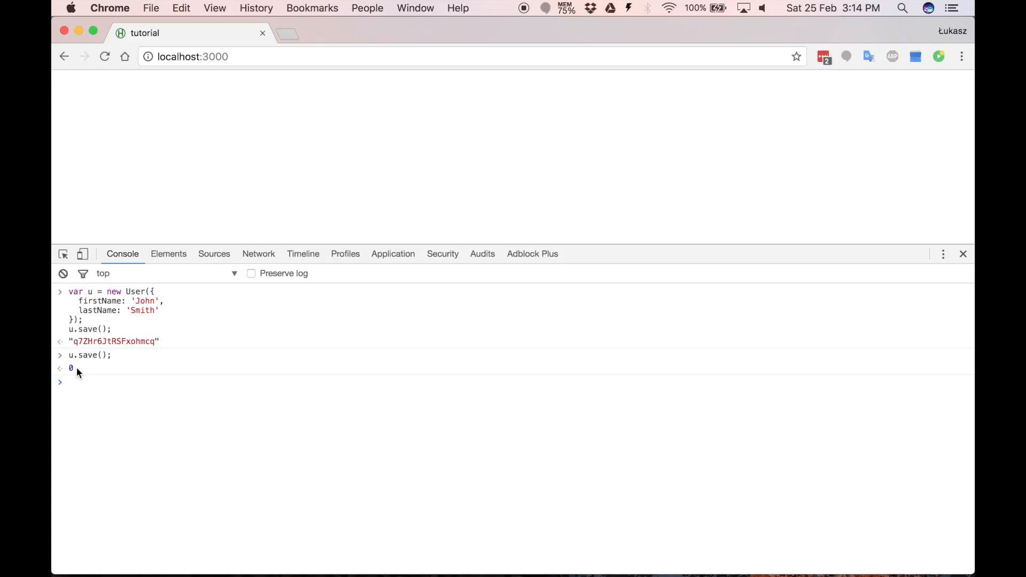
{"action": "mouse_move", "coordinate": [110, 382]}
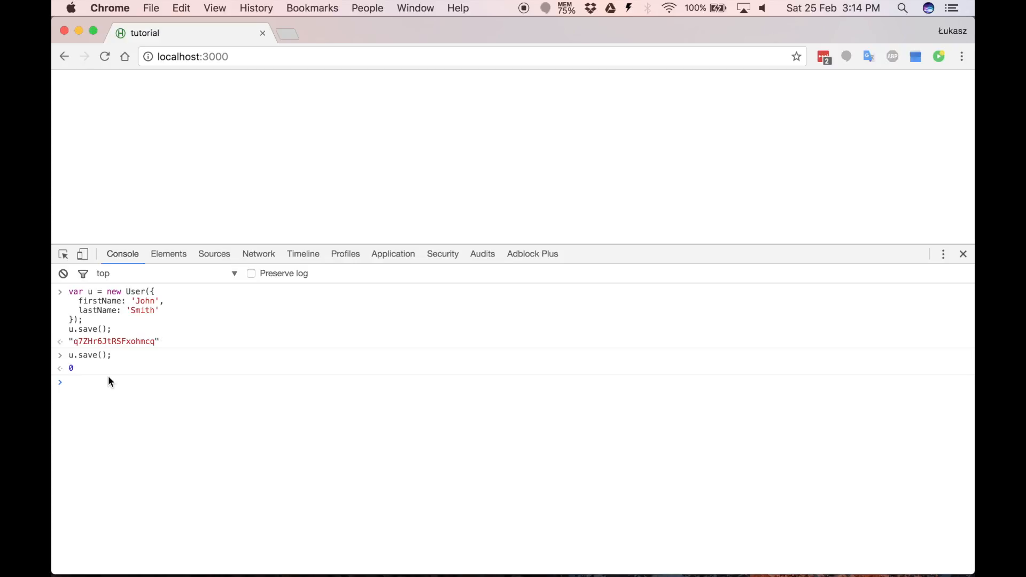
- Set u.firstName to 'Luke' and save the user again
{"action": "left_click", "coordinate": [68, 383]}
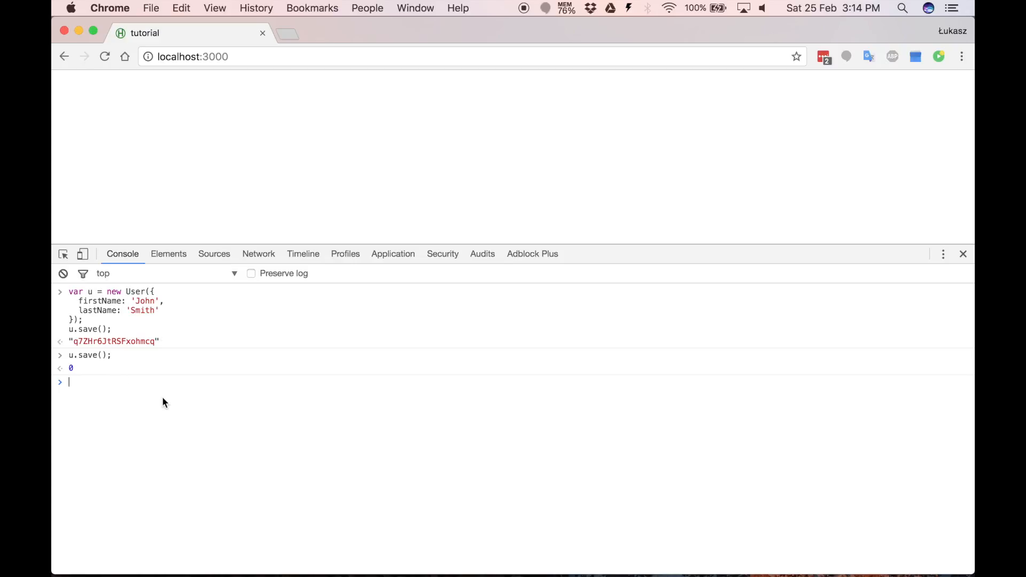
{"action": "type", "text": "u"}
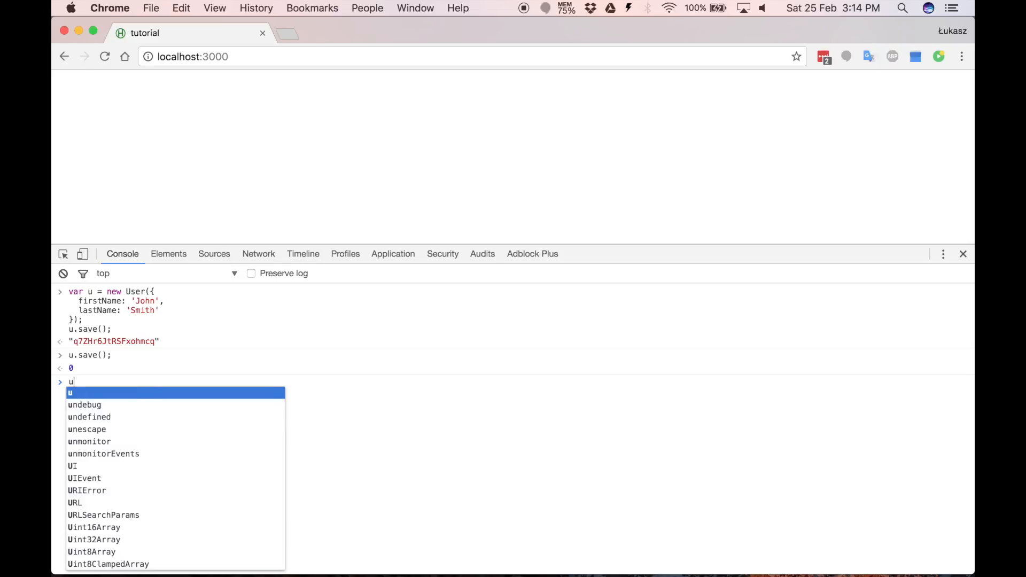
{"action": "type", "text": ".firstName = 'Luke';"}
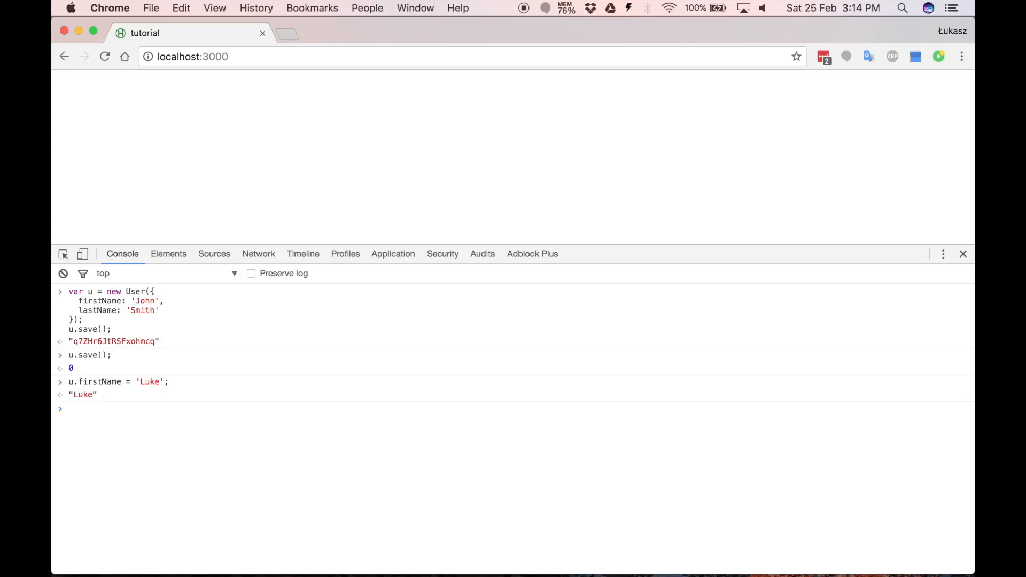
{"action": "type", "text": "u.save();"}
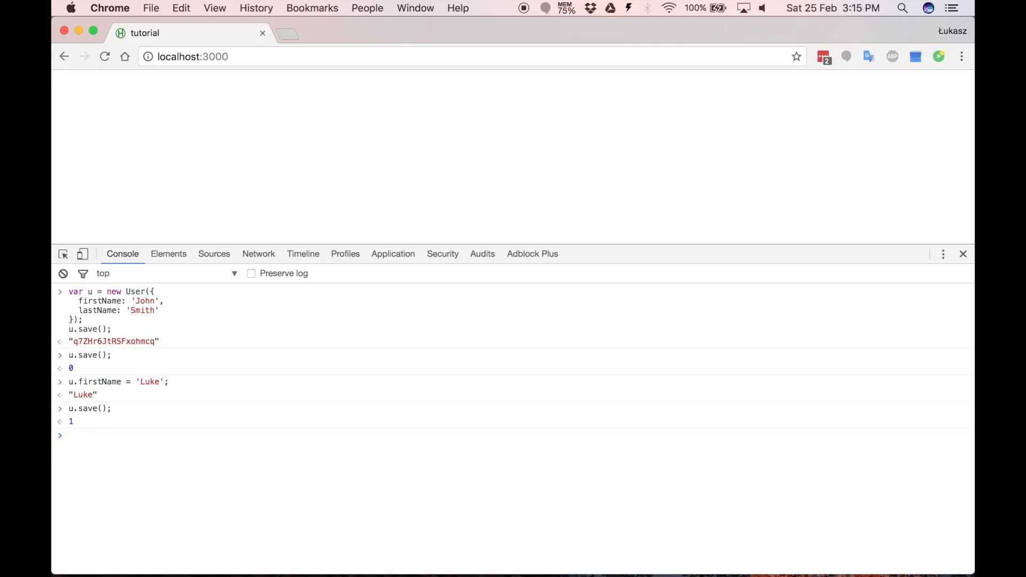
{"action": "type", "text": "User."}
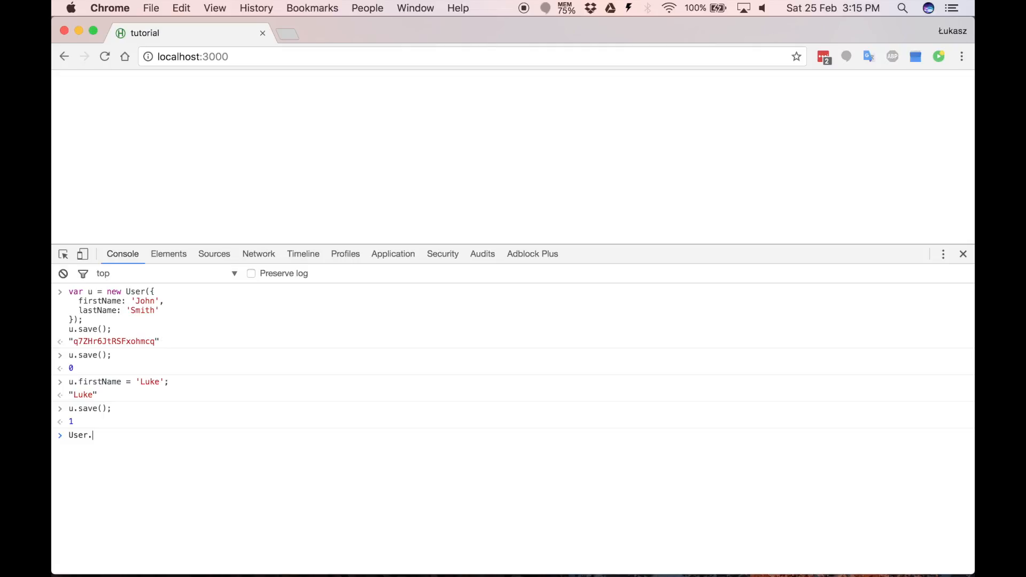
{"action": "type", "text": "findOne"}
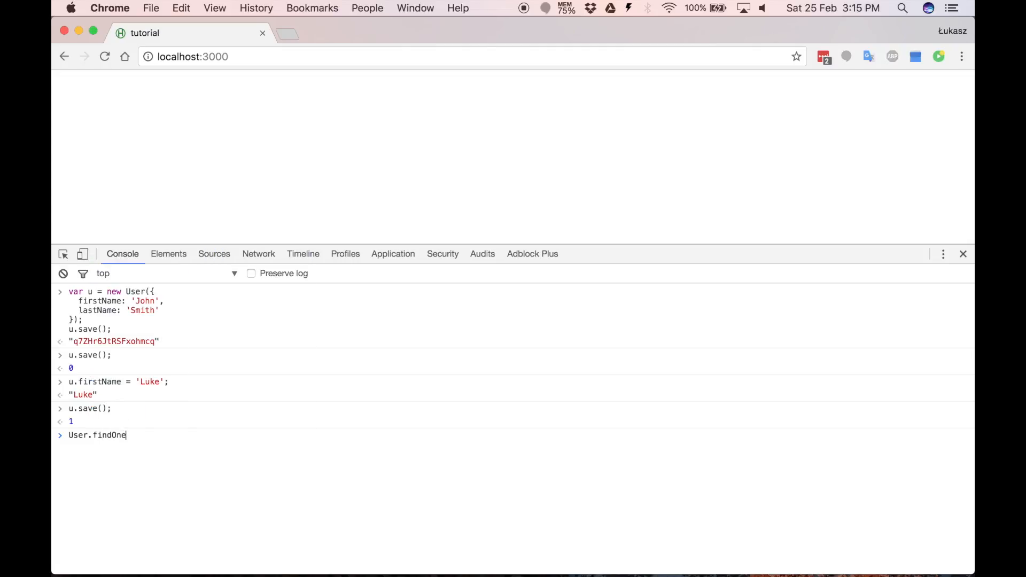
{"action": "type", "text": "();"}
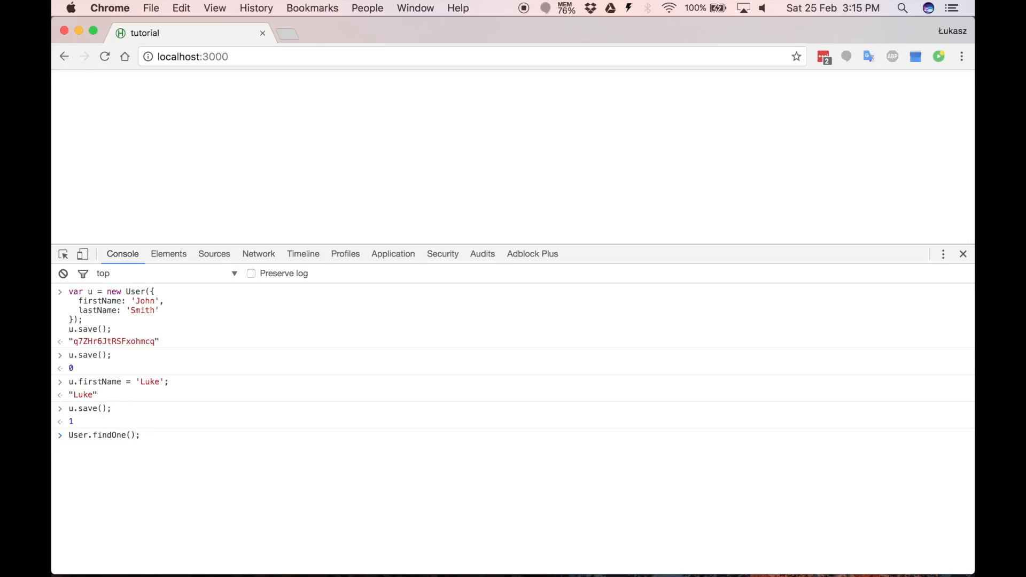
{"action": "key", "text": "Enter"}
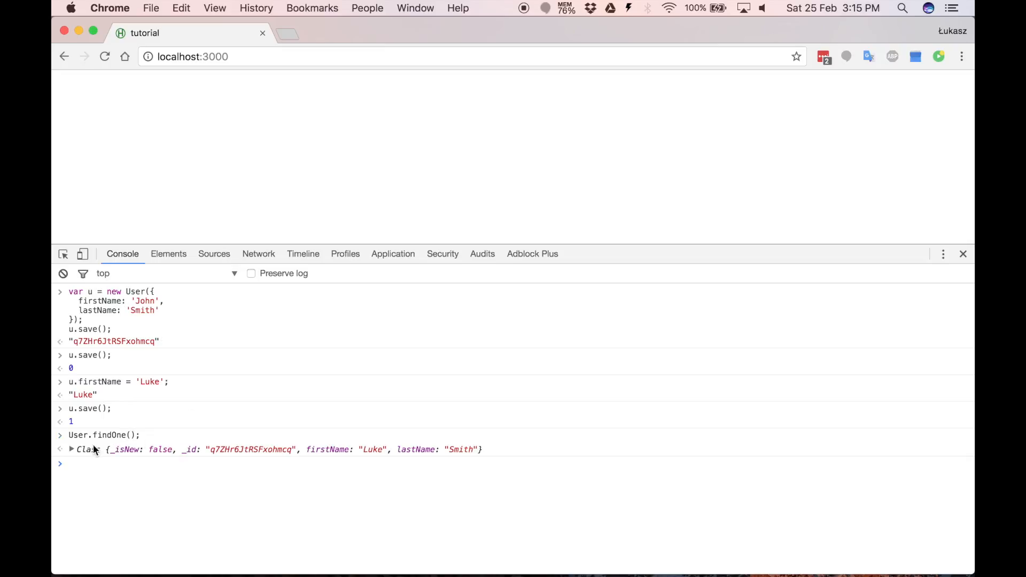
{"action": "left_click", "coordinate": [70, 450]}
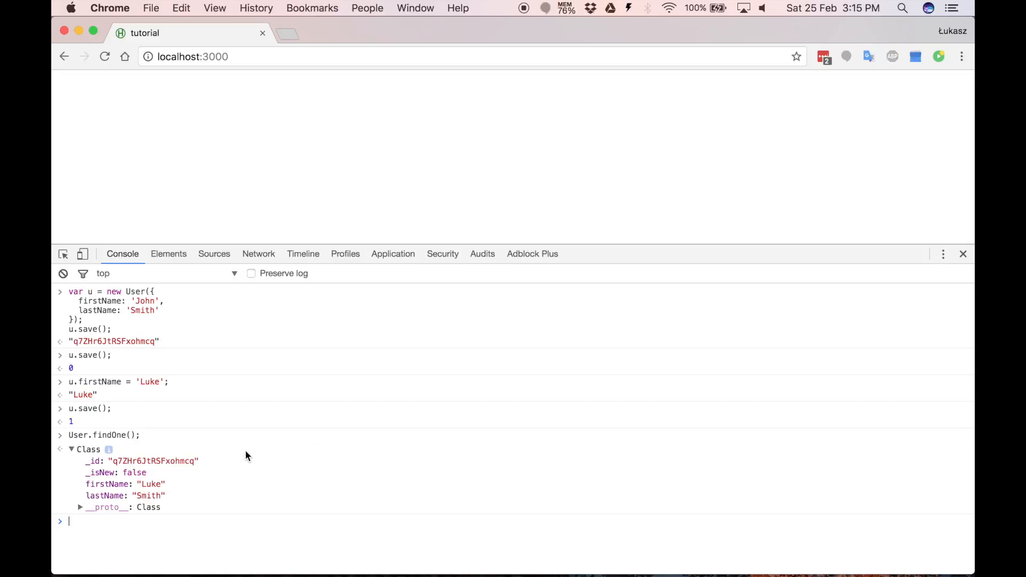
- Remove u, confirm User.findOne() returns undefined, then save a fresh John Smith user
{"action": "type", "text": "u.remove();"}
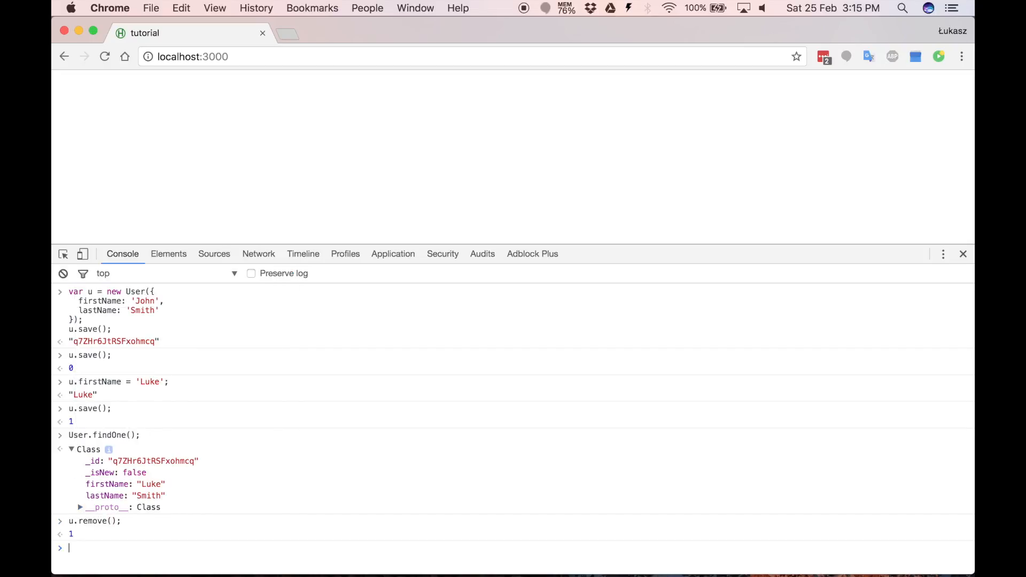
{"action": "type", "text": "User.findOne();"}
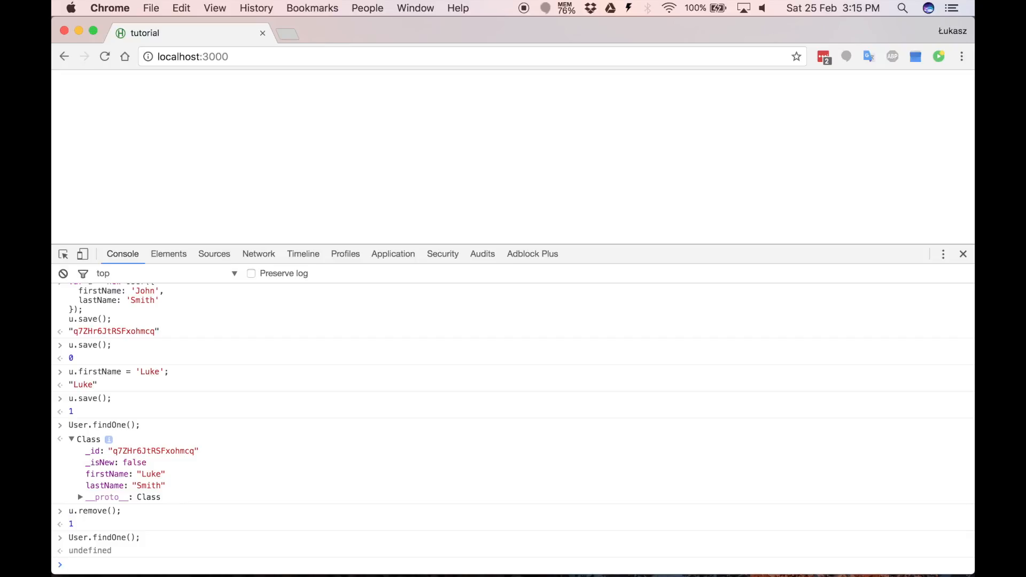
{"action": "type", "text": "User.findOne();"}
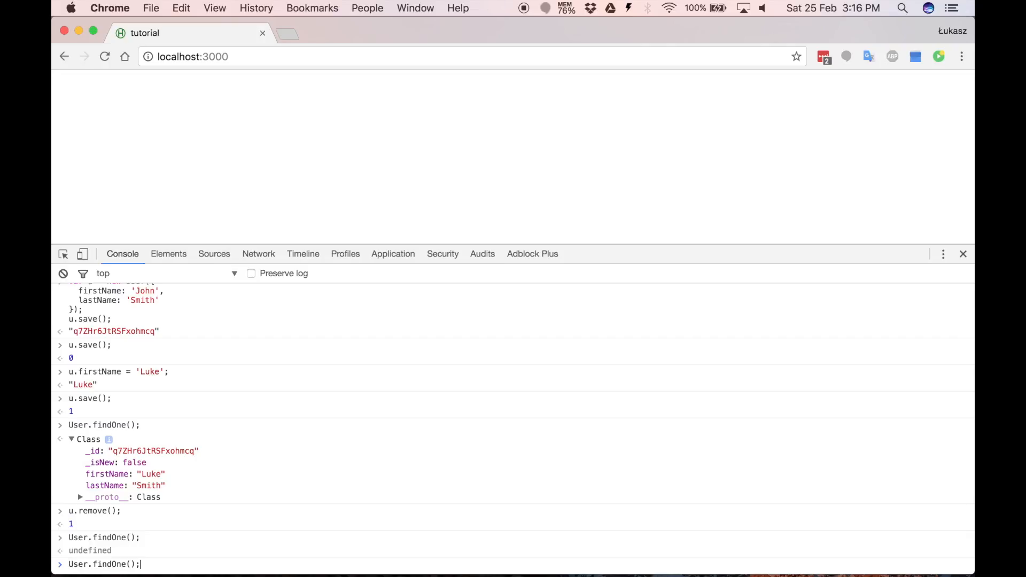
{"action": "type", "text": "u.save();"}
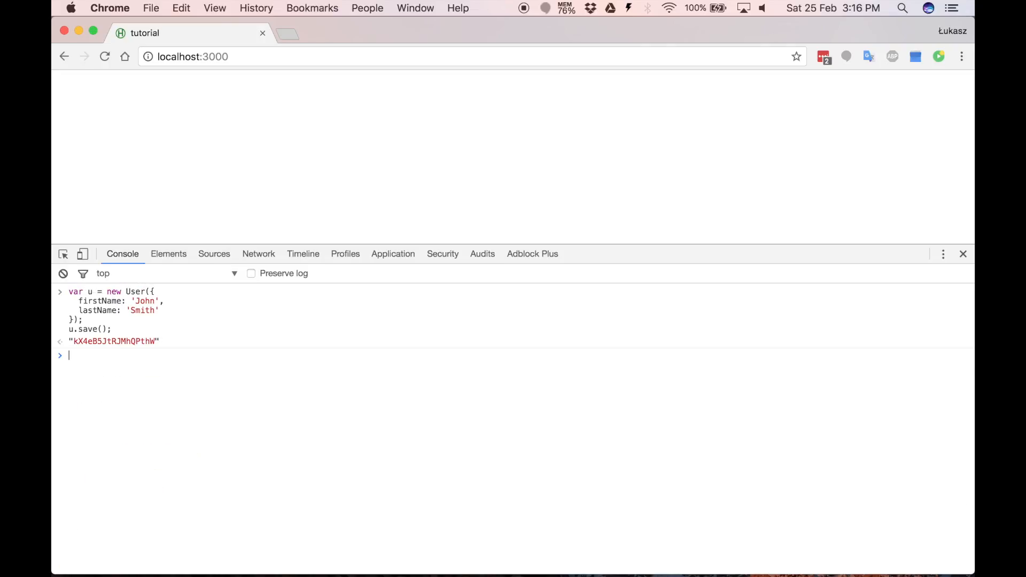
{"action": "mouse_move", "coordinate": [146, 130]}
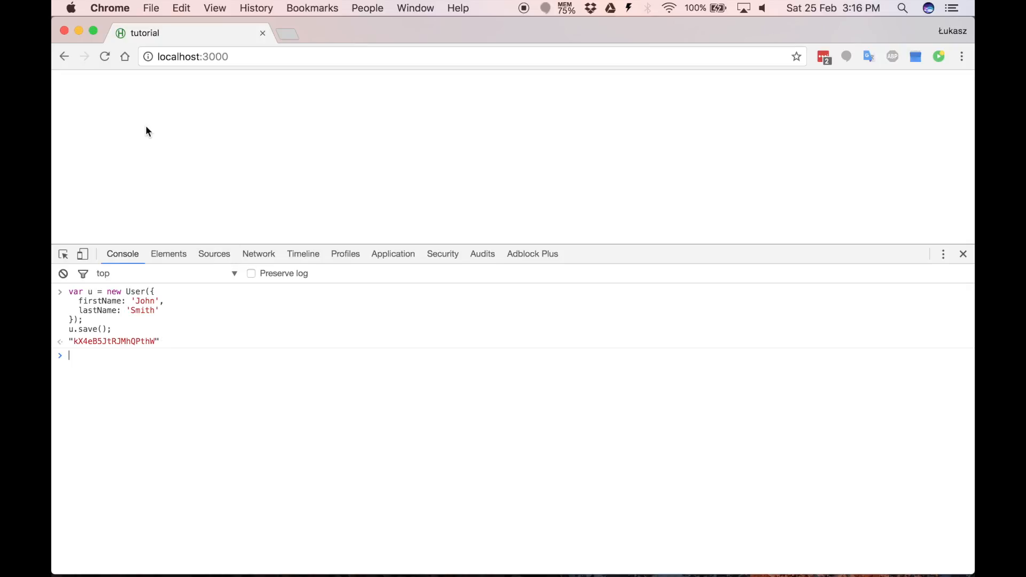
{"action": "mouse_move", "coordinate": [229, 115]}
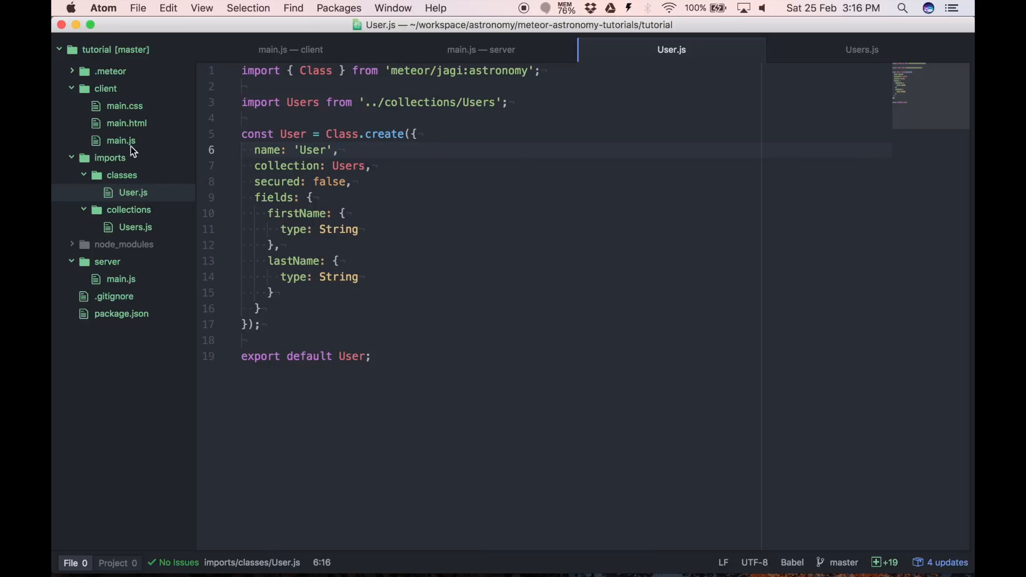
- Define Template.body.helpers with user() returning User.findOne() in client/main.js and save
{"action": "left_click", "coordinate": [290, 49]}
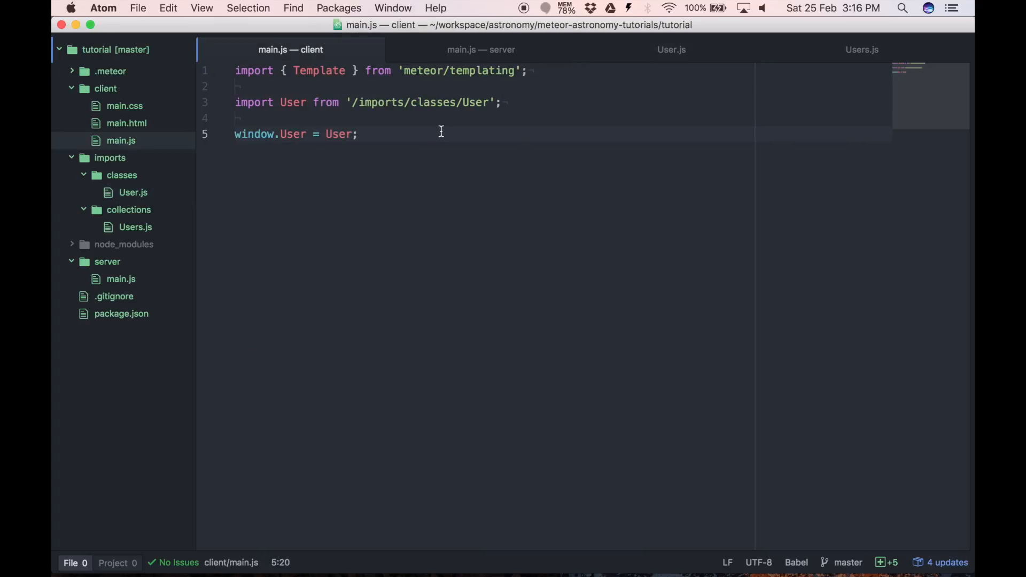
{"action": "key", "text": "enter"}
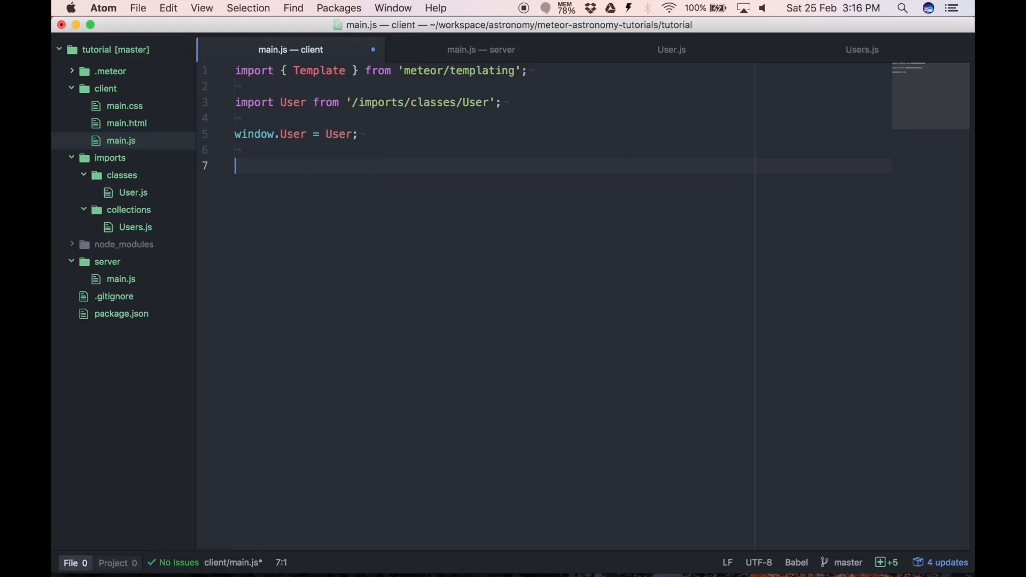
{"action": "type", "text": "Template.body."}
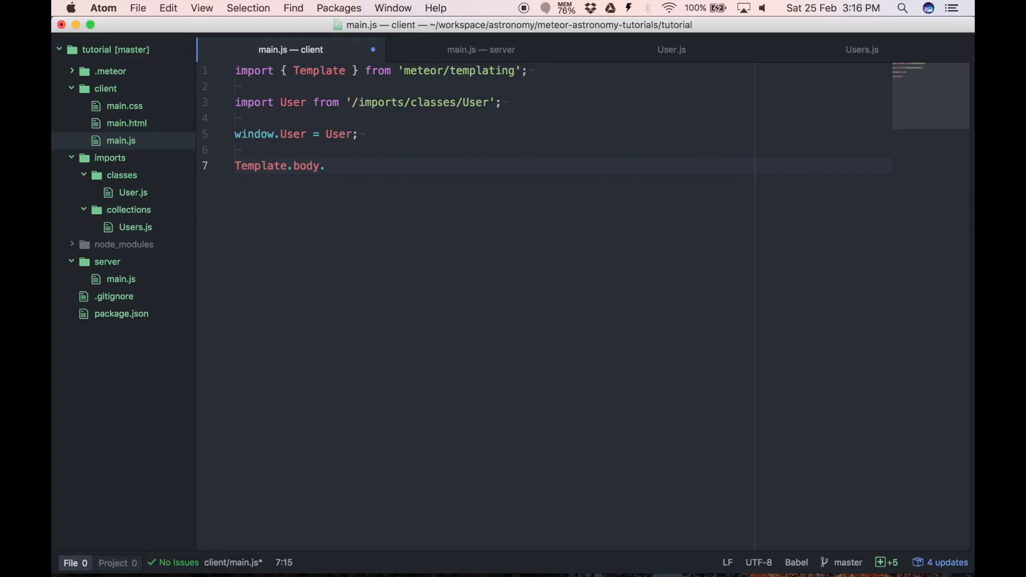
{"action": "type", "text": "helpers()"}
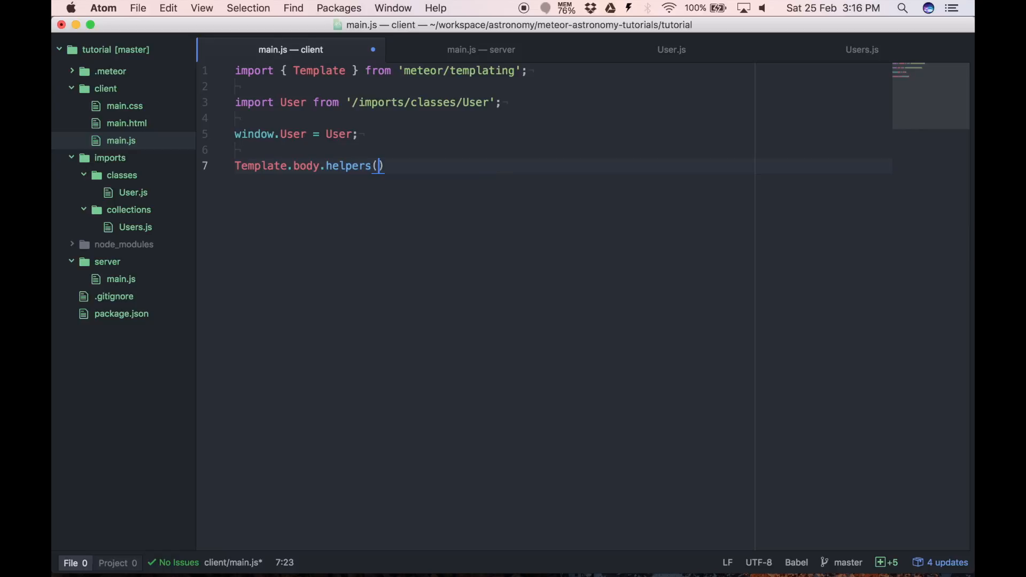
{"action": "type", "text": "{"}
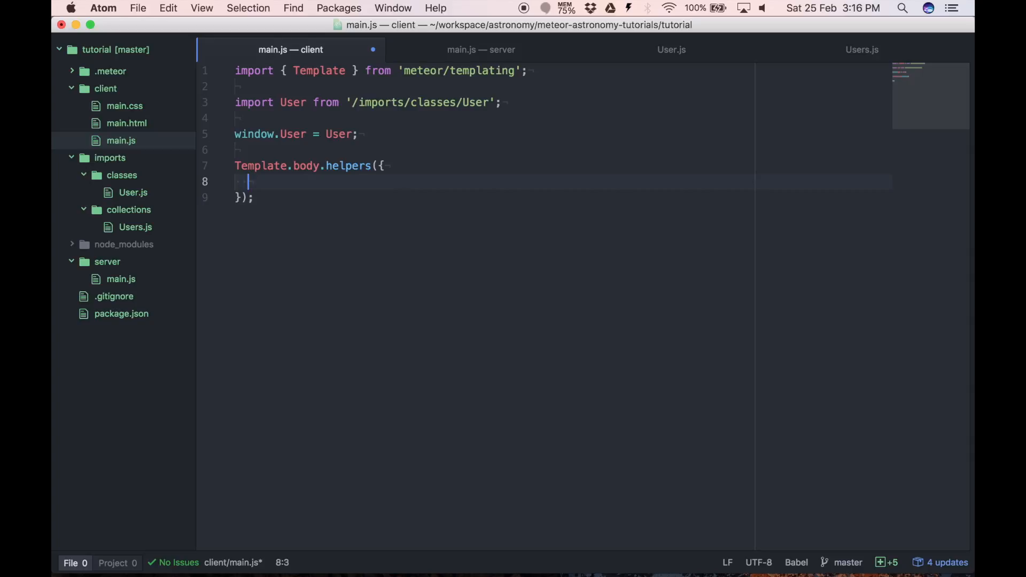
{"action": "type", "text": "user() {"}
{"action": "type", "text": "ret"}
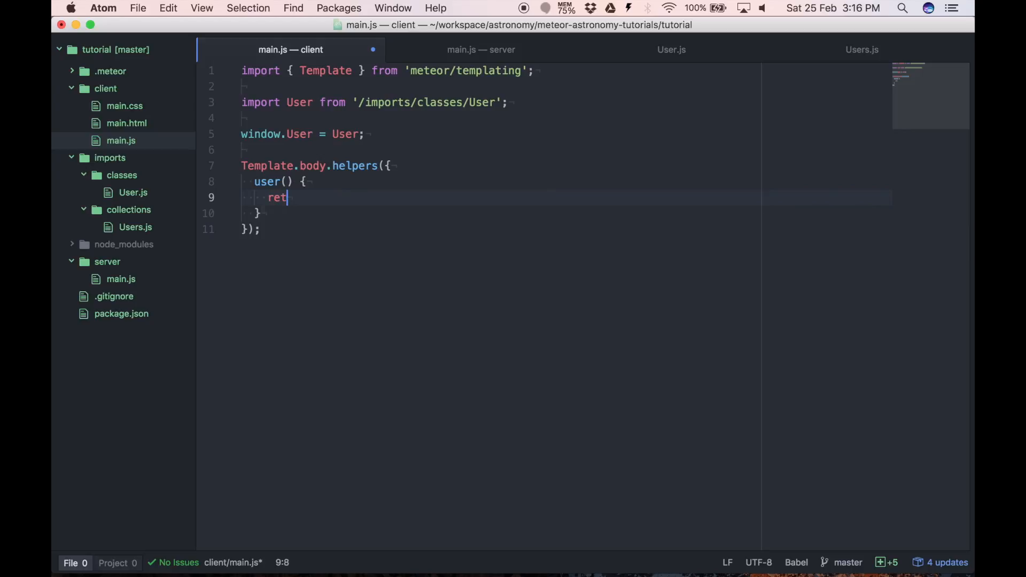
{"action": "type", "text": "urn Use"}
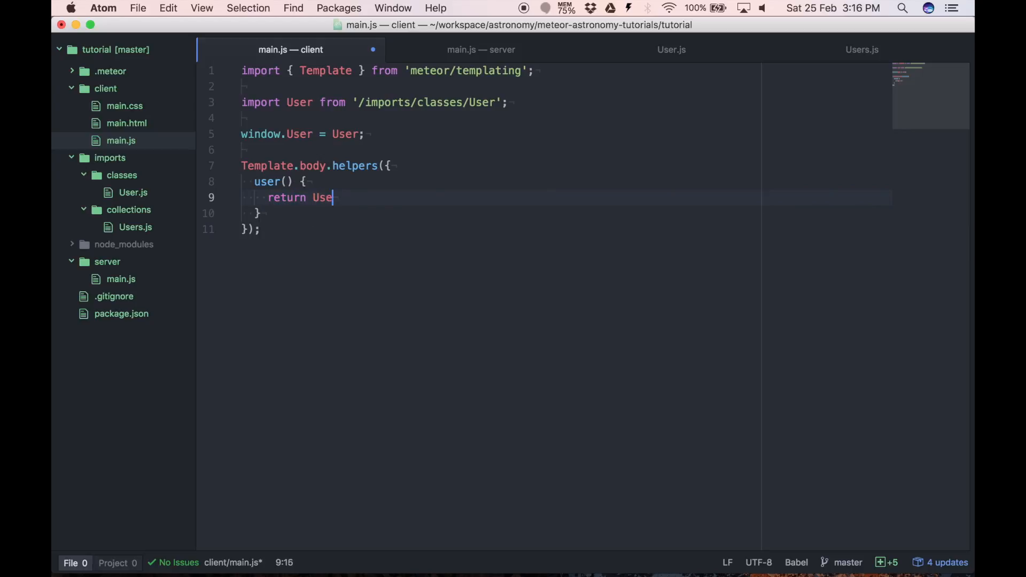
{"action": "type", "text": ".findOn"}
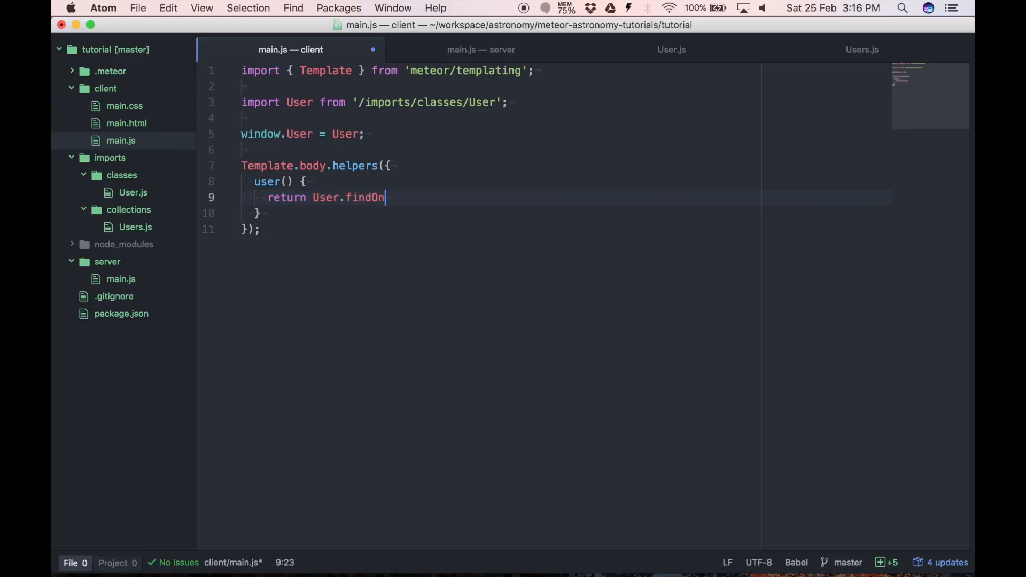
{"action": "type", "text": "e();"}
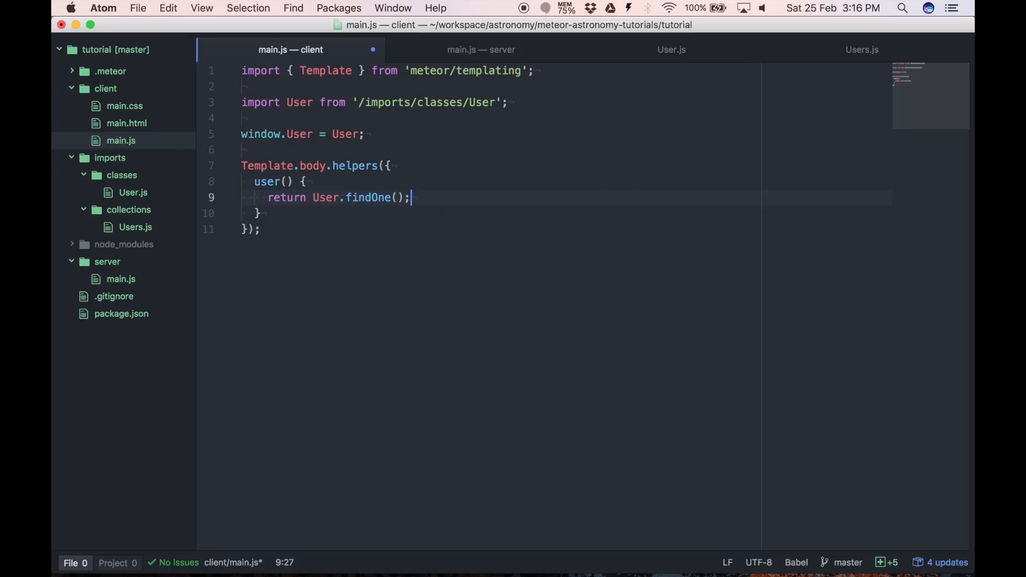
{"action": "key", "text": "cmd+s"}
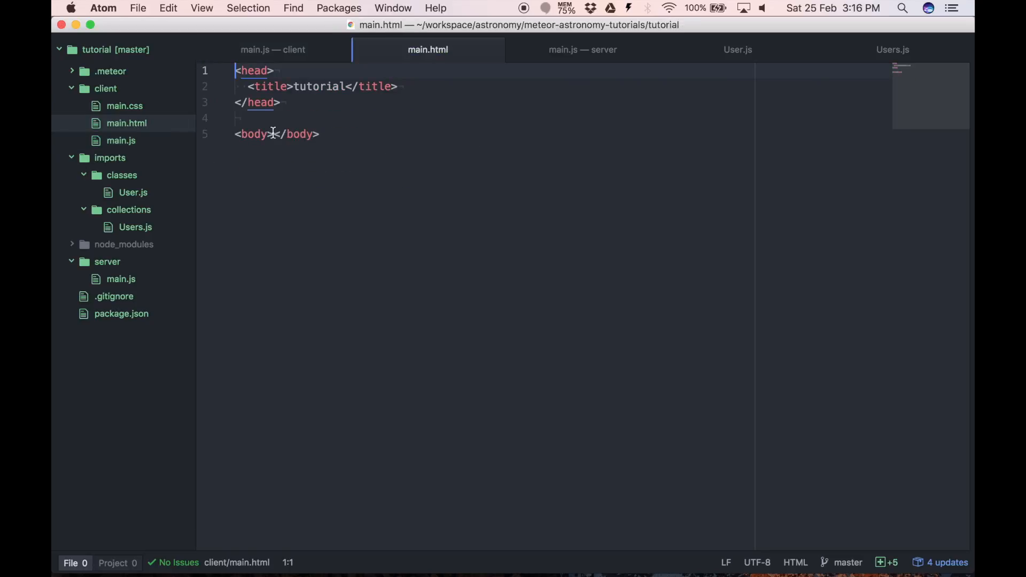
- Put {{user.firstName}} {{user.lastName}} inside the body of main.html
{"action": "type", "text": "{{}}"}
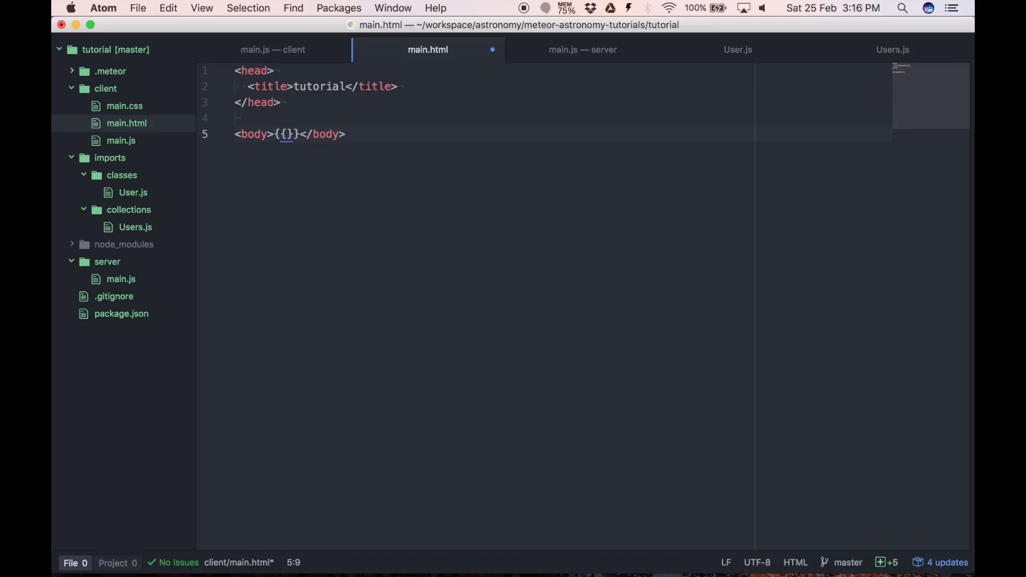
{"action": "type", "text": "user.firstNam"}
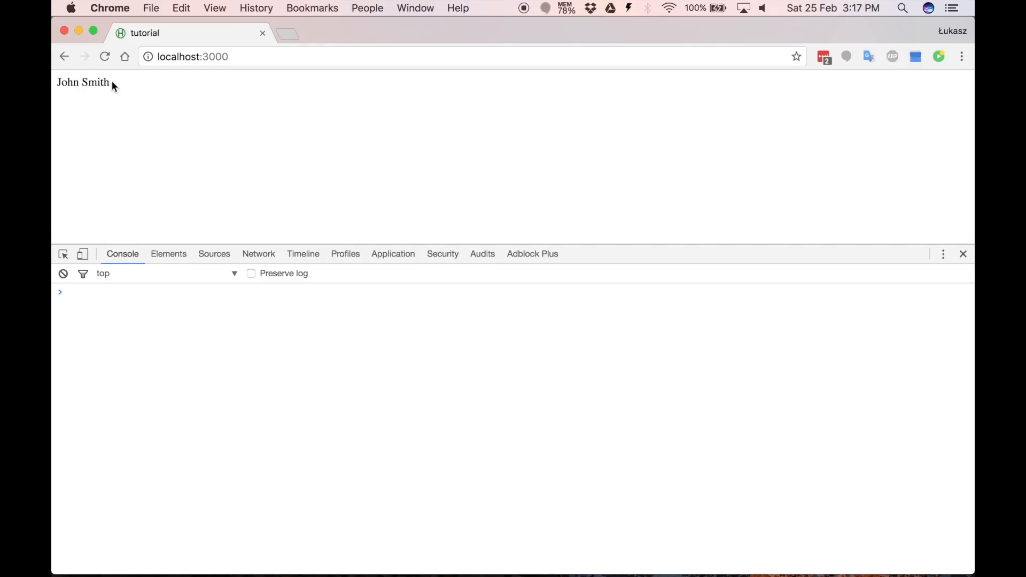
{"action": "mouse_move", "coordinate": [211, 129]}
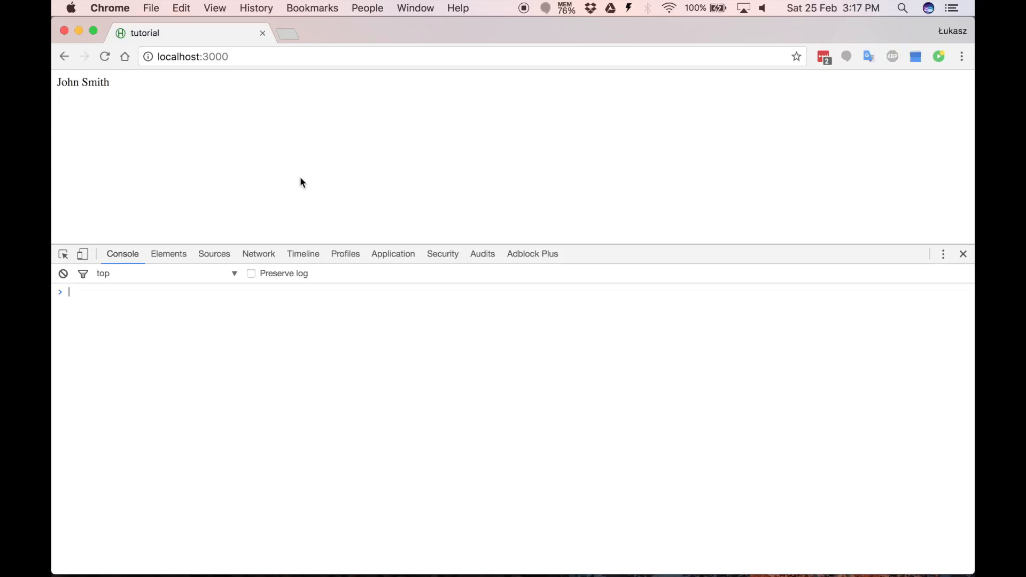
{"action": "mouse_move", "coordinate": [302, 374]}
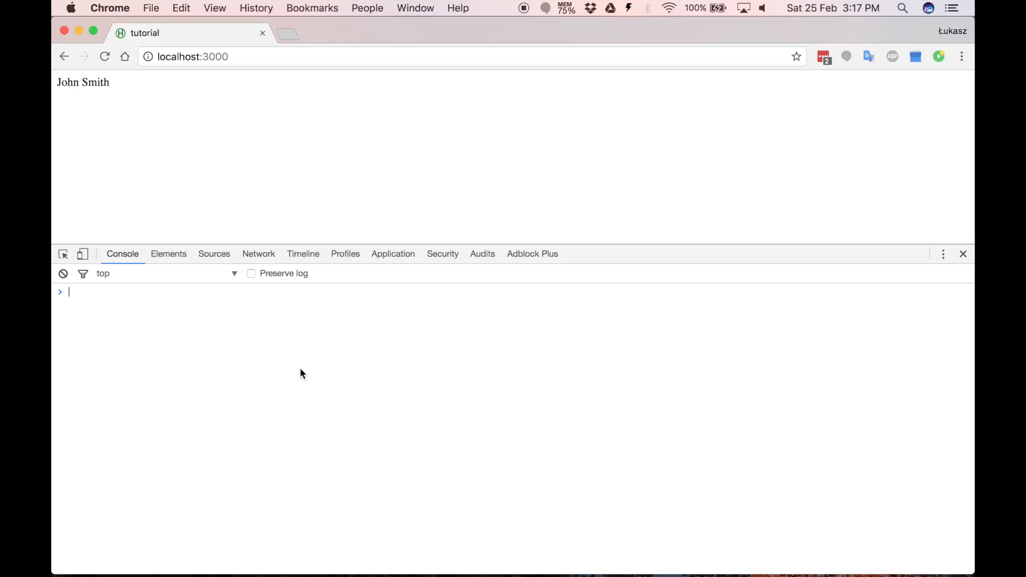
- Run var u = User.findOne(), set firstName to 'Luke' and save in the console
{"action": "type", "text": "var u = U"}
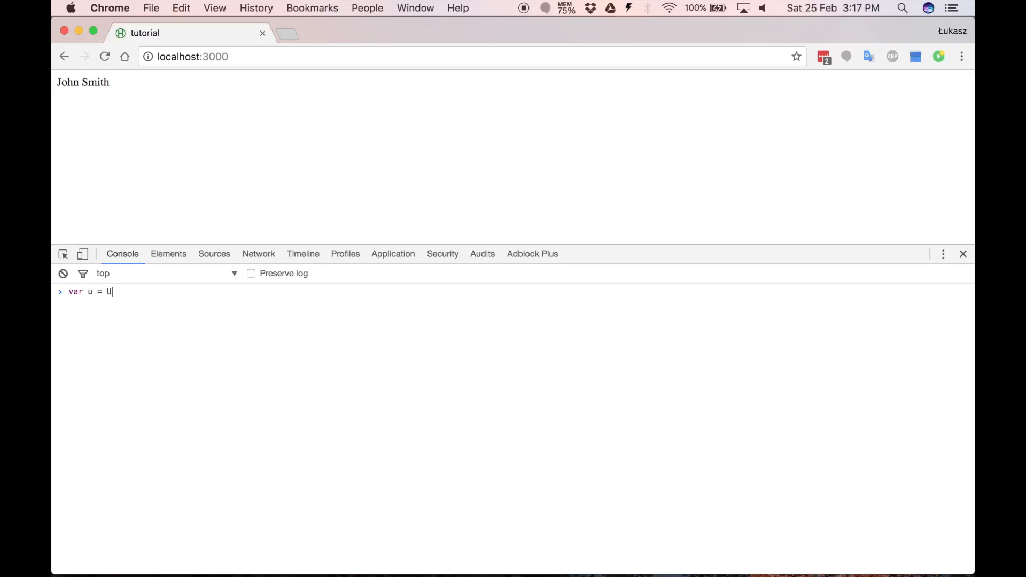
{"action": "type", "text": "ser.findOne();"}
{"action": "type", "text": "u.firstName = 'Luke';"}
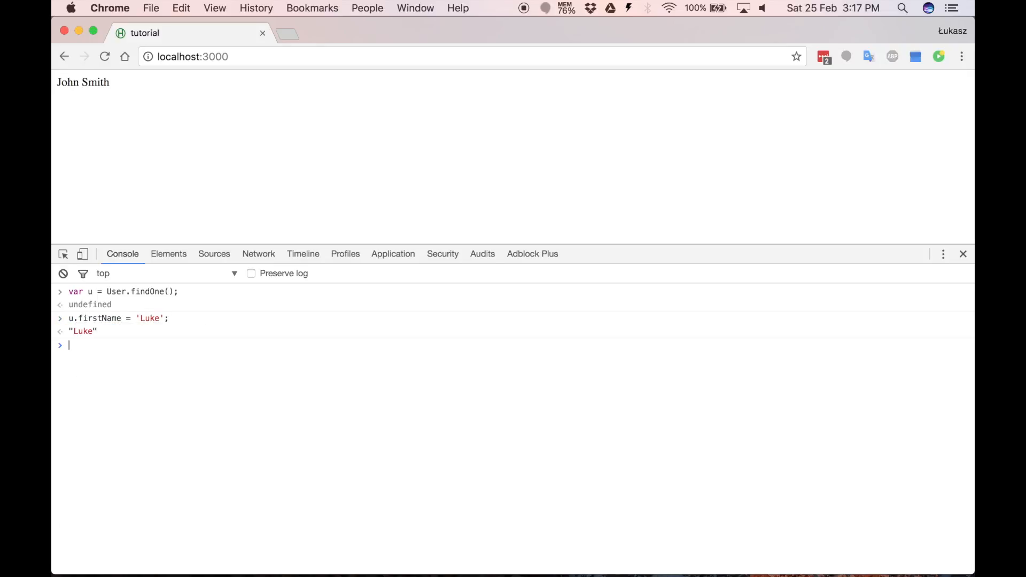
{"action": "type", "text": "u.save();"}
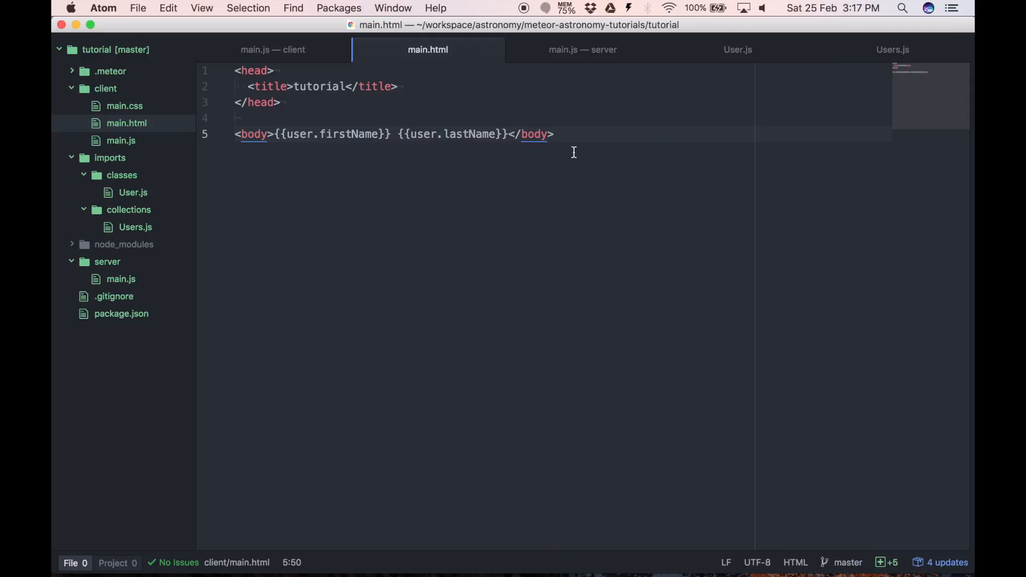
{"action": "mouse_move", "coordinate": [750, 62]}
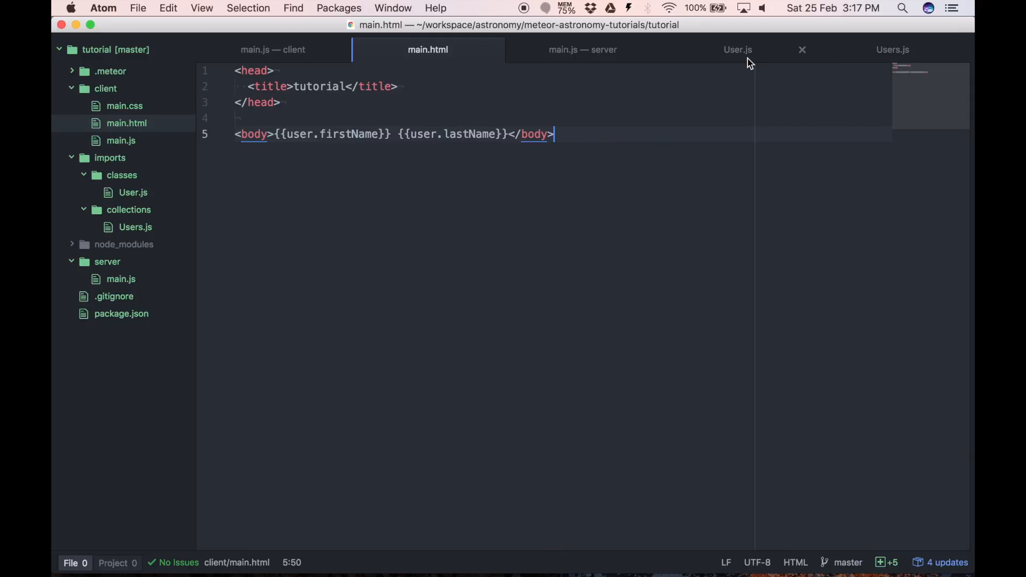
- Insert a helpers block with a fullName() method in User.js
{"action": "left_click", "coordinate": [738, 50]}
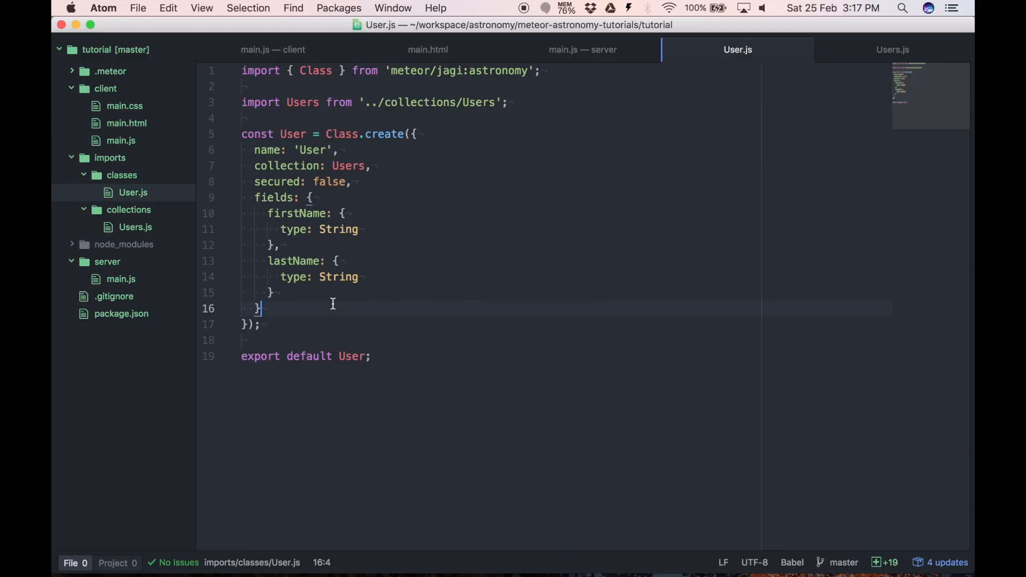
{"action": "type", "text": "hel"}
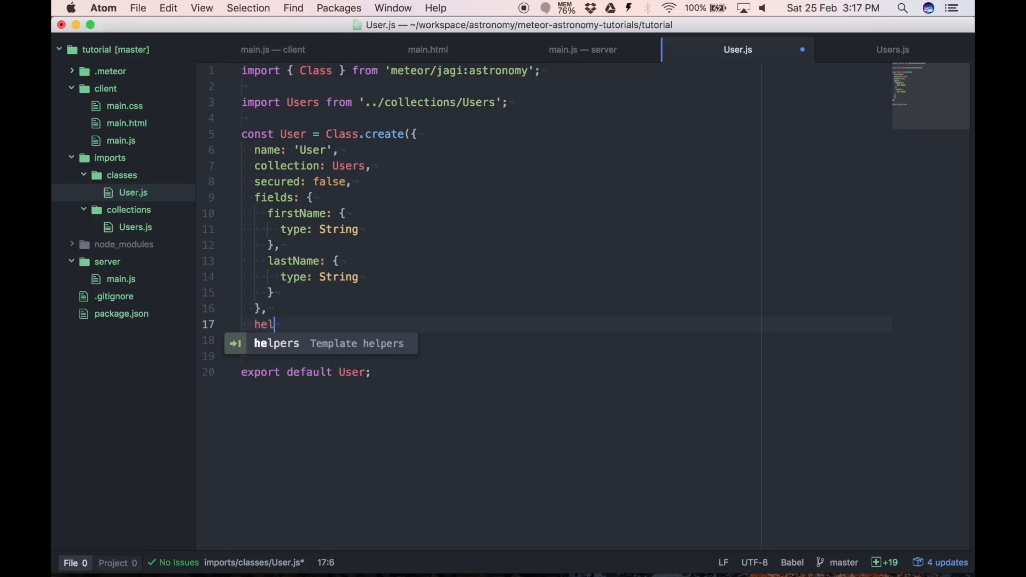
{"action": "key", "text": "Tab"}
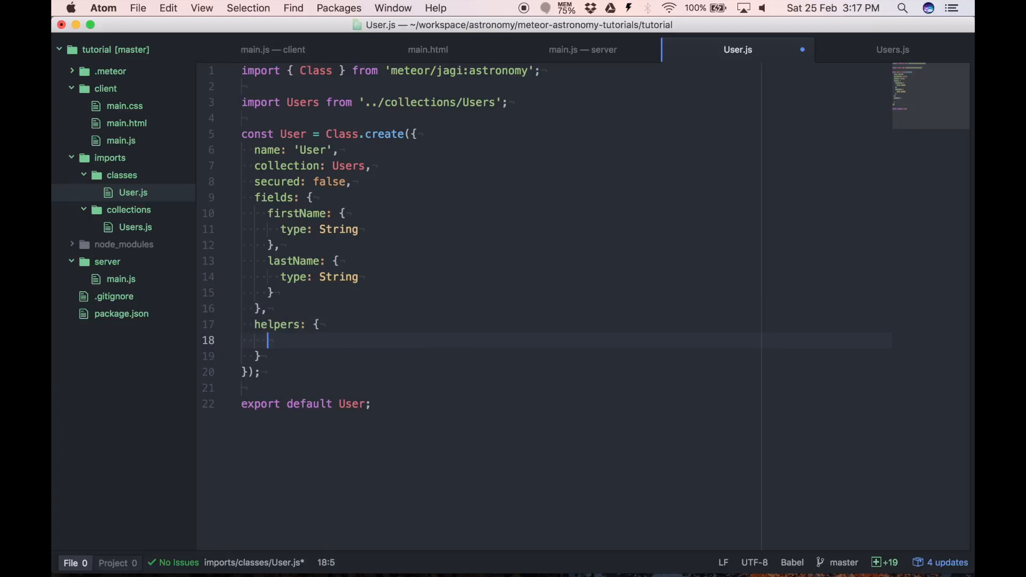
{"action": "type", "text": "fullName() {"}
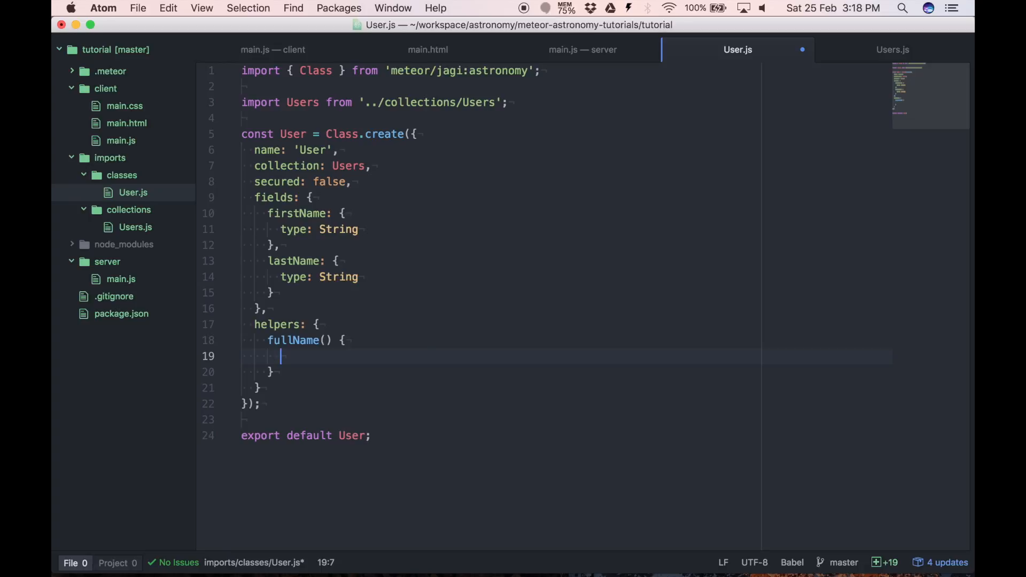
- Make fullName return `${this.firstName} ${this.lastName}` and save the file
{"action": "type", "text": "return `"}
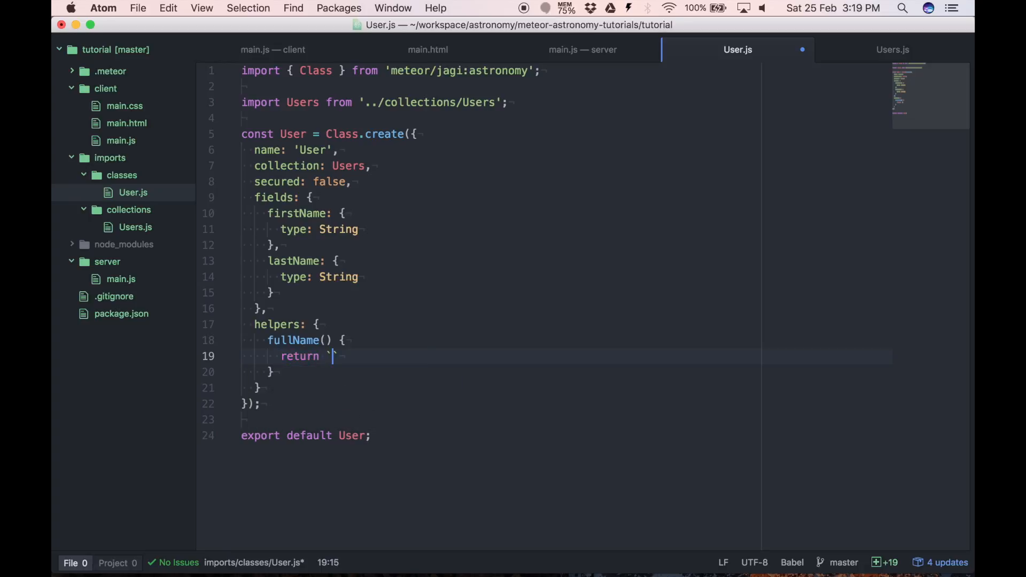
{"action": "type", "text": "${this.f}`"}
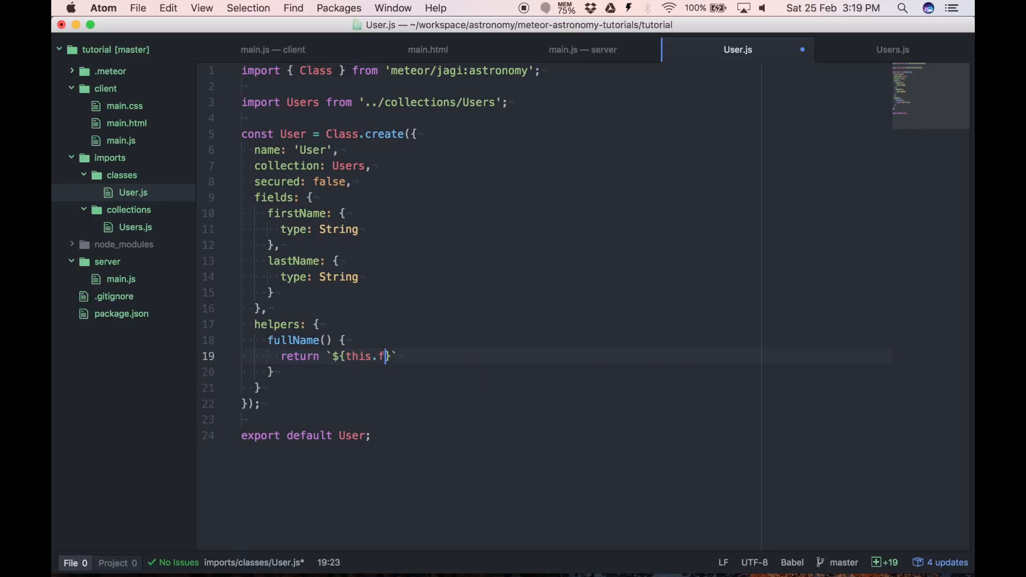
{"action": "type", "text": "irstName} ${"}
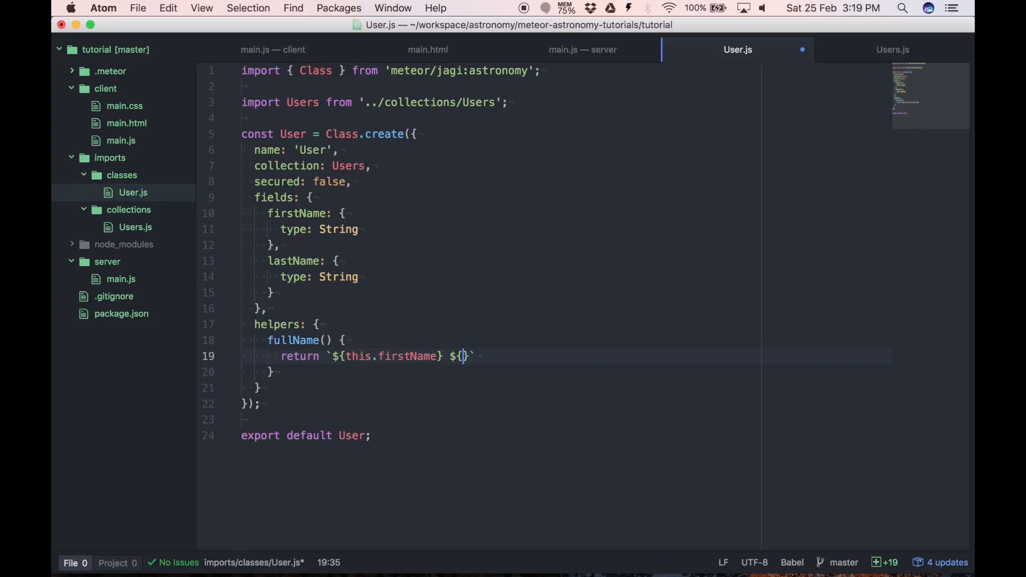
{"action": "type", "text": "this.lastName};"}
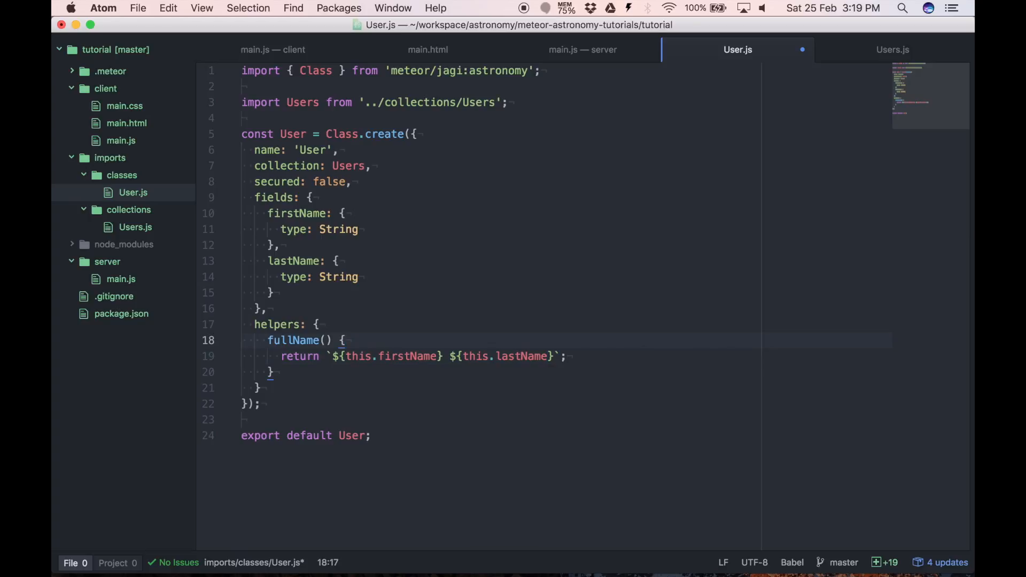
{"action": "left_click", "coordinate": [345, 340]}
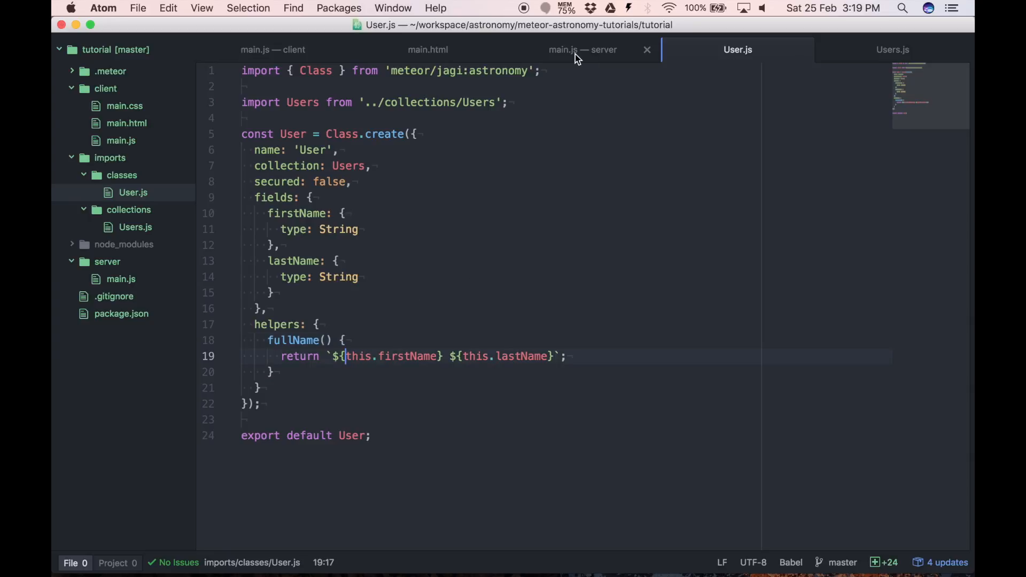
- Replace the two name expressions in main.html with {{user.fullName}}
{"action": "left_click", "coordinate": [427, 50]}
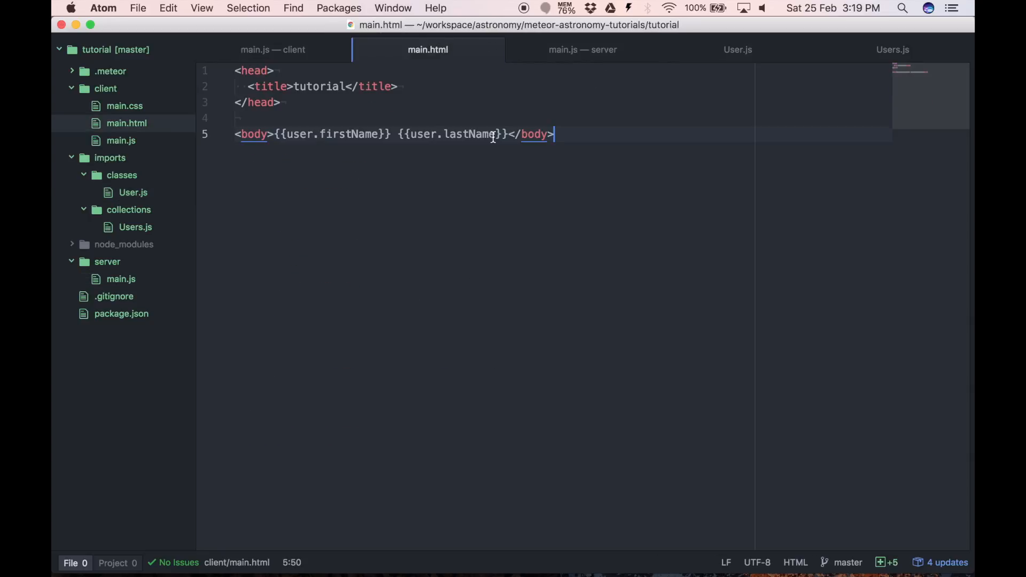
{"action": "double_click", "coordinate": [466, 134]}
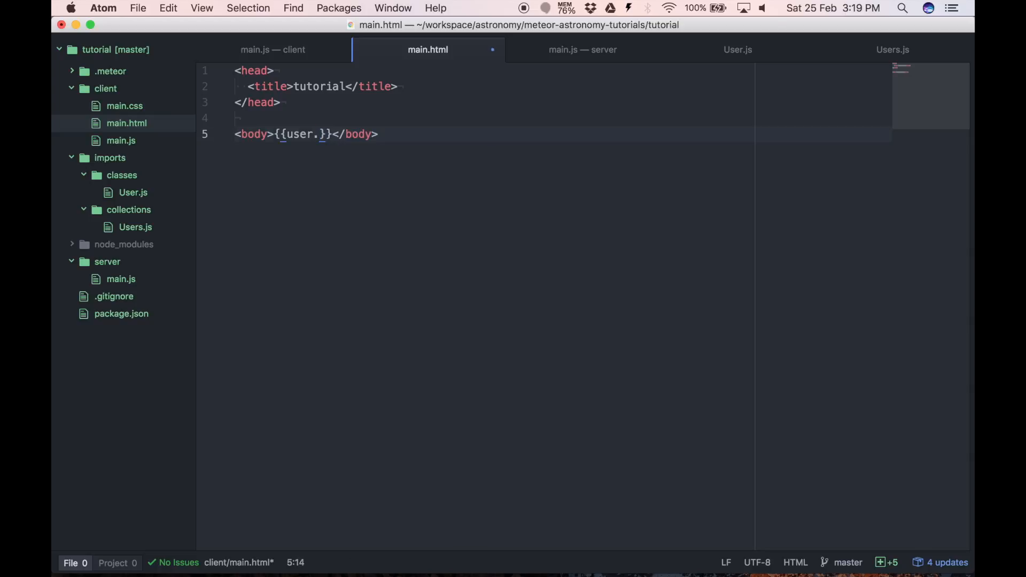
{"action": "type", "text": "fullName"}
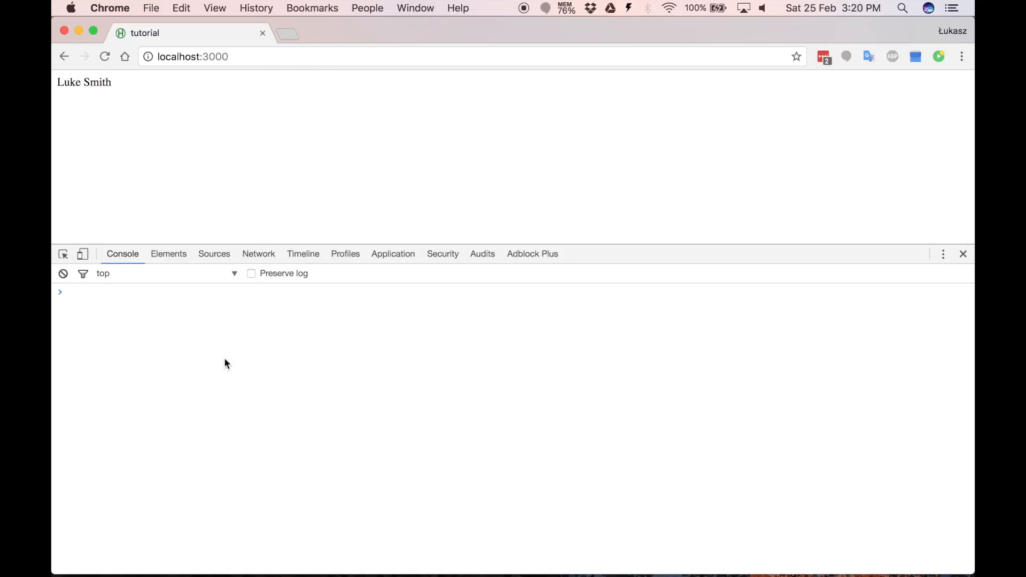
- Run var u = User.findOne() and call u.fullName() in the console
{"action": "type", "text": "var u = User.findOne();"}
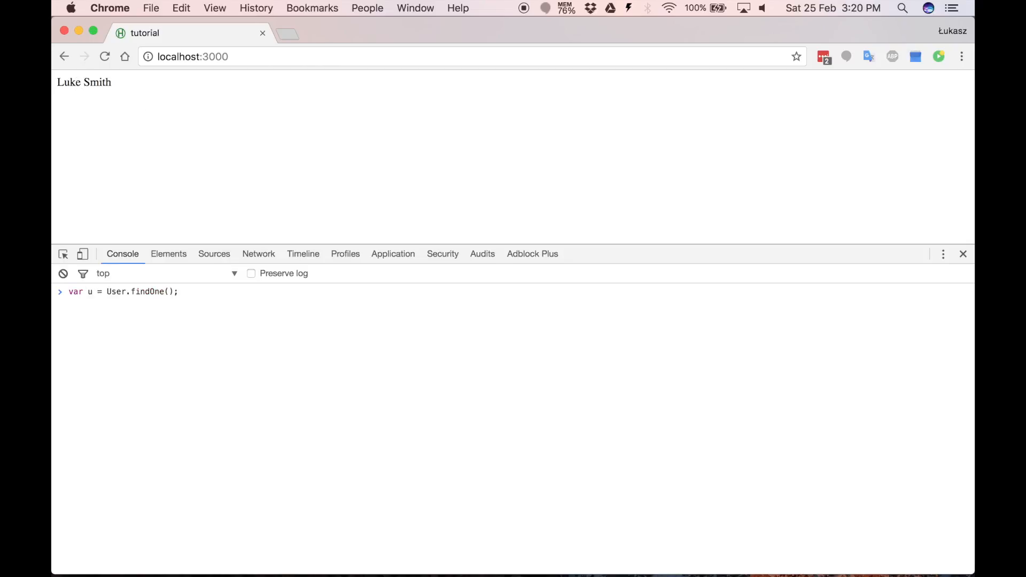
{"action": "type", "text": "u."}
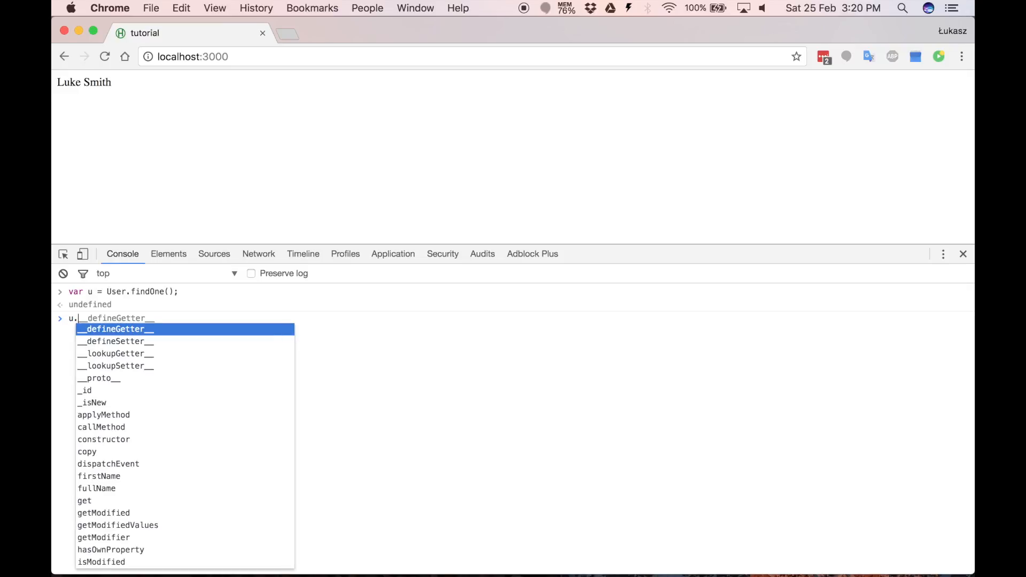
{"action": "type", "text": "fullName"}
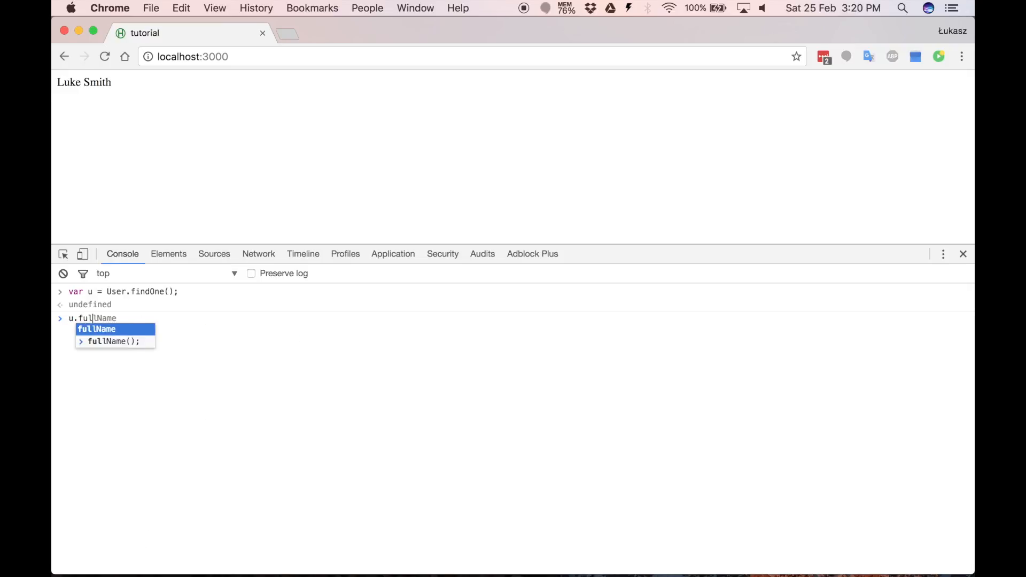